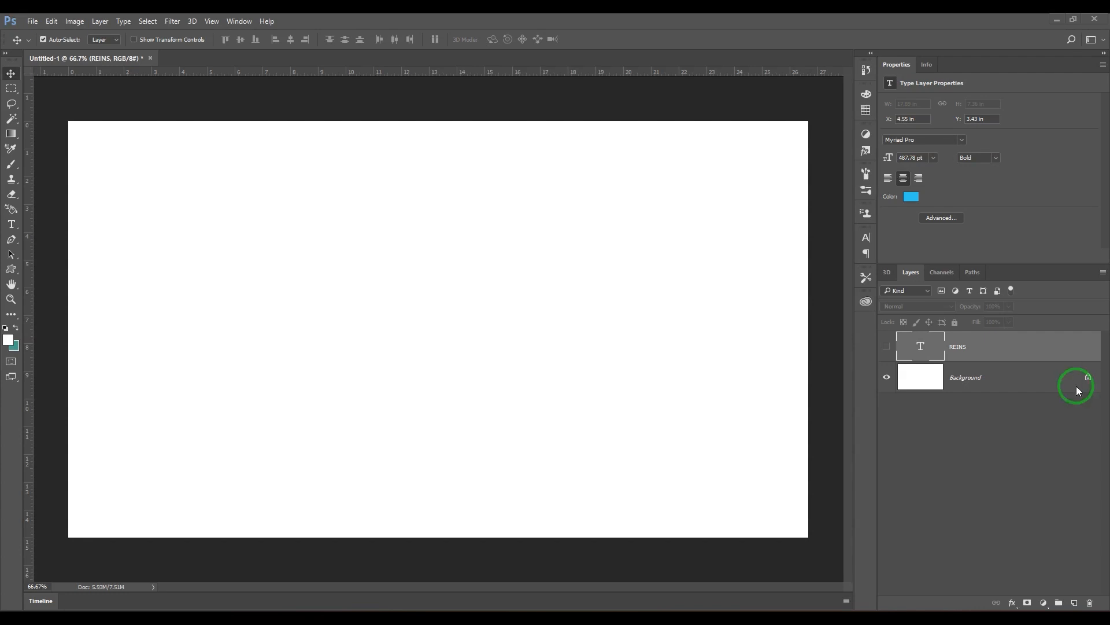
mouse_move(1019, 542)
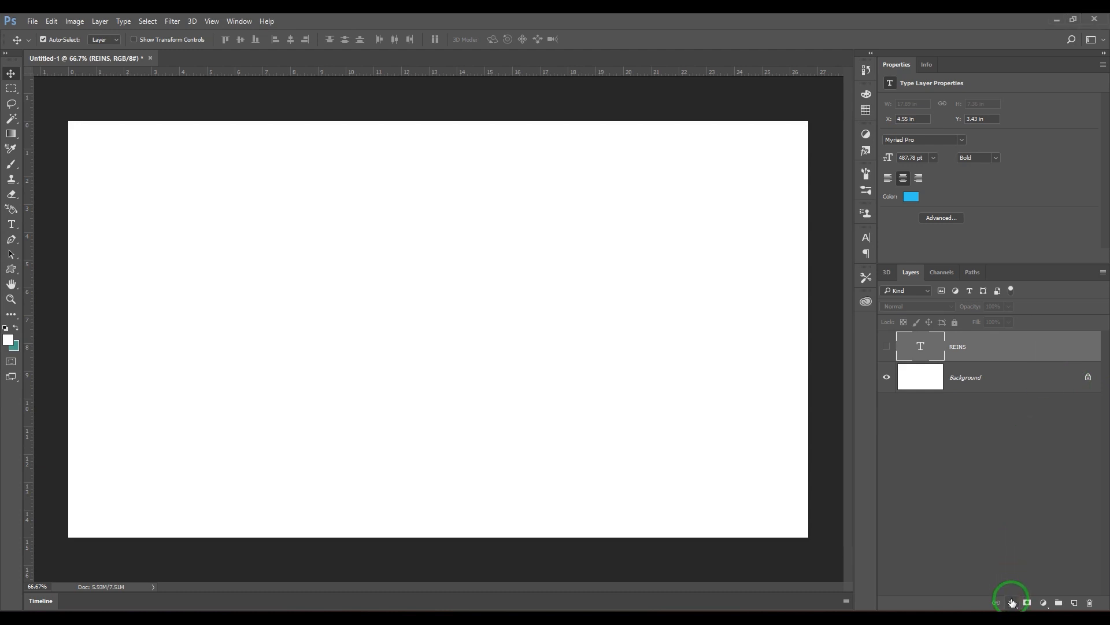
mouse_move(641, 410)
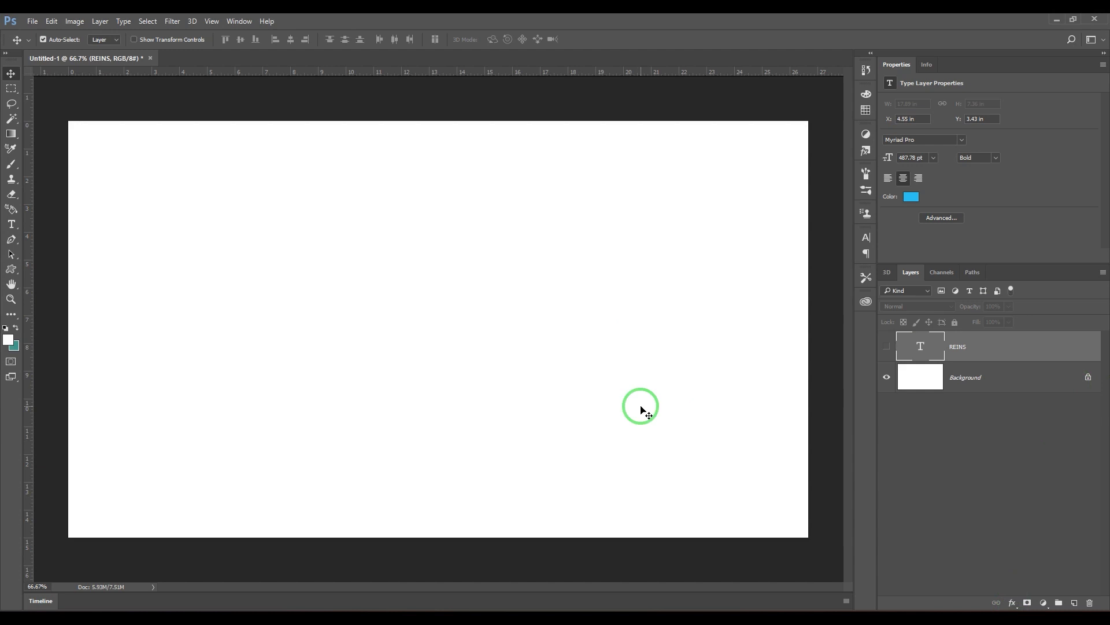
Step: Turn on visibility of the REINS type layer in the Layers panel
click(886, 346)
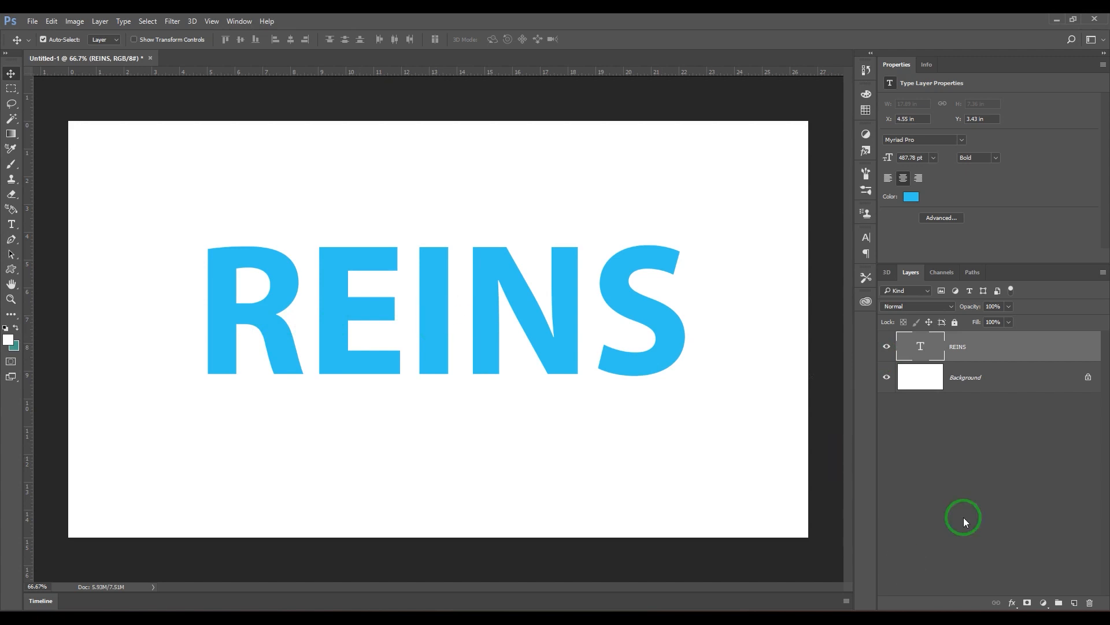
mouse_move(1039, 409)
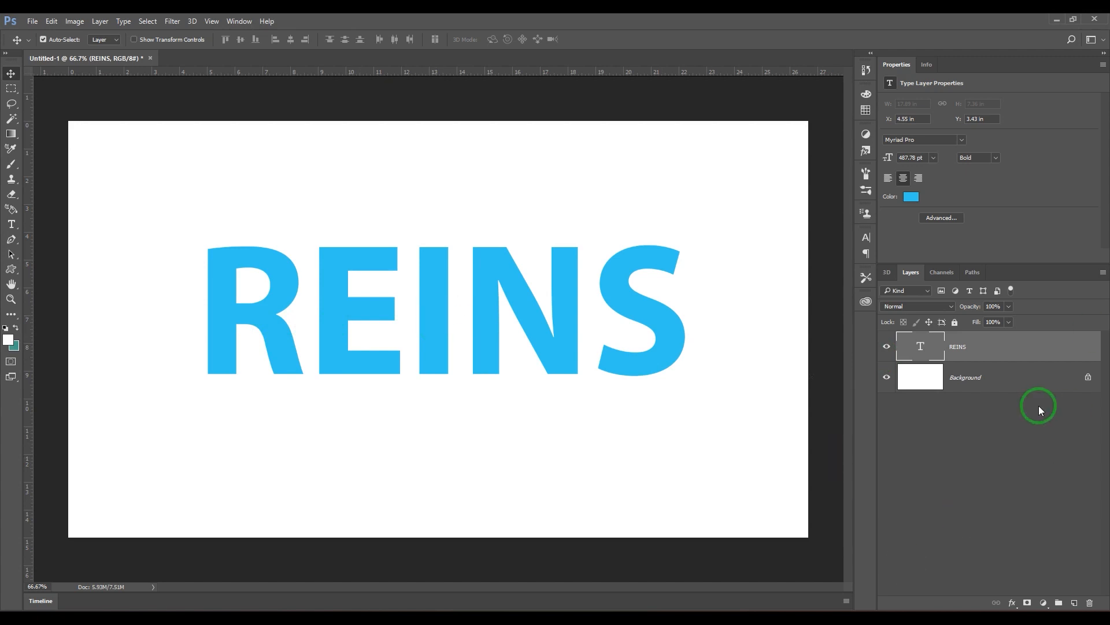
mouse_move(842, 454)
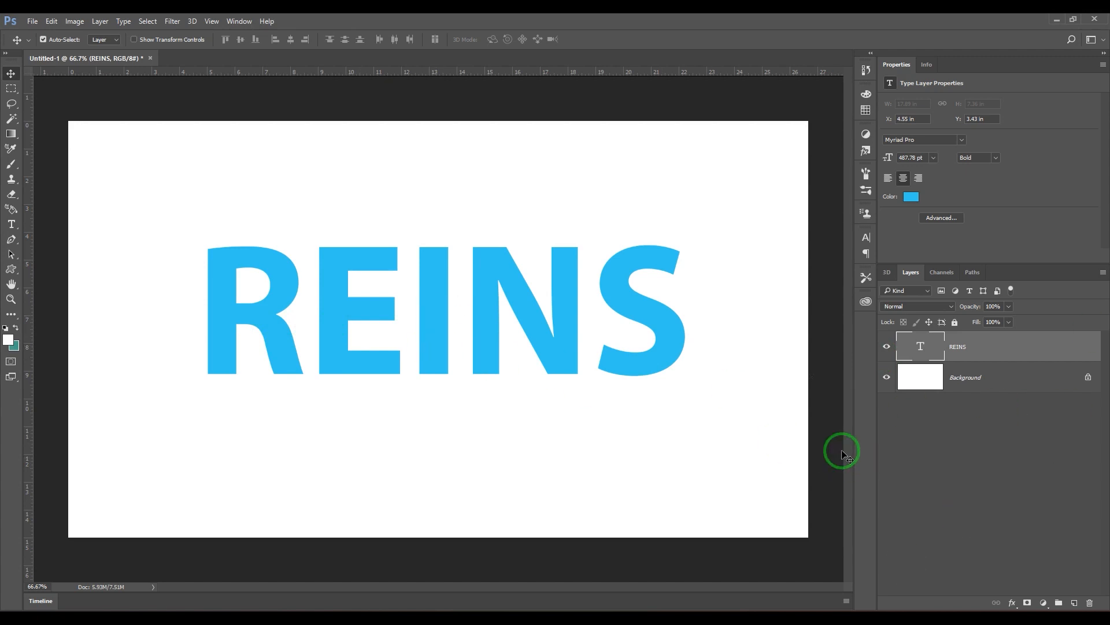
Step: Add a new empty pixel layer, Layer 1, for painting
click(1060, 603)
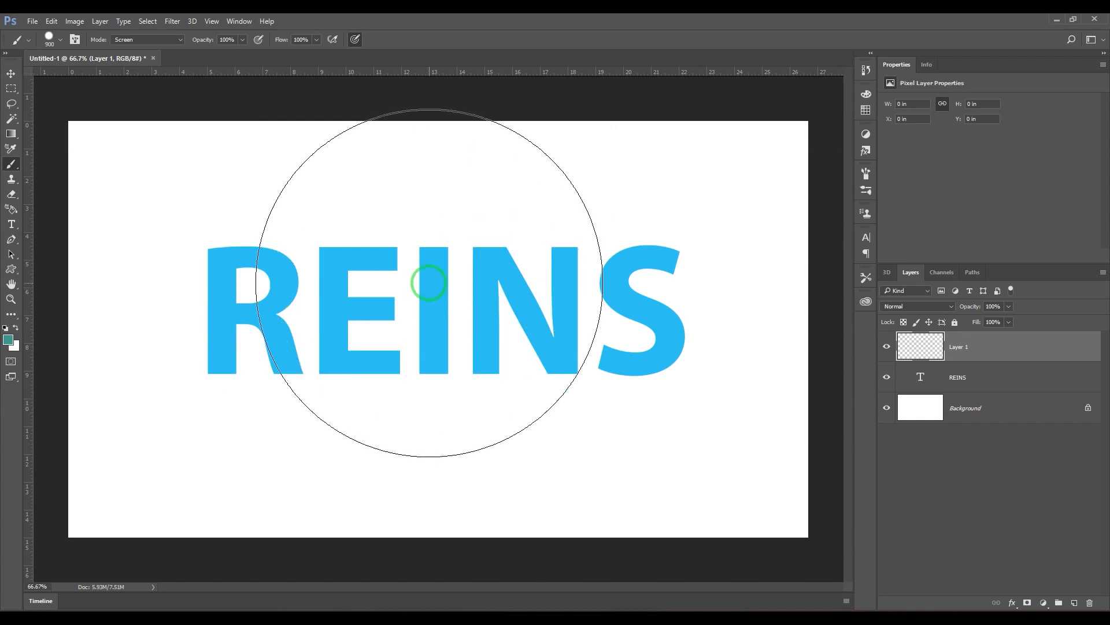
mouse_move(695, 171)
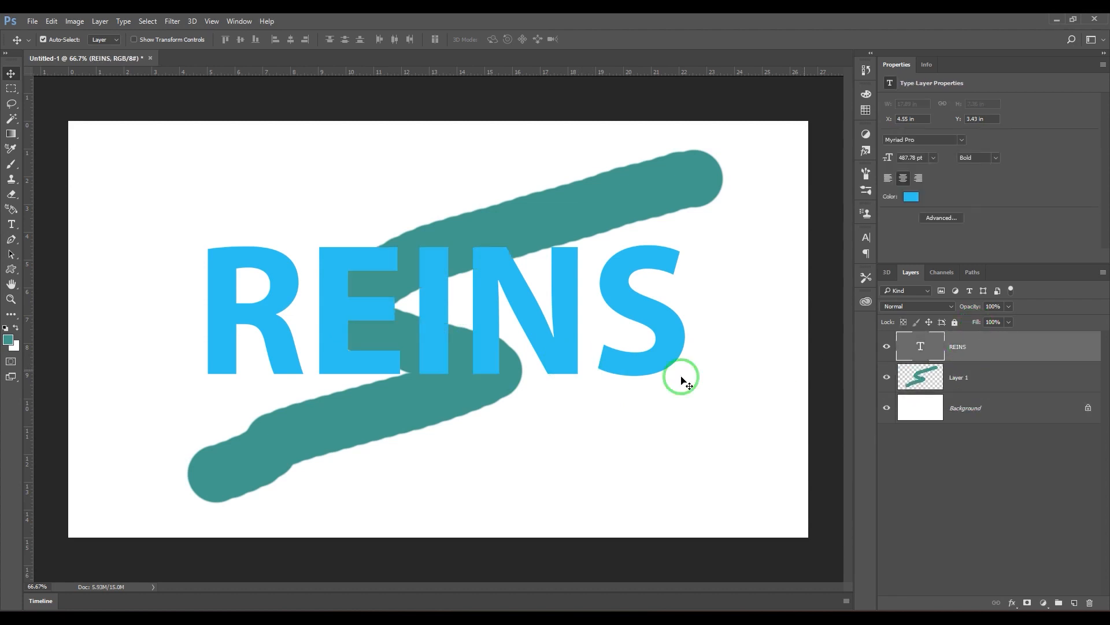
mouse_move(857, 377)
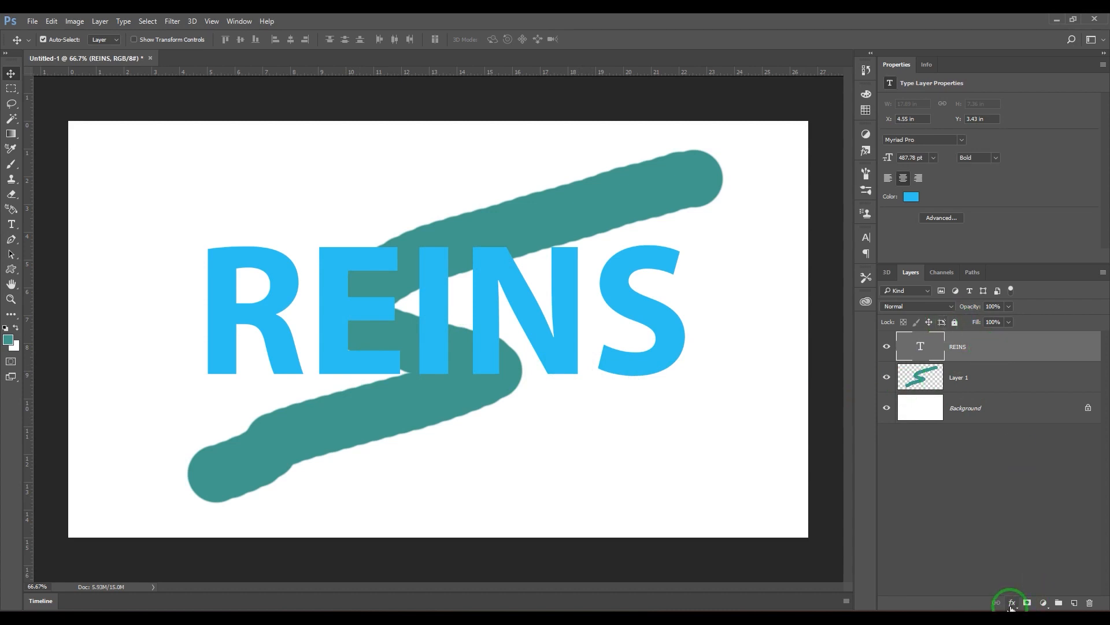
Step: Add a flower Pattern Overlay to REINS in Hard Mix, toggling it off and on
click(1012, 603)
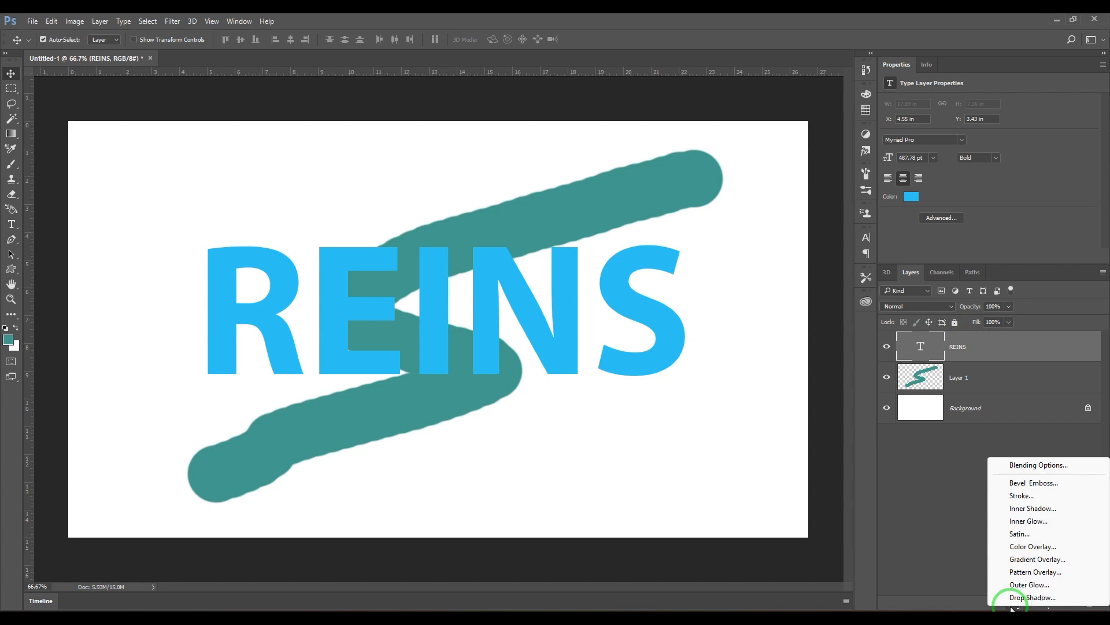
mouse_move(1023, 559)
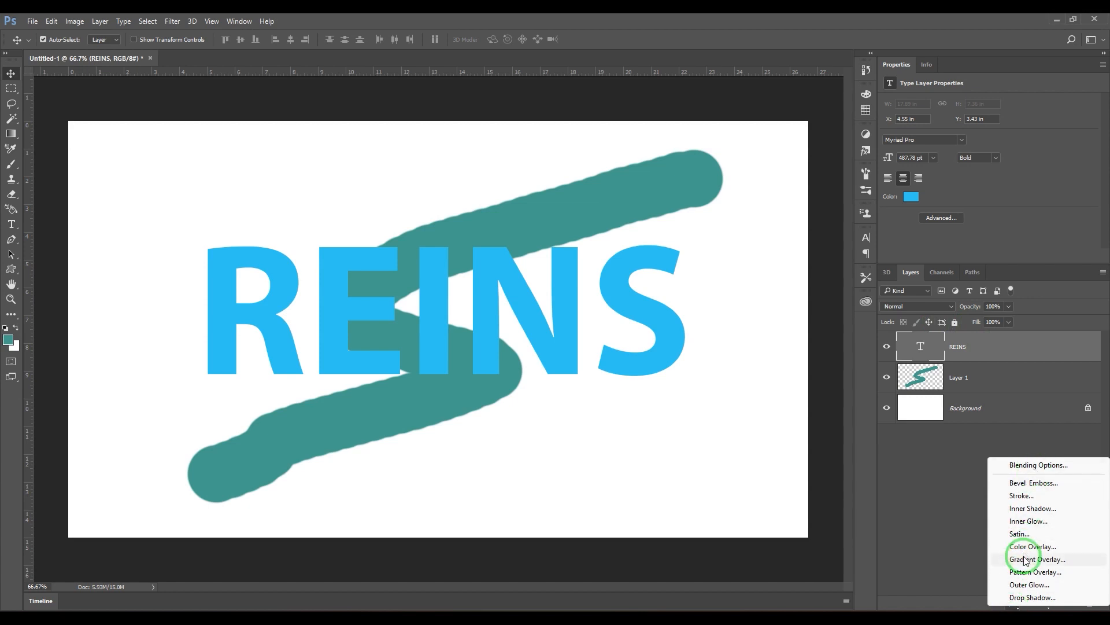
mouse_move(1035, 574)
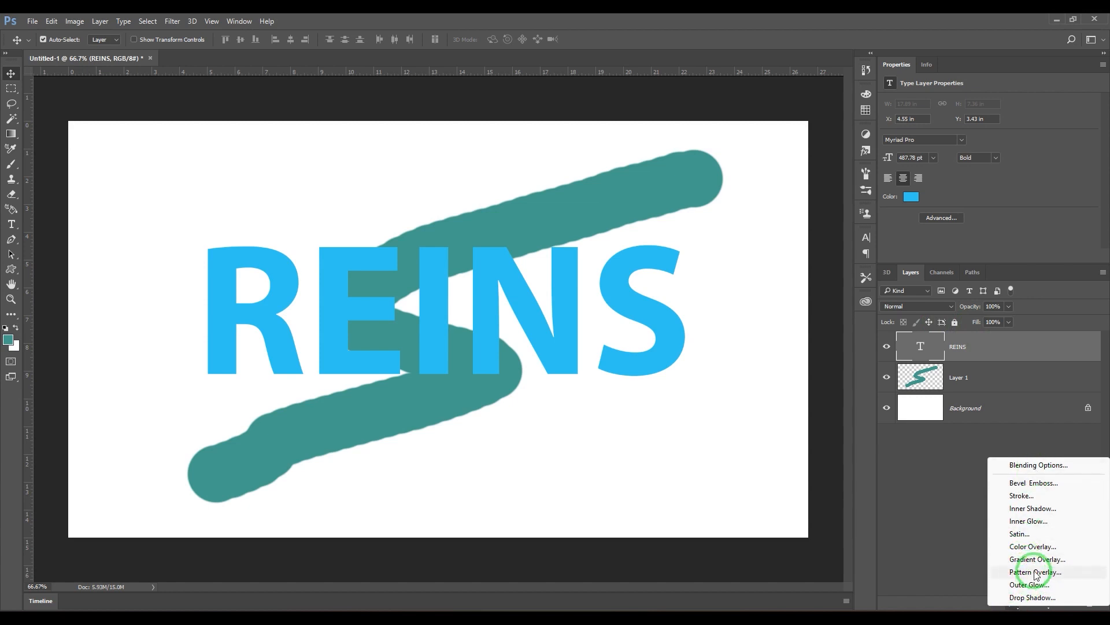
click(1035, 572)
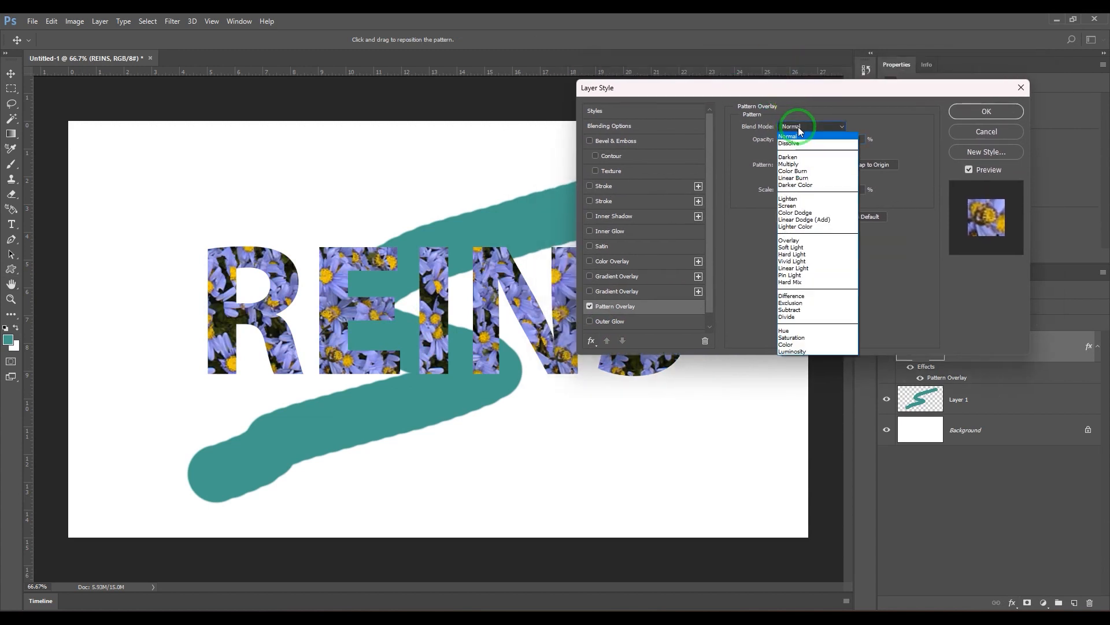
click(788, 143)
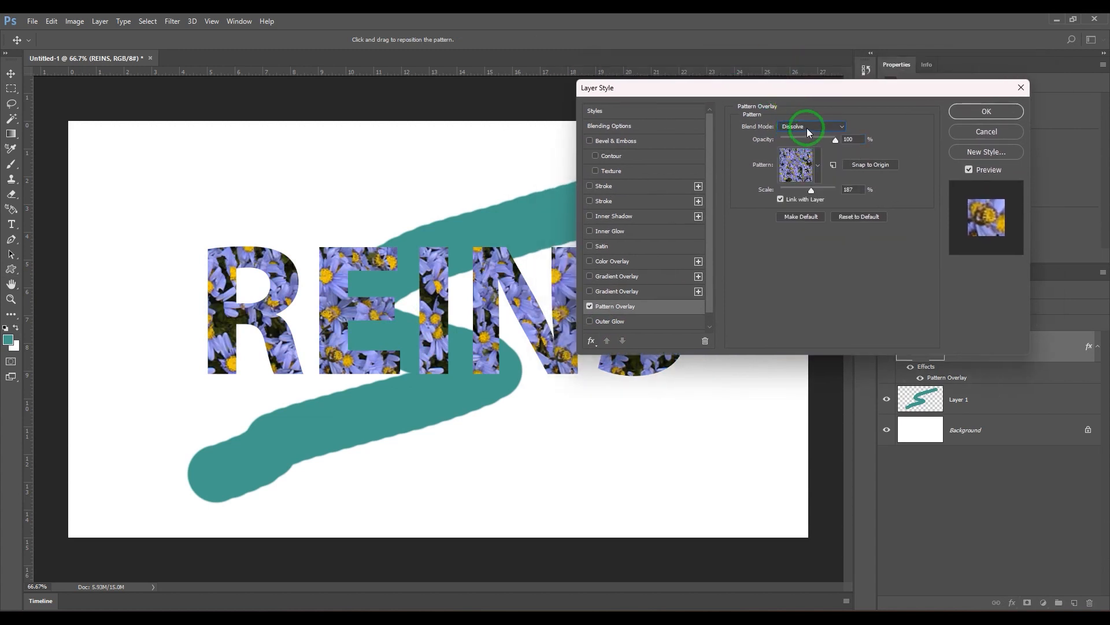
click(812, 126)
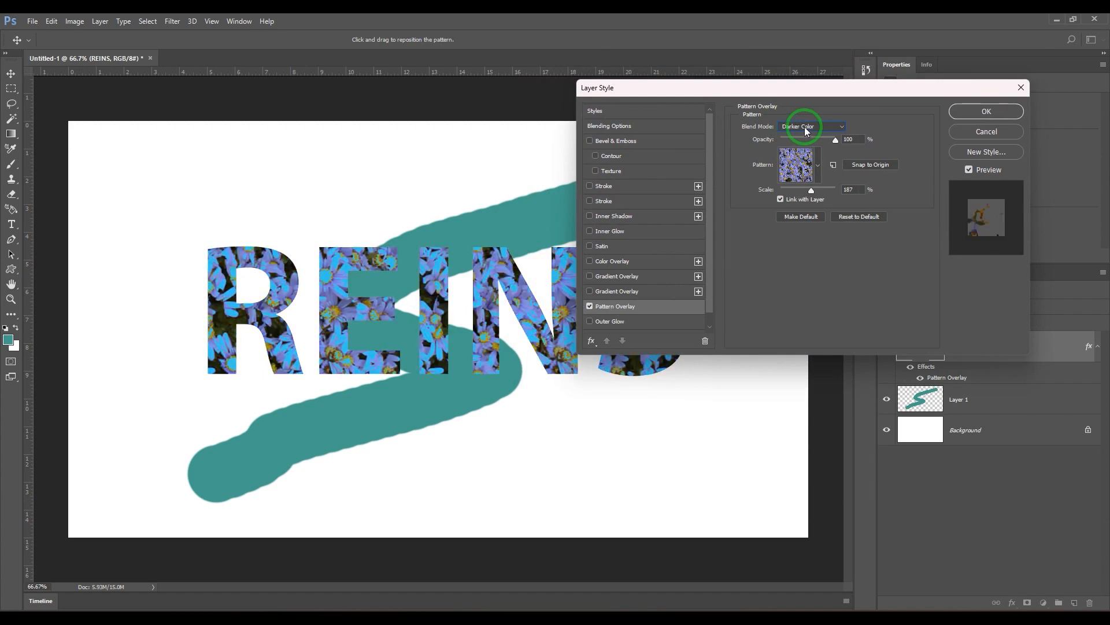
click(812, 126)
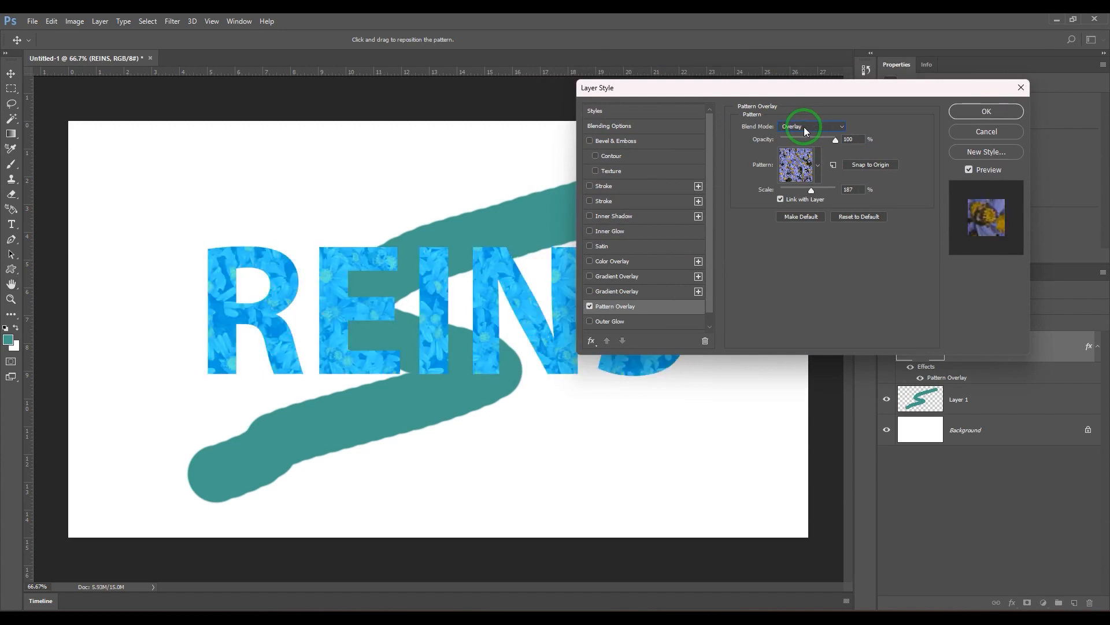
click(813, 126)
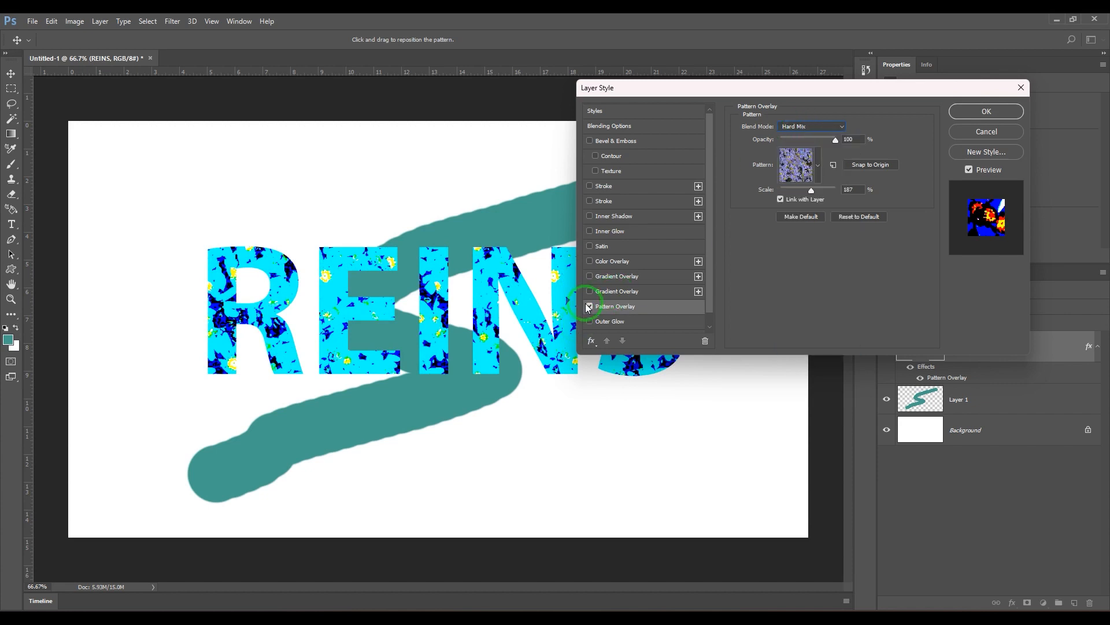
click(590, 306)
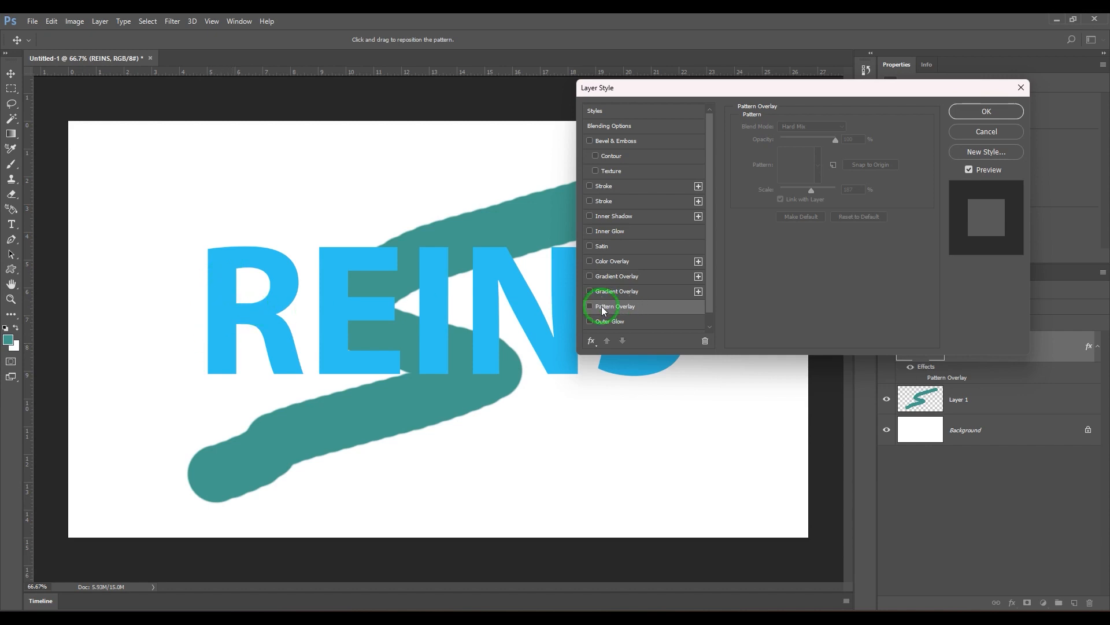
click(590, 306)
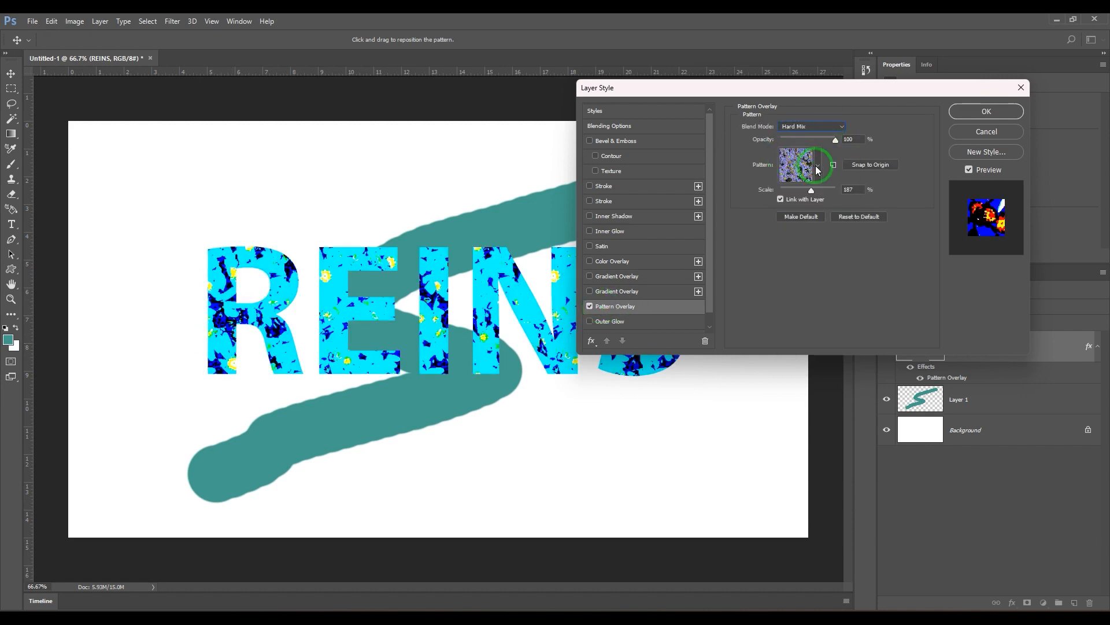
Step: Load the Artist Surfaces pattern set and apply its crosshatch pattern
click(857, 198)
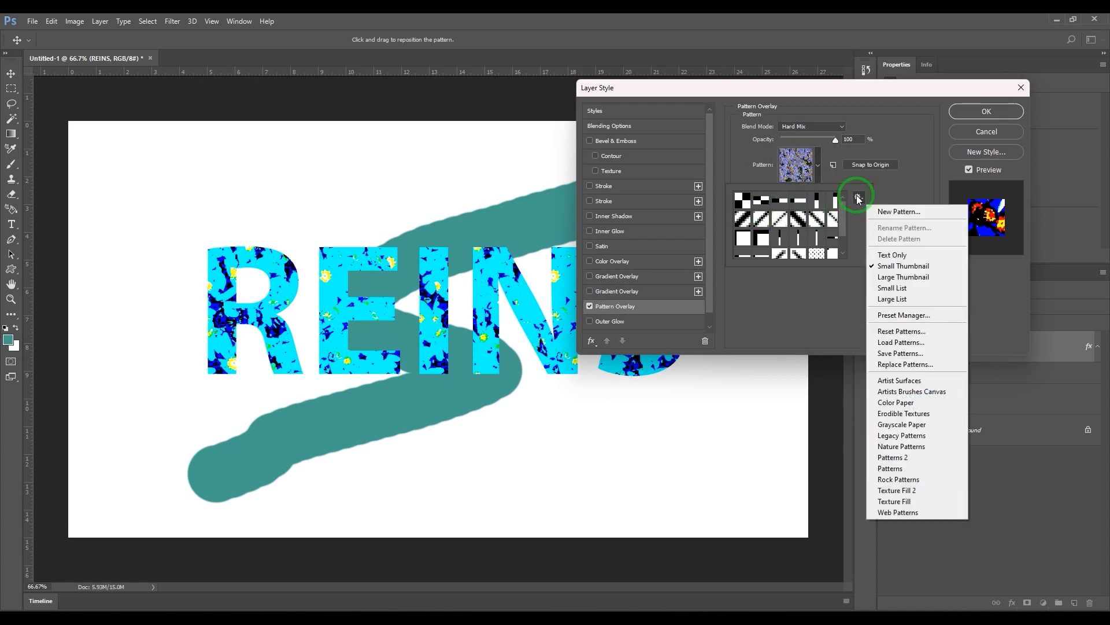
click(900, 380)
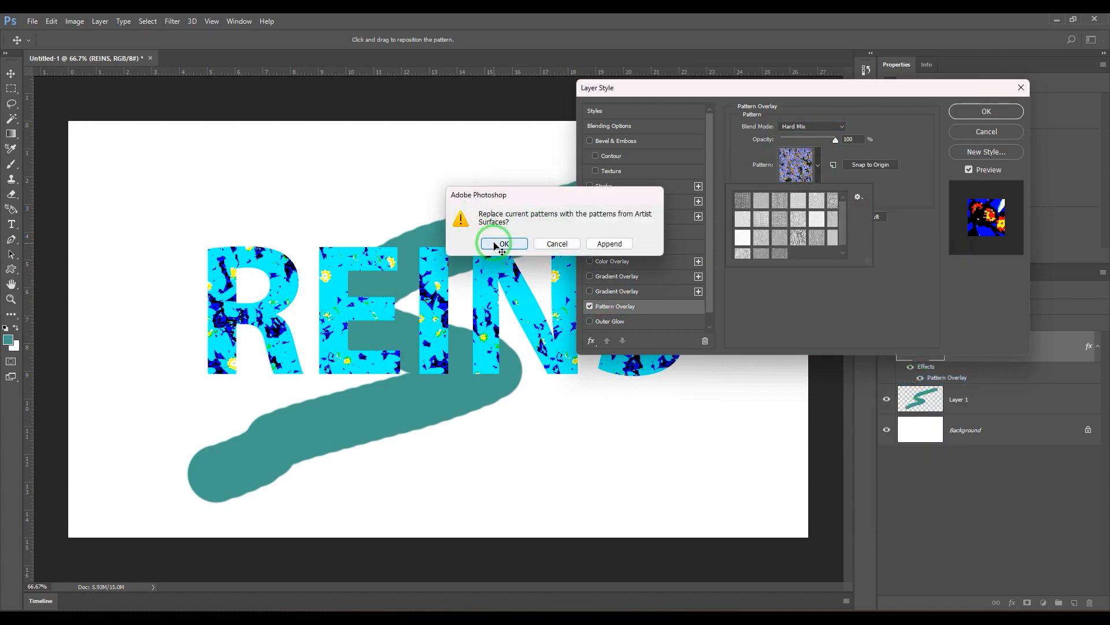
click(502, 243)
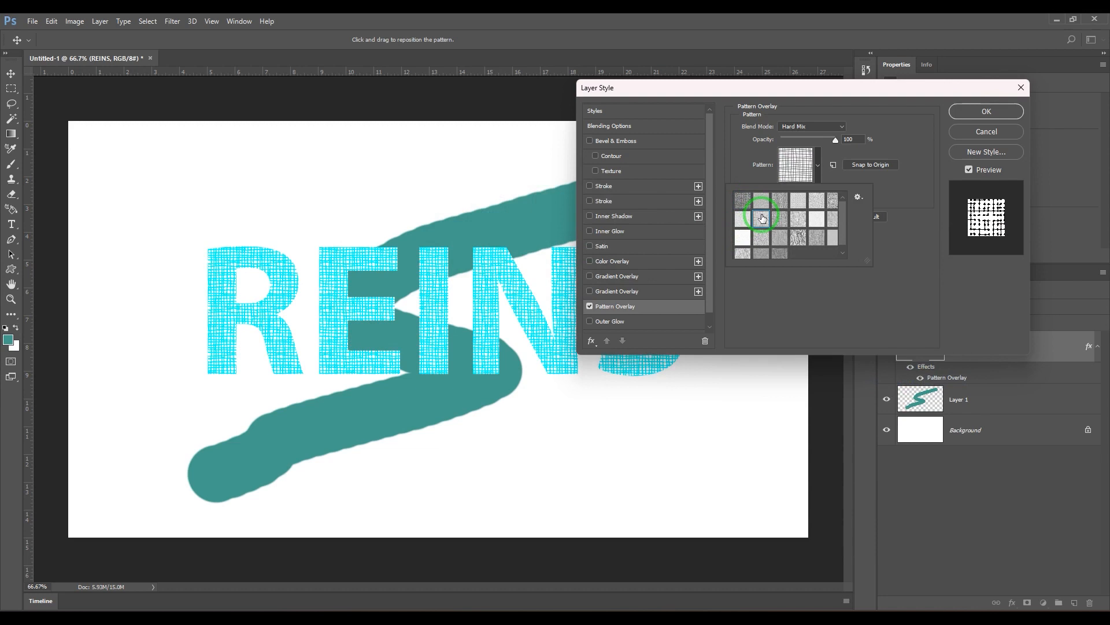
click(761, 217)
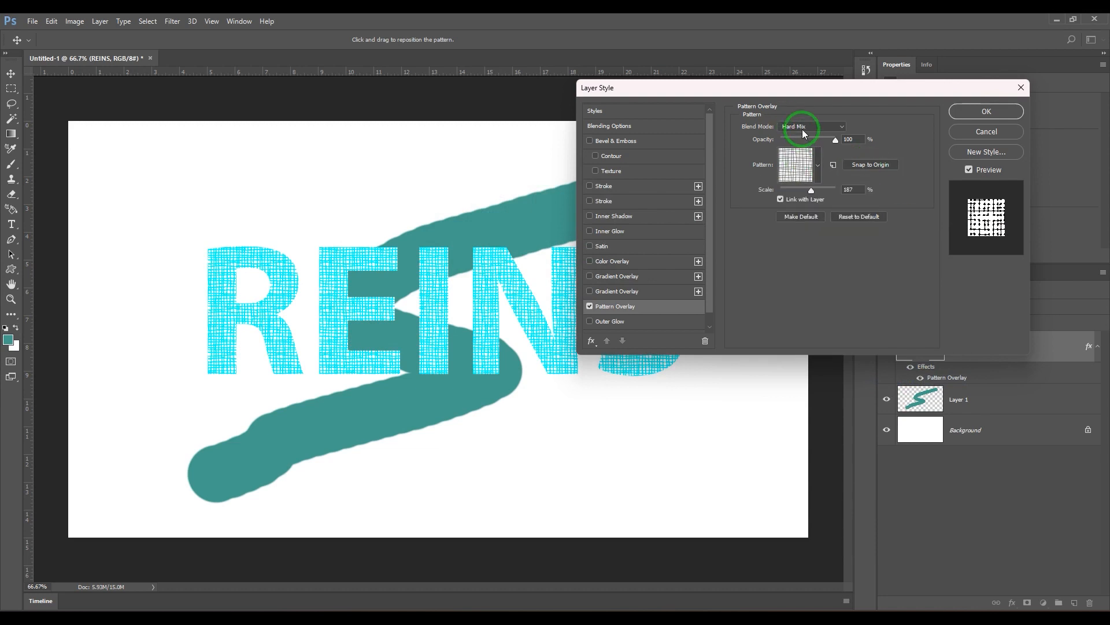
Step: Cycle the pattern blend through Darken, Multiply, Color Burn, Linear Burn and Darker Color
click(812, 126)
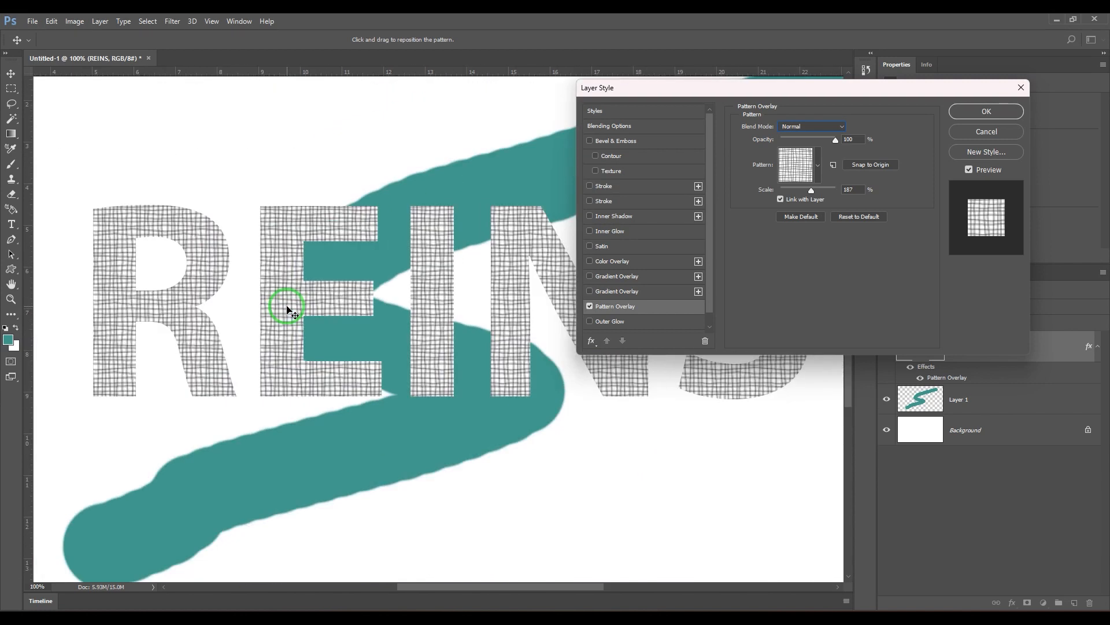
mouse_move(812, 129)
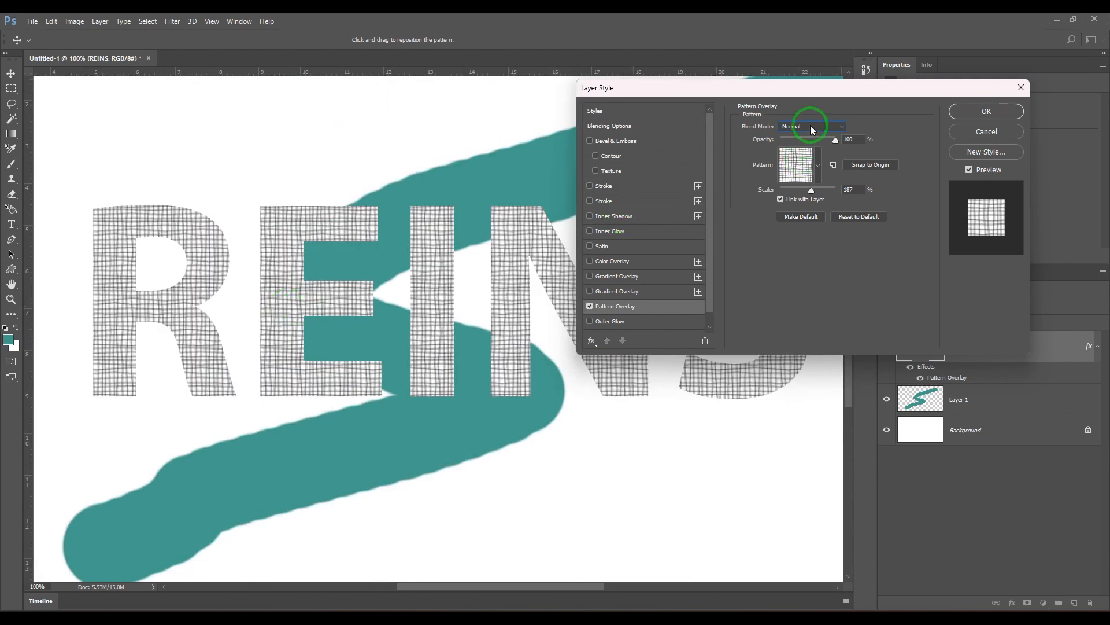
click(815, 126)
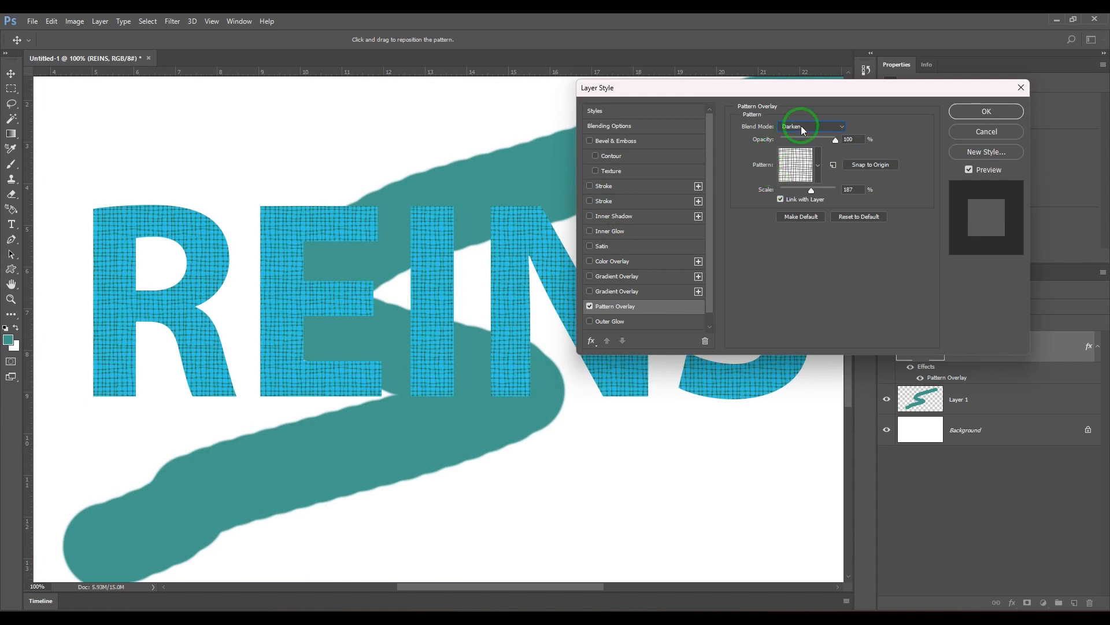
click(813, 126)
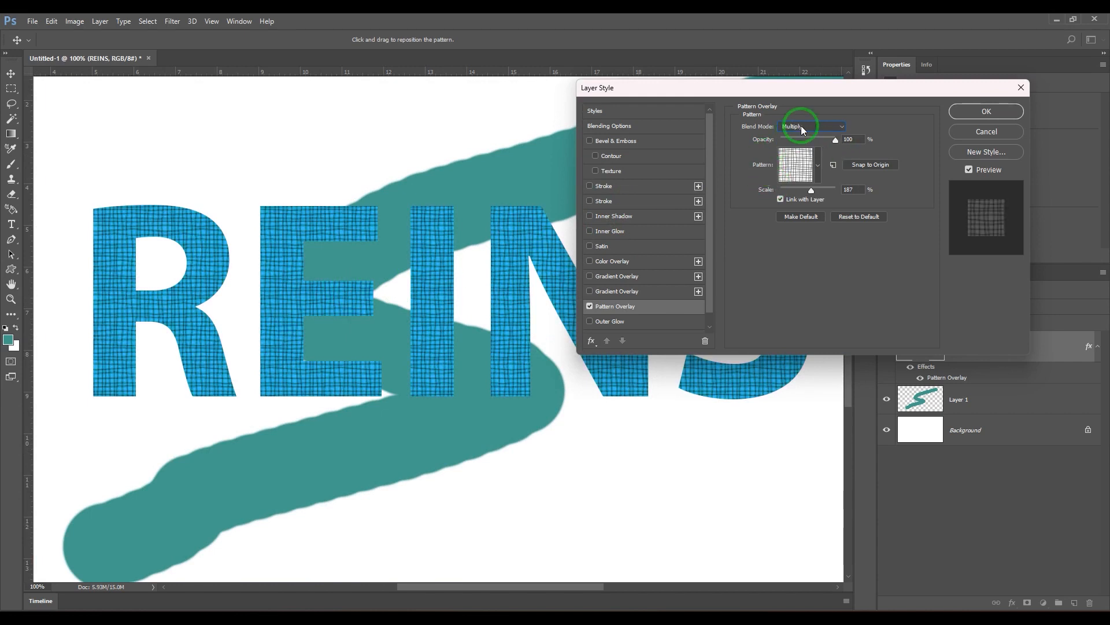
click(812, 126)
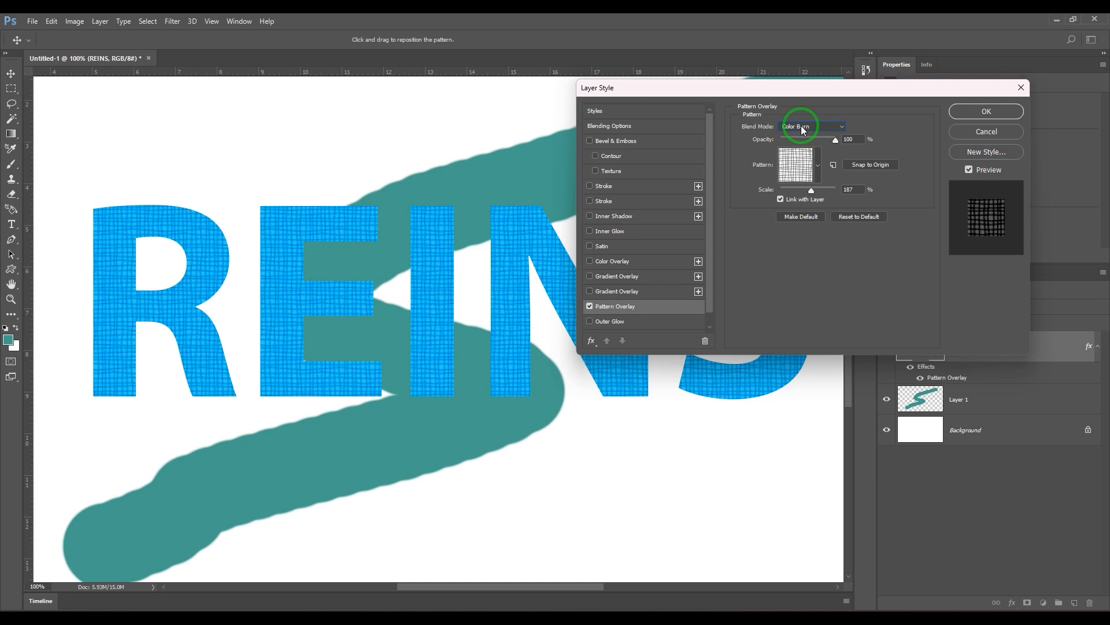
click(813, 126)
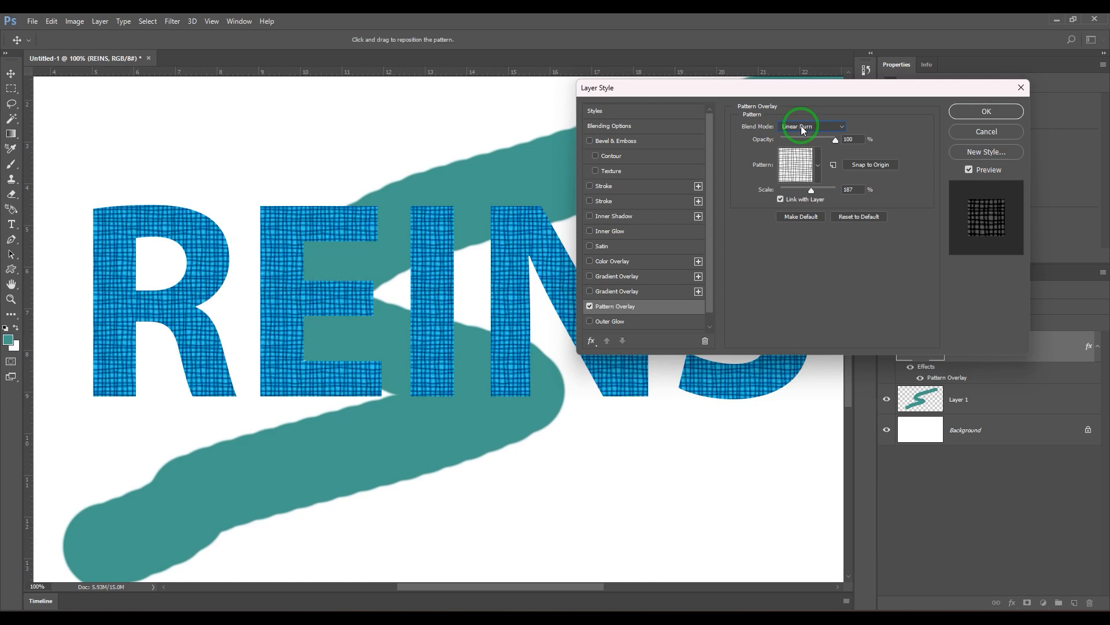
click(813, 126)
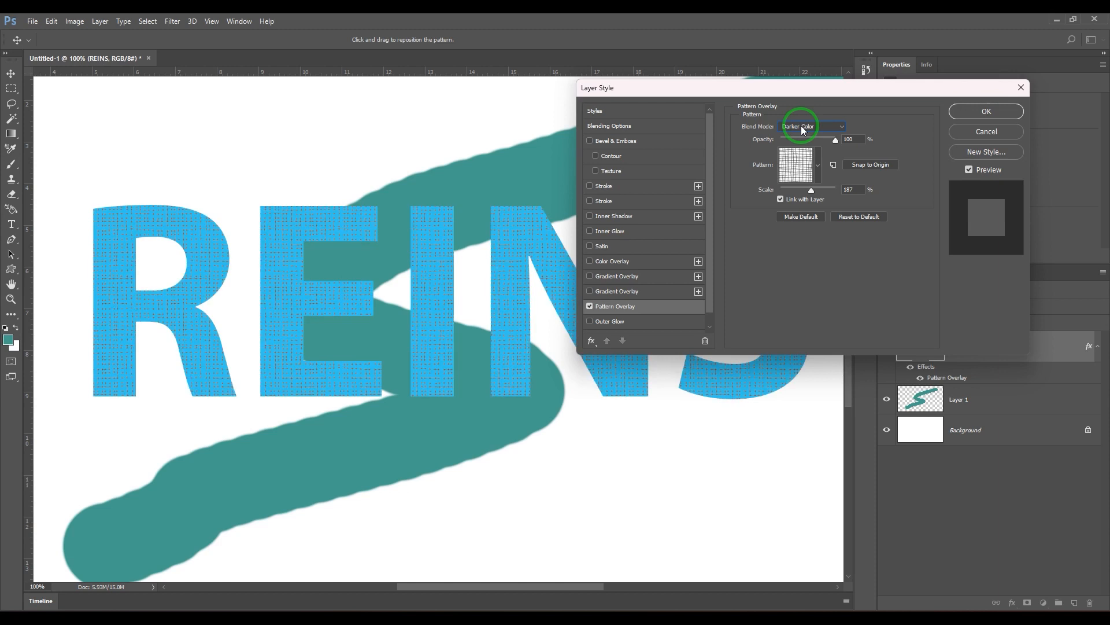
Step: Try Linear Dodge, Divide and other modes, then set blending back to Normal
click(812, 126)
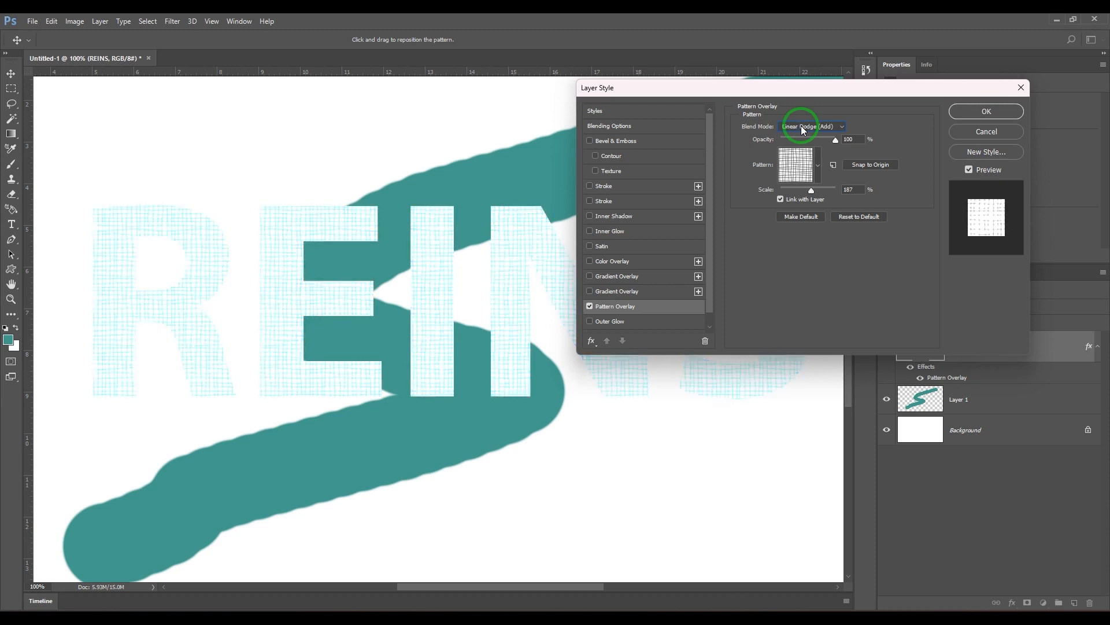
click(812, 126)
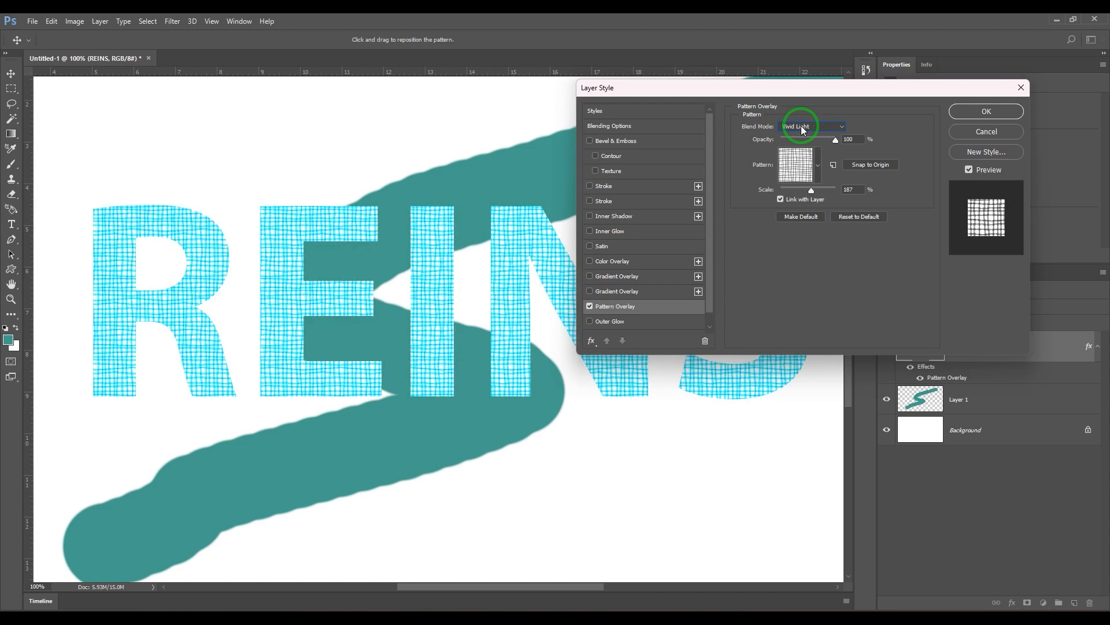
click(813, 126)
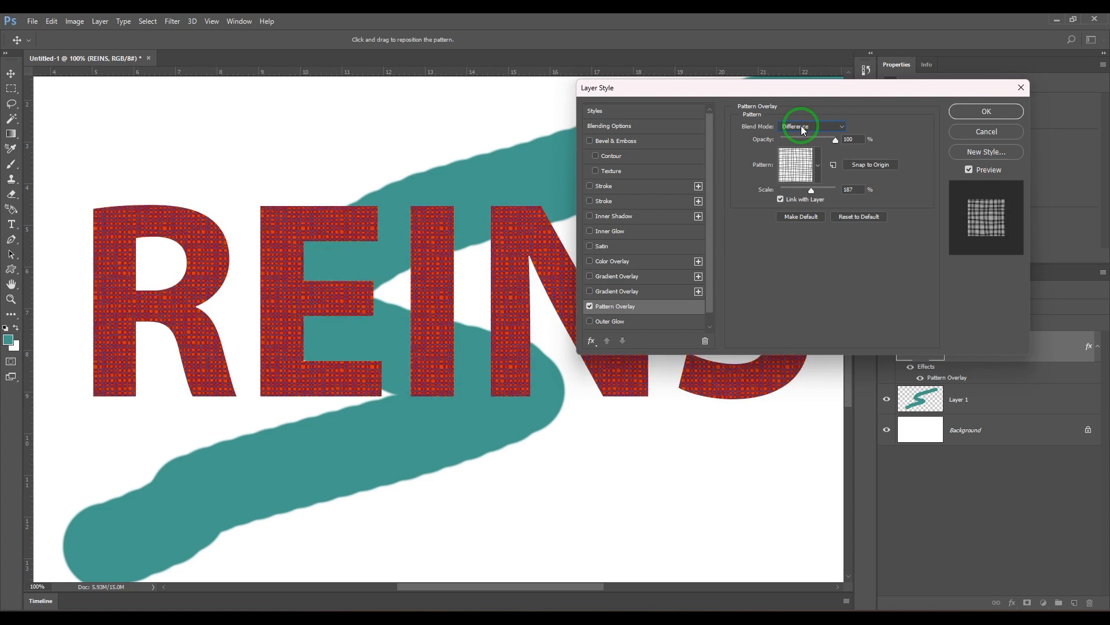
click(812, 126)
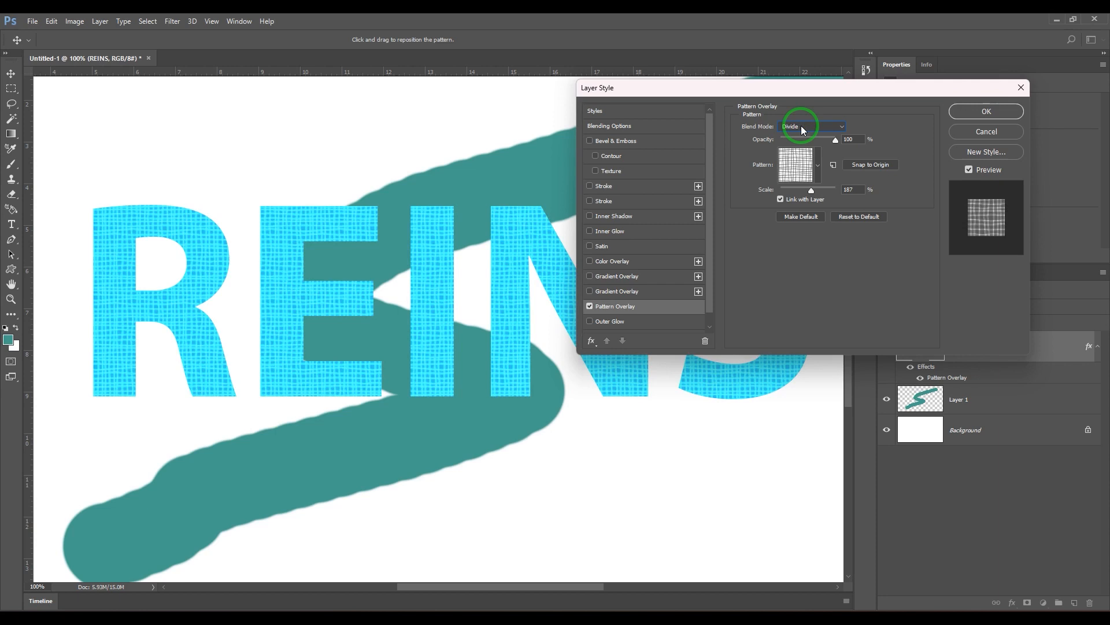
click(813, 126)
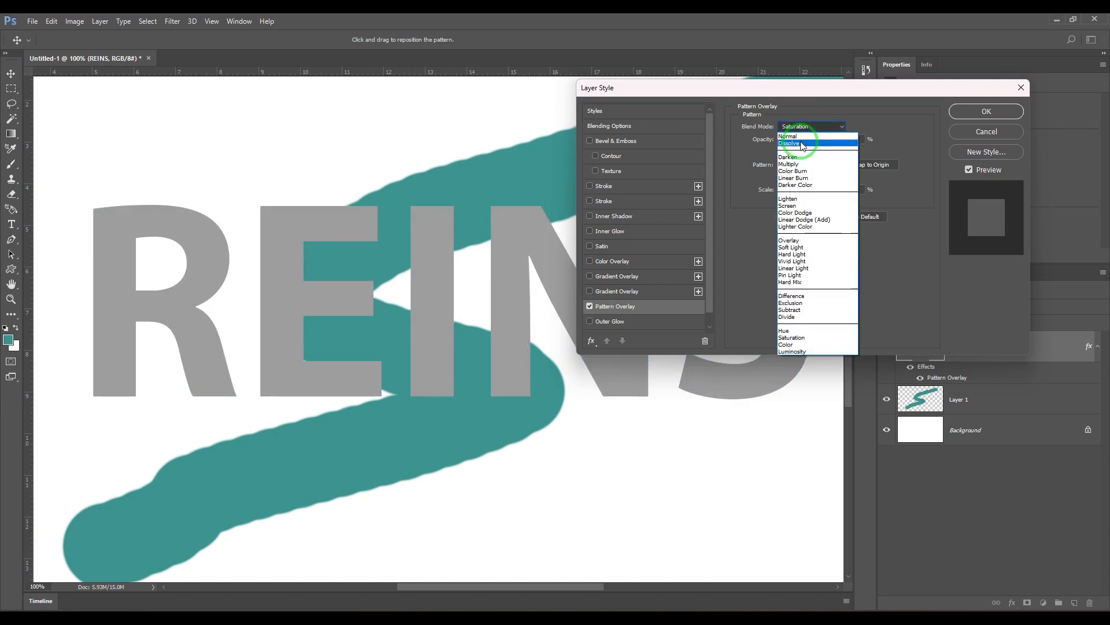
click(788, 137)
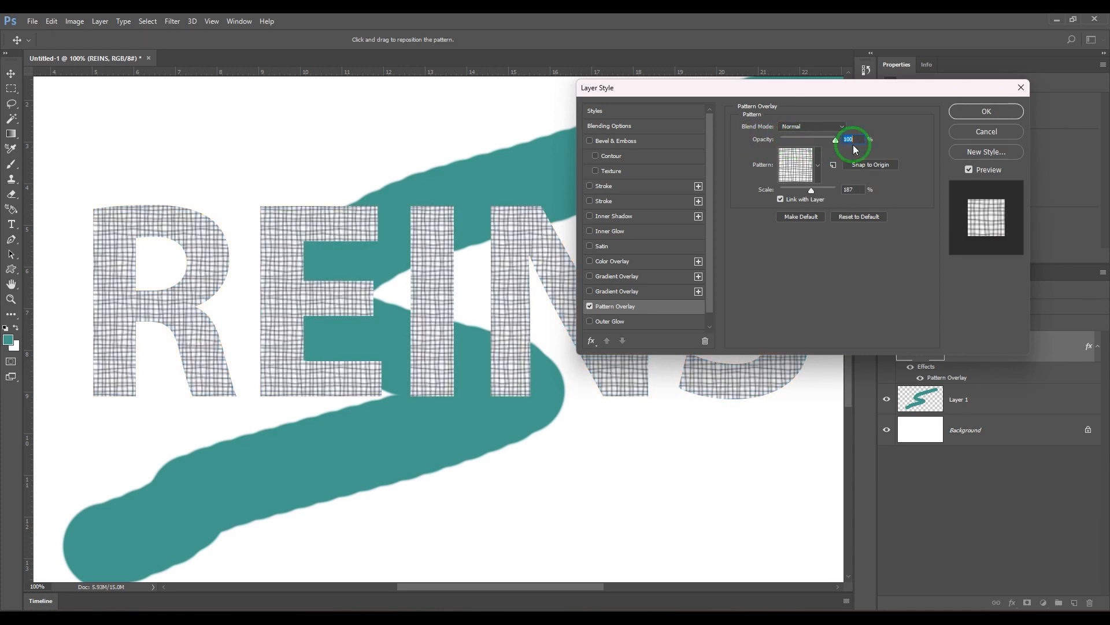
mouse_move(877, 248)
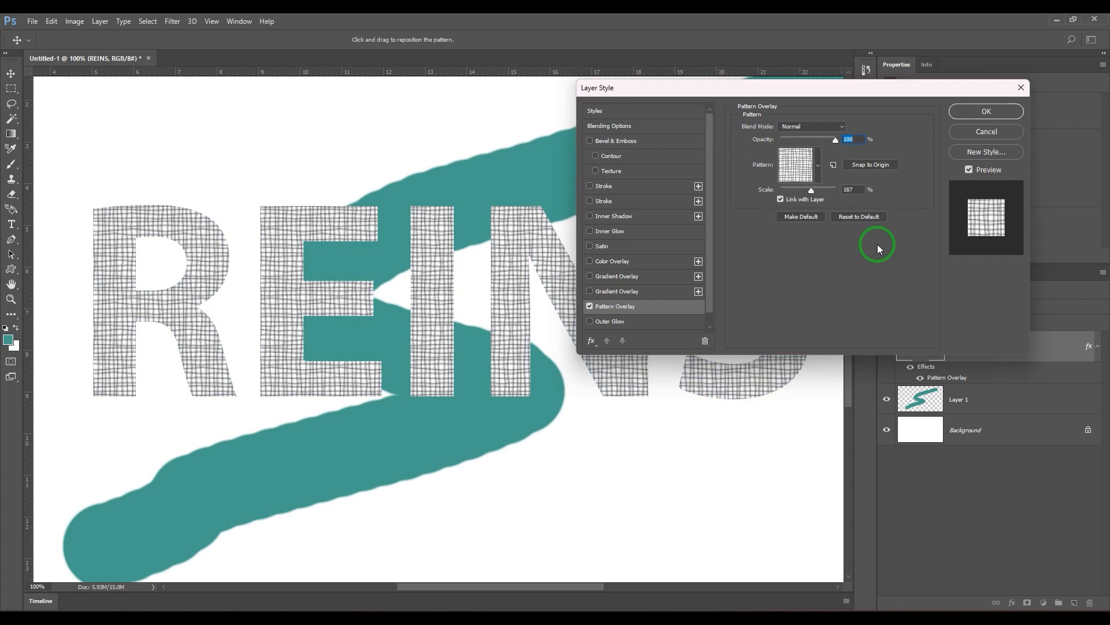
mouse_move(790, 166)
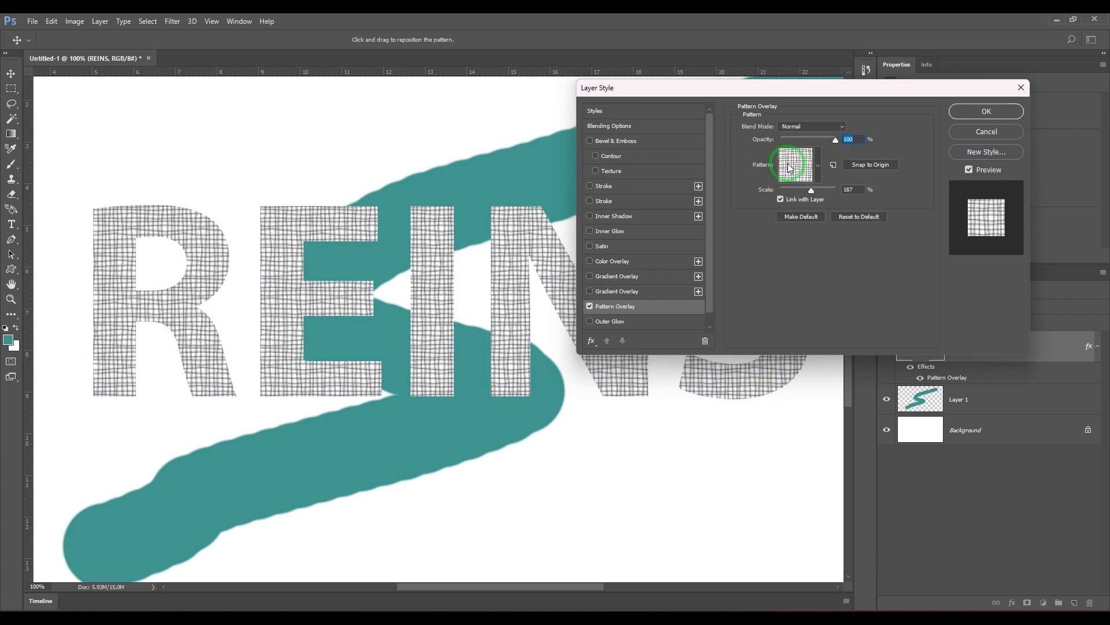
Step: Swap the overlay to a grainy grey texture after trying a fabric-like pattern
click(795, 165)
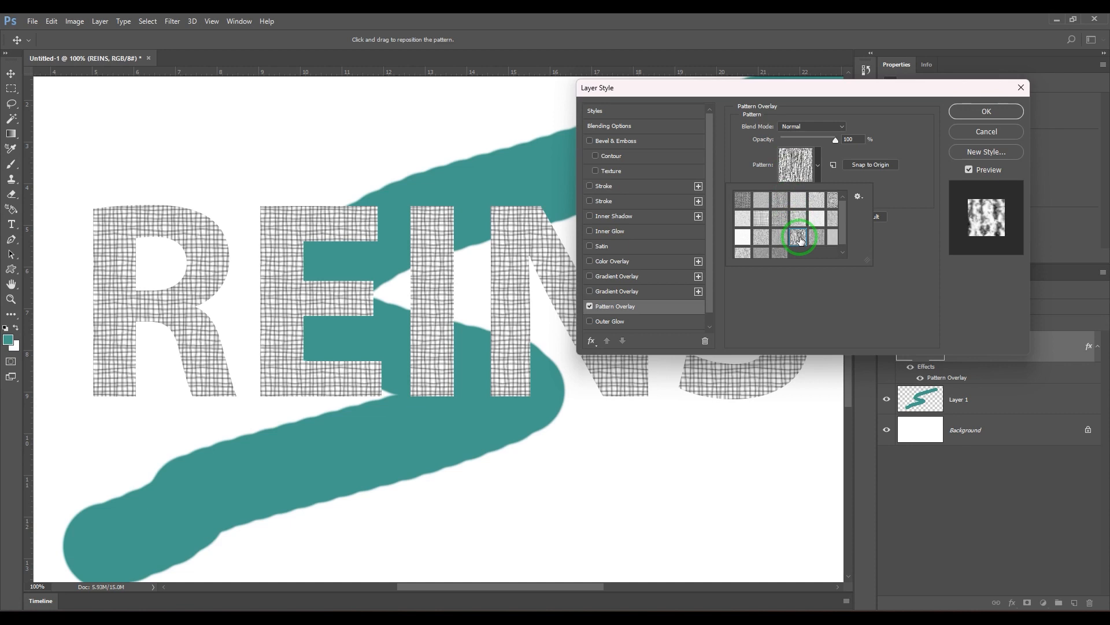
click(744, 232)
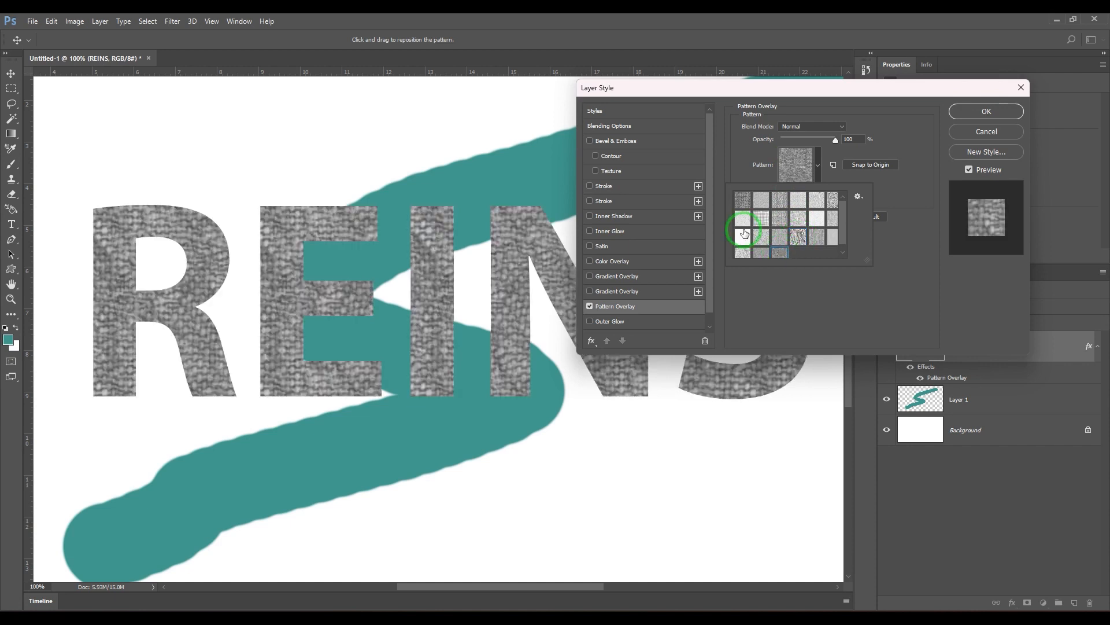
click(776, 199)
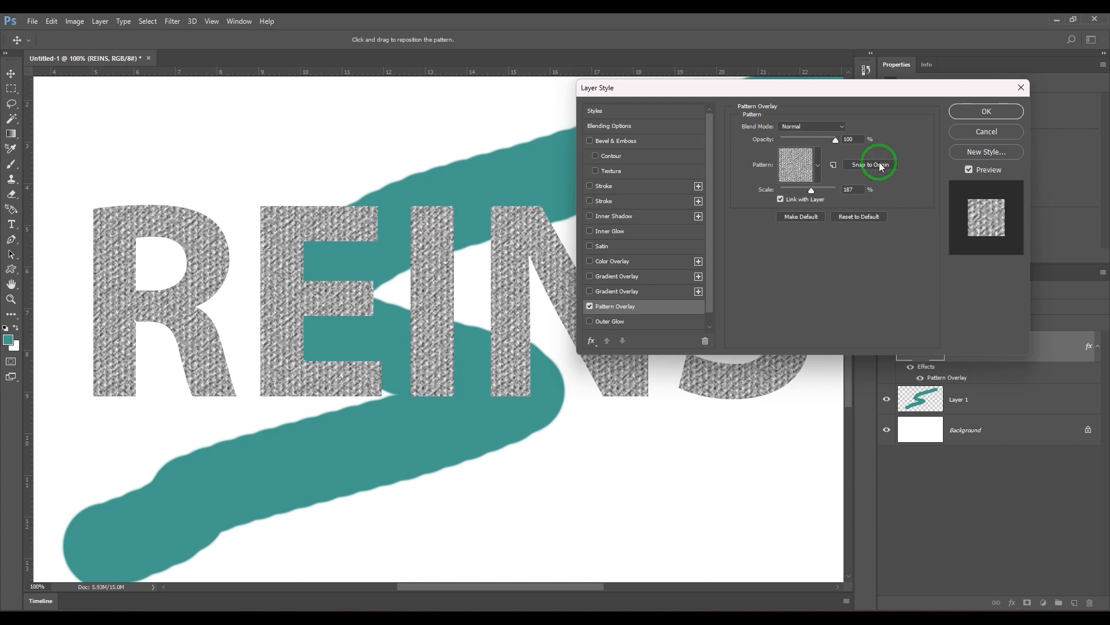
Step: Reselect the hand-drawn grid pattern and adjust overlay options, scaling it to 187%
click(818, 164)
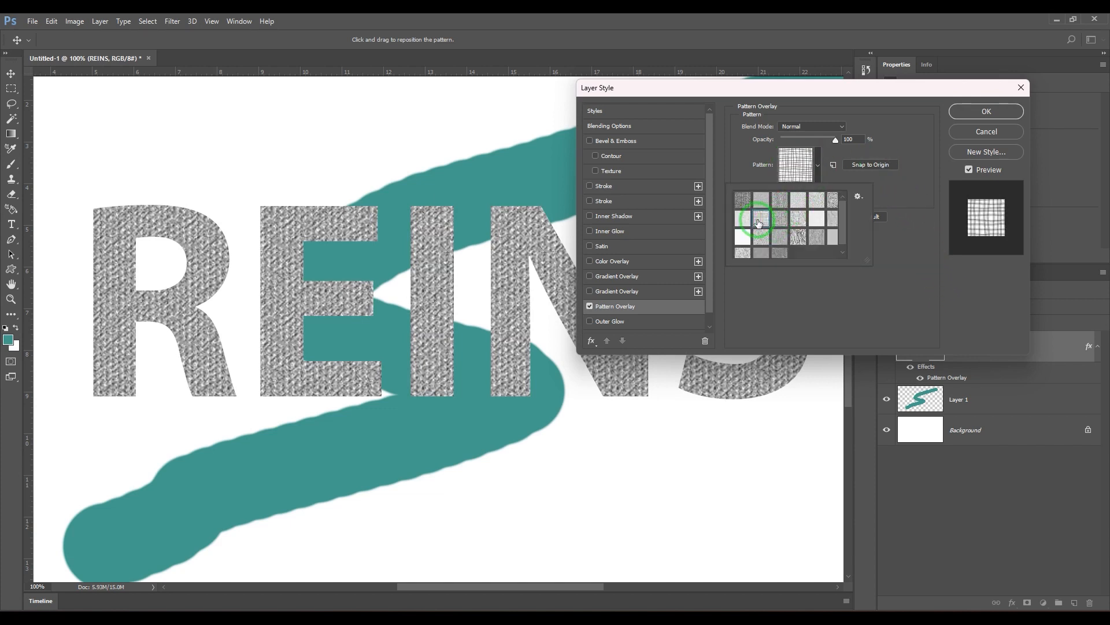
click(758, 218)
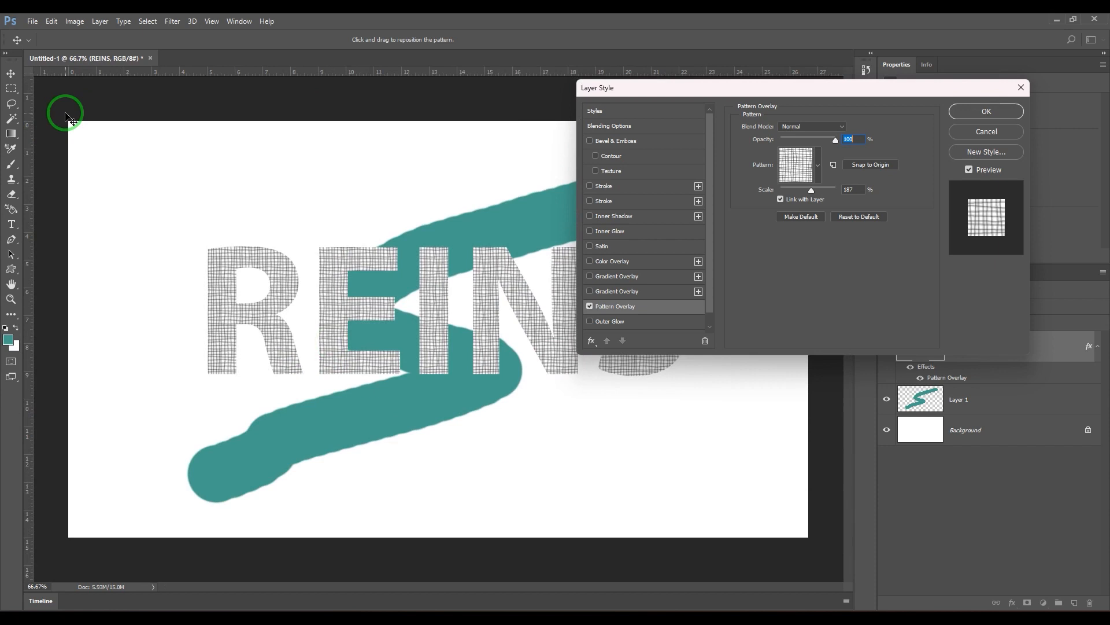
mouse_move(67, 122)
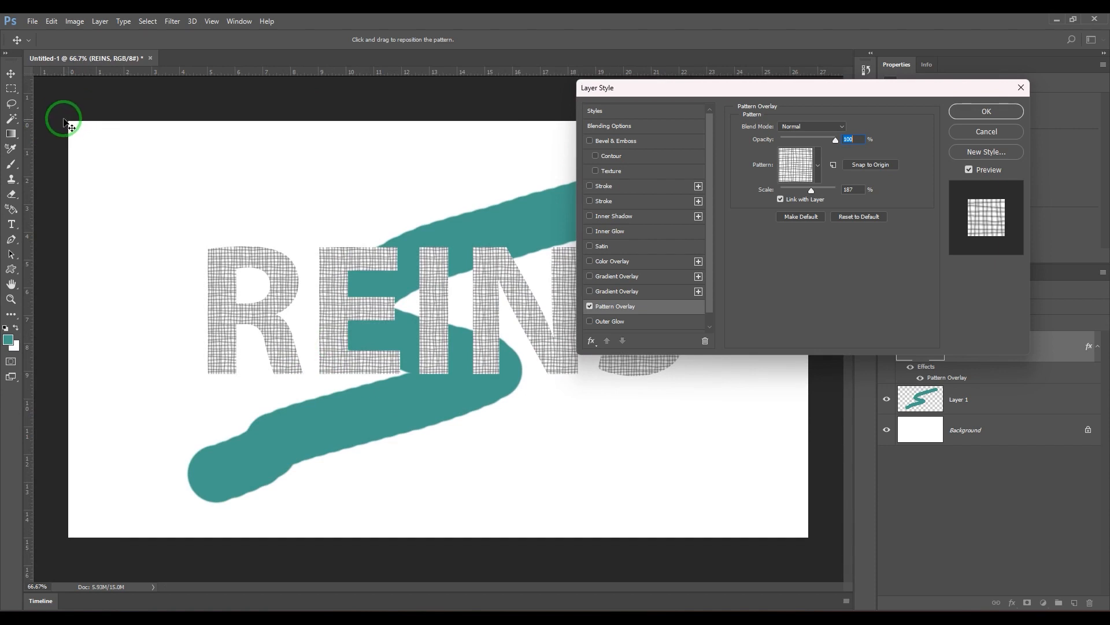
mouse_move(455, 268)
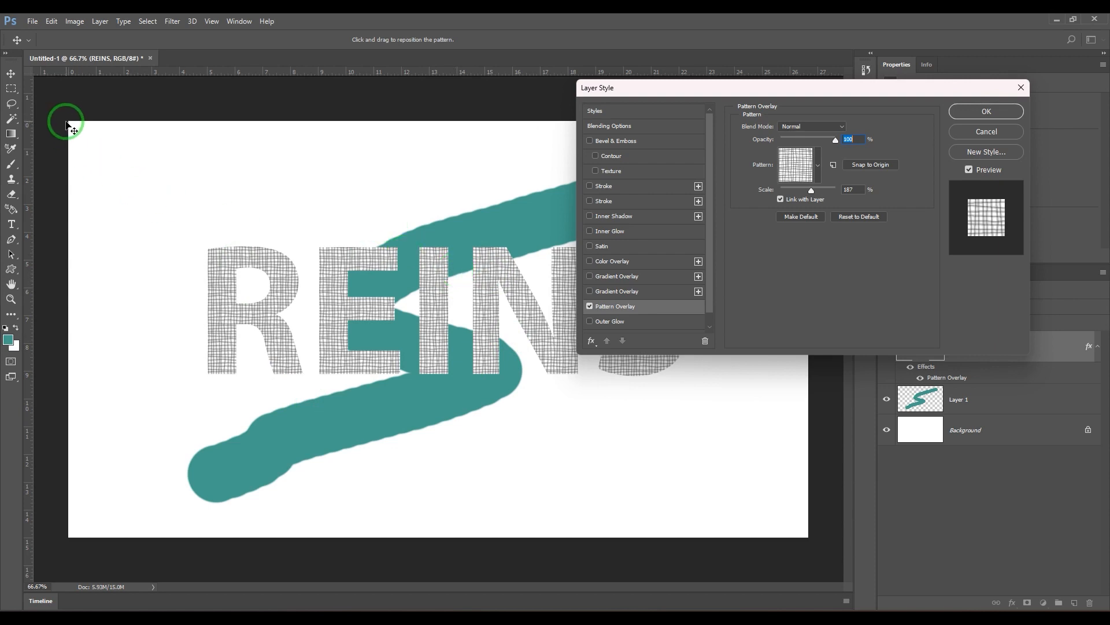
mouse_move(205, 207)
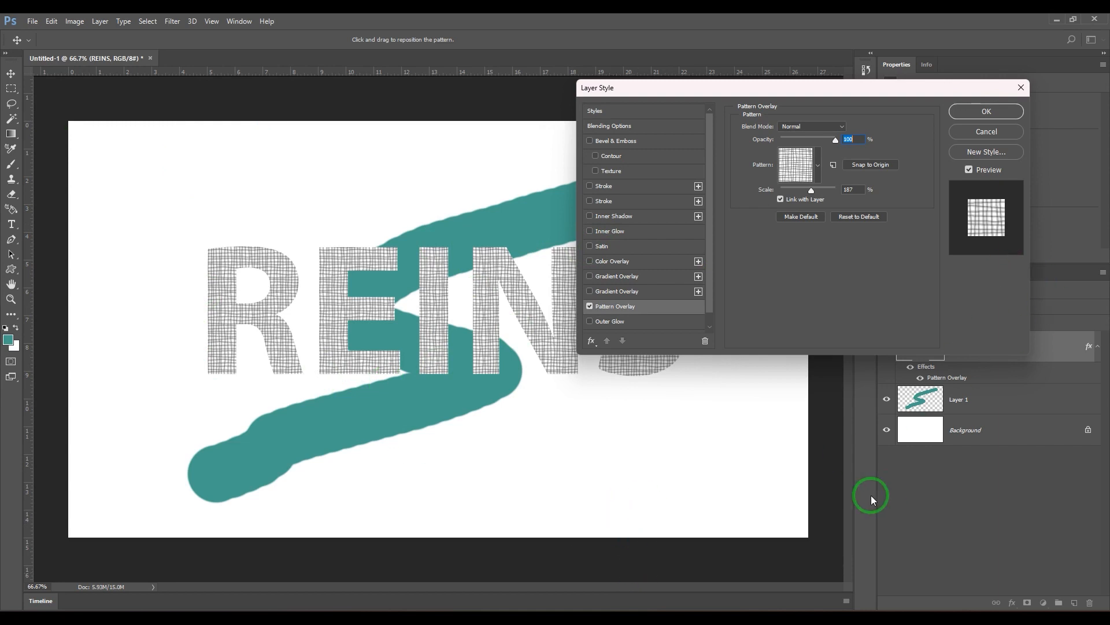
mouse_move(249, 163)
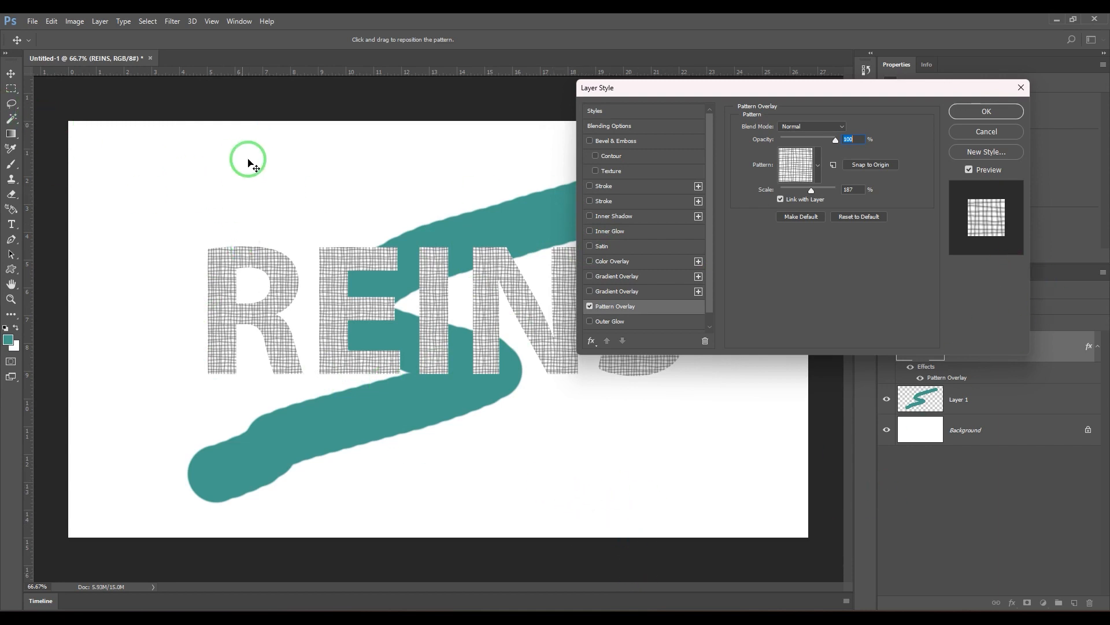
mouse_move(777, 146)
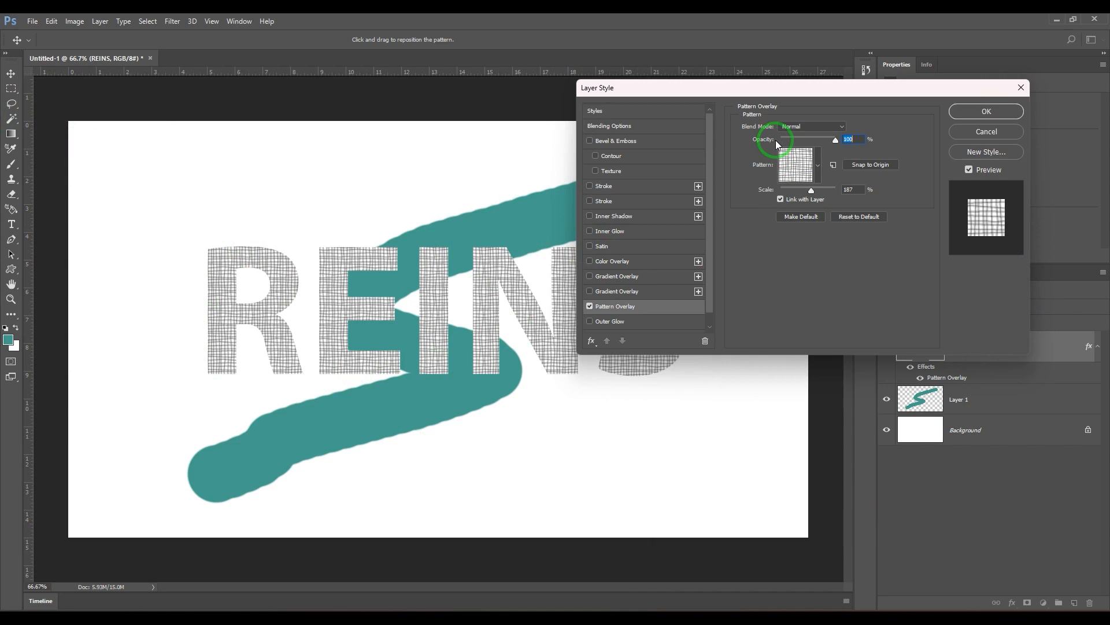
mouse_move(780, 198)
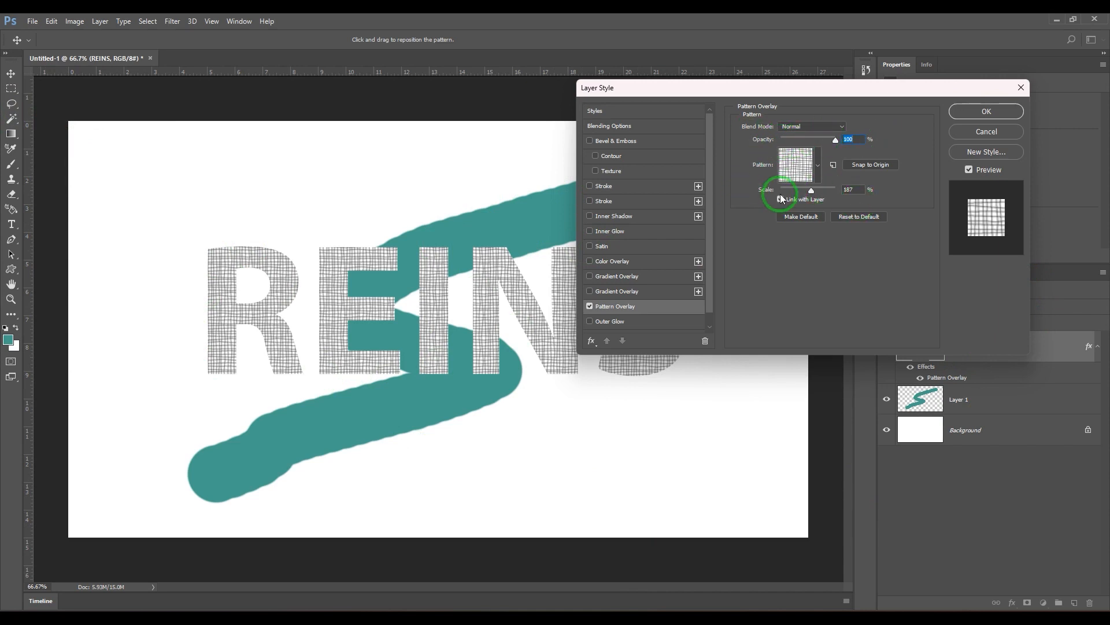
click(781, 199)
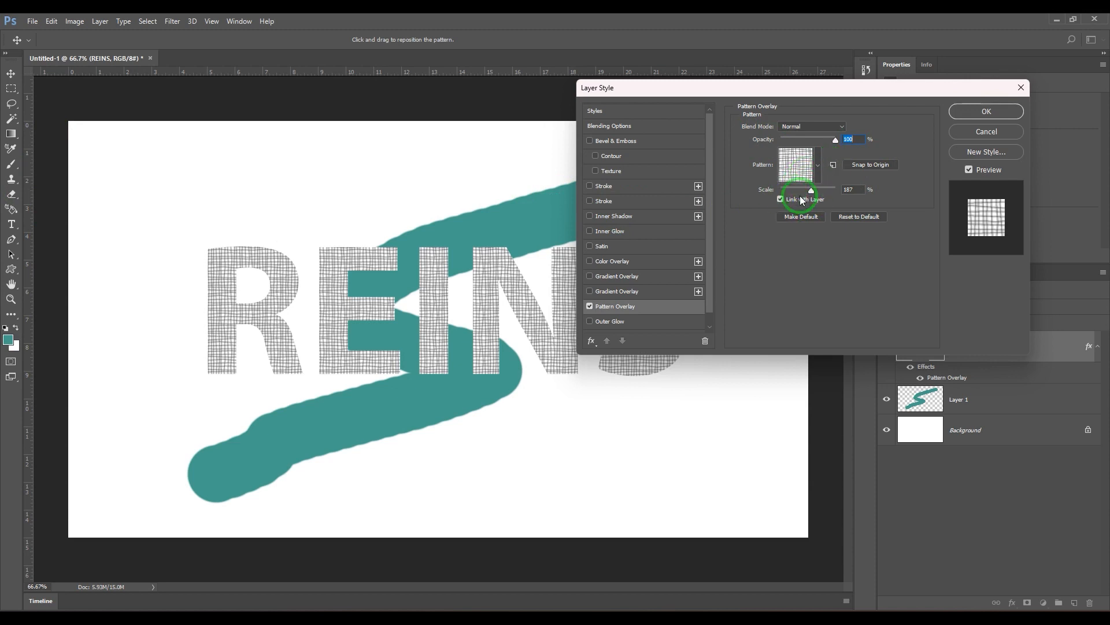
mouse_move(815, 176)
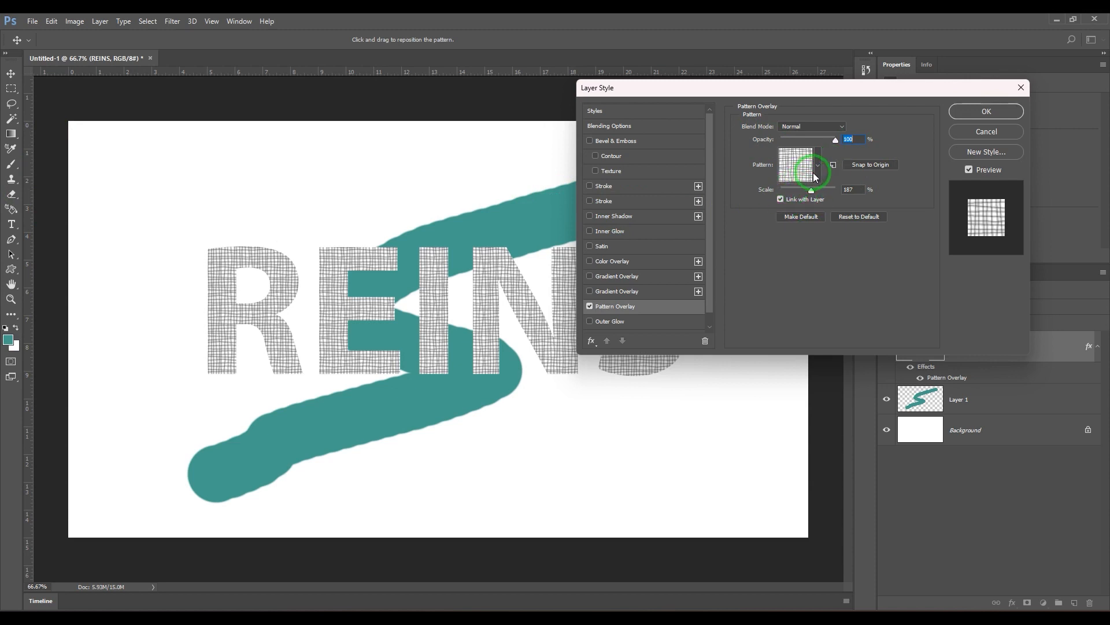
Step: Pick the grid pattern and try saving it as a preset, dismissing the duplicate warning
click(817, 164)
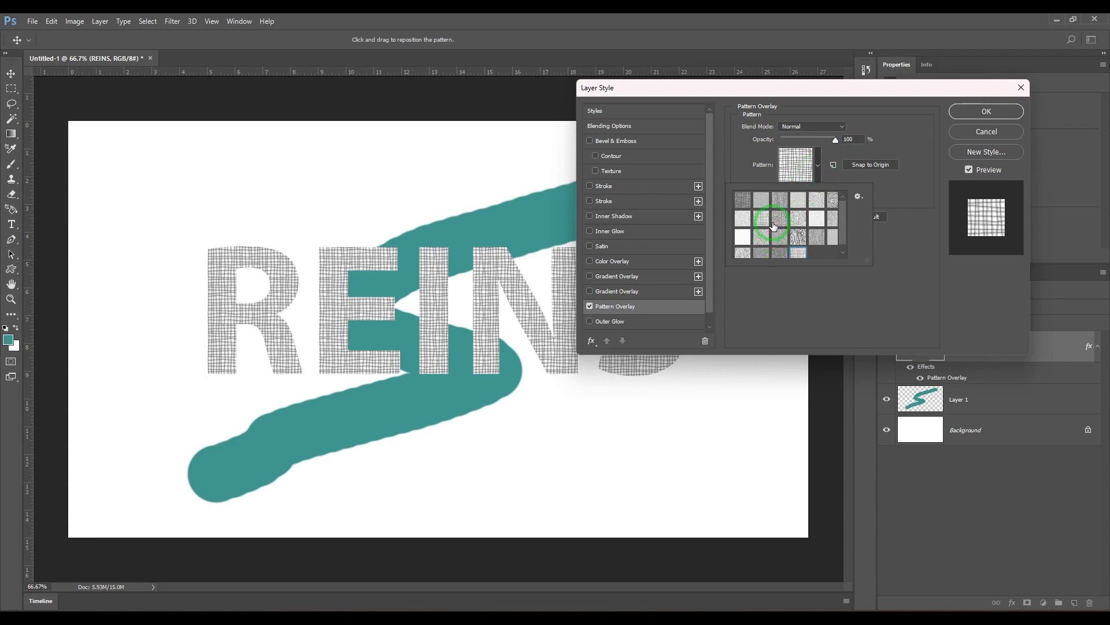
click(761, 218)
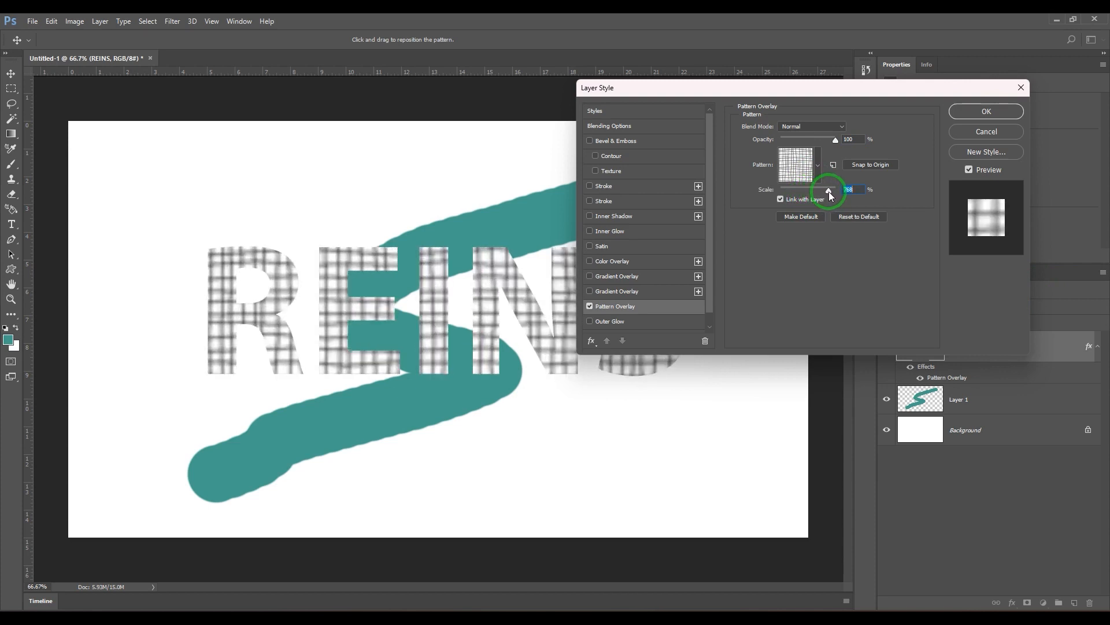
click(832, 164)
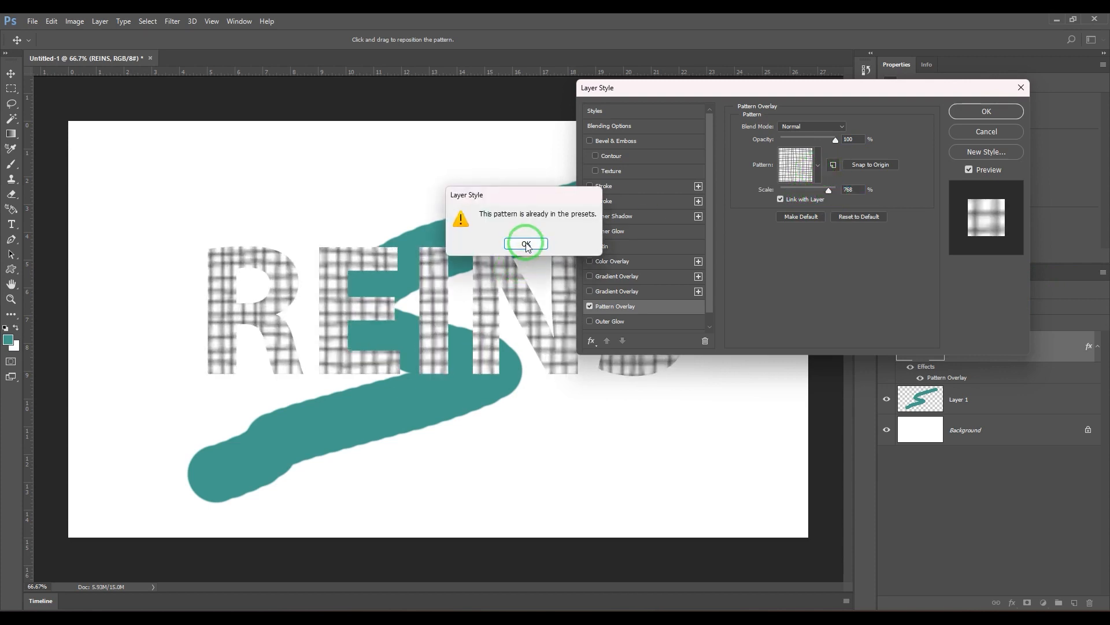
click(525, 243)
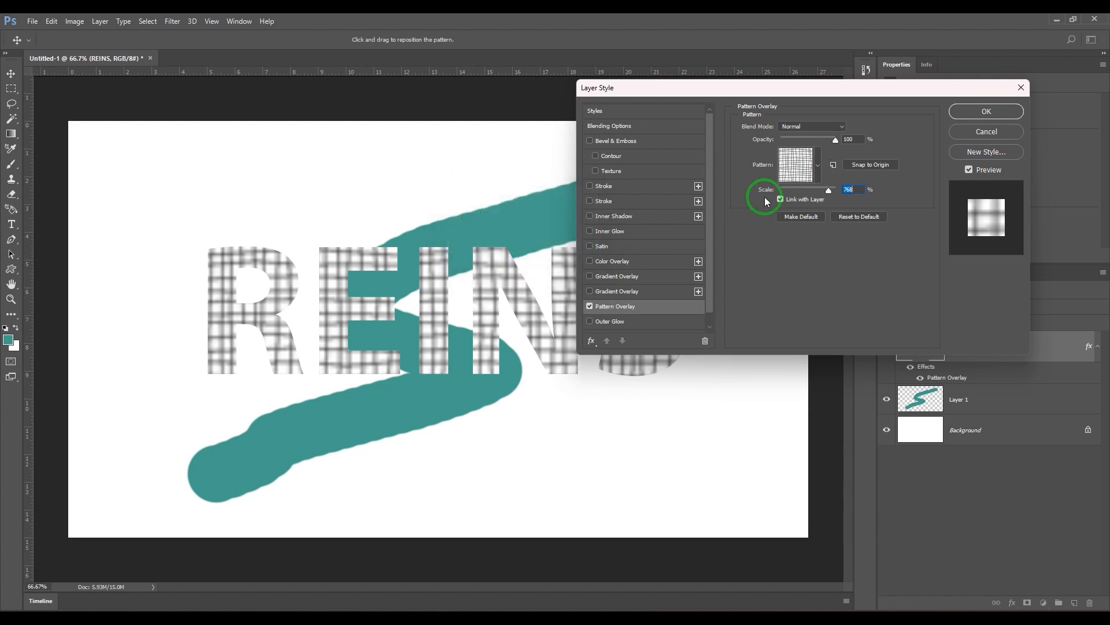
Step: Try other swatches, ending on the blotchy grey texture at 807% scale
click(799, 164)
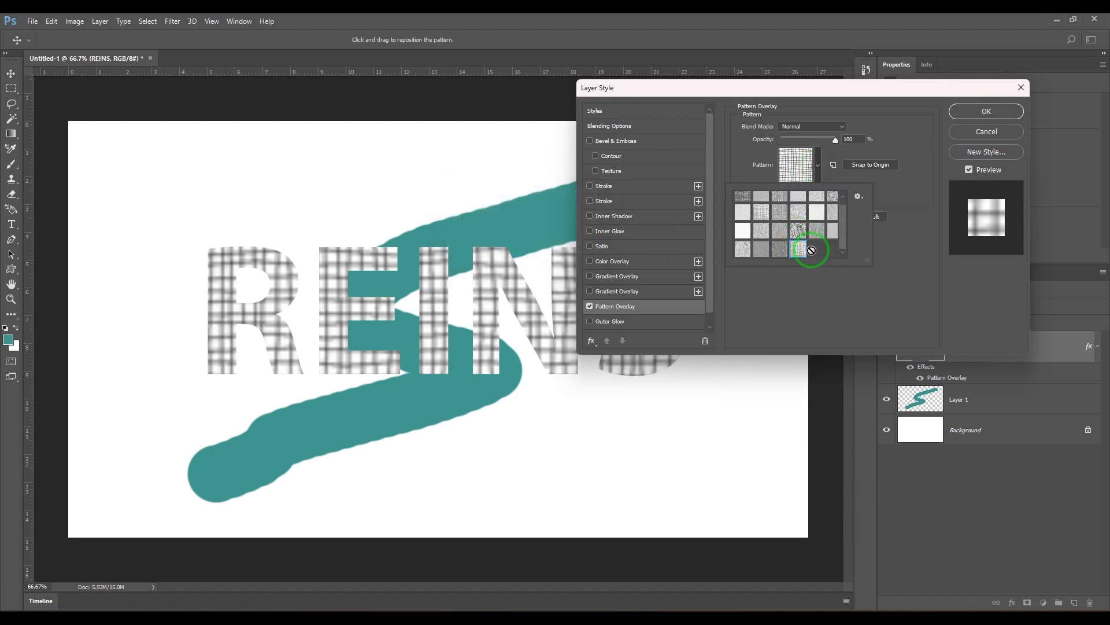
click(812, 249)
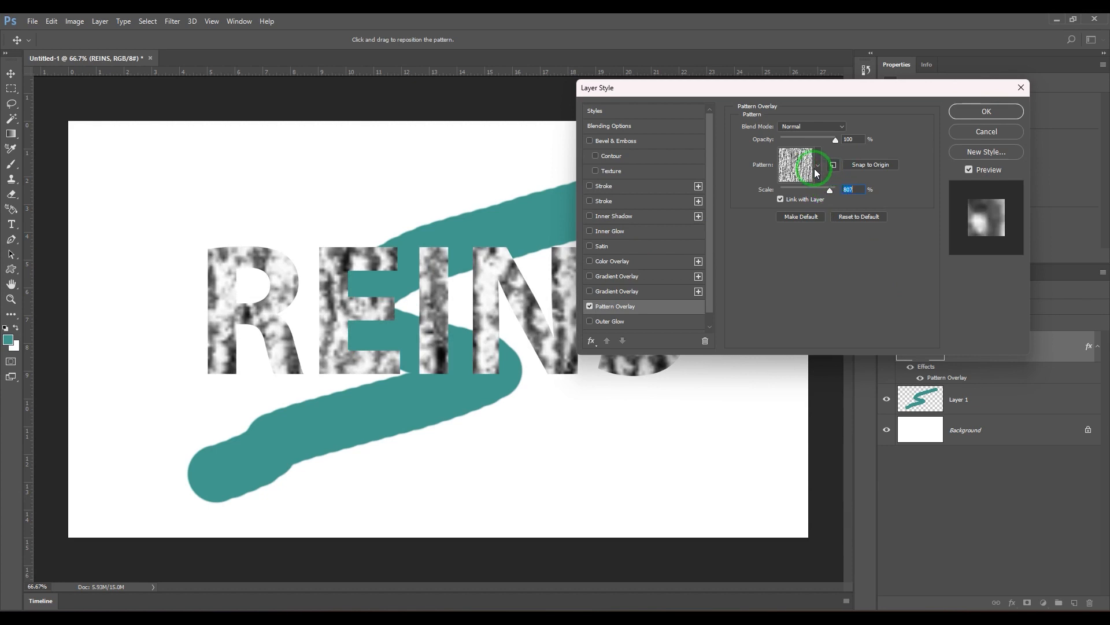
click(817, 164)
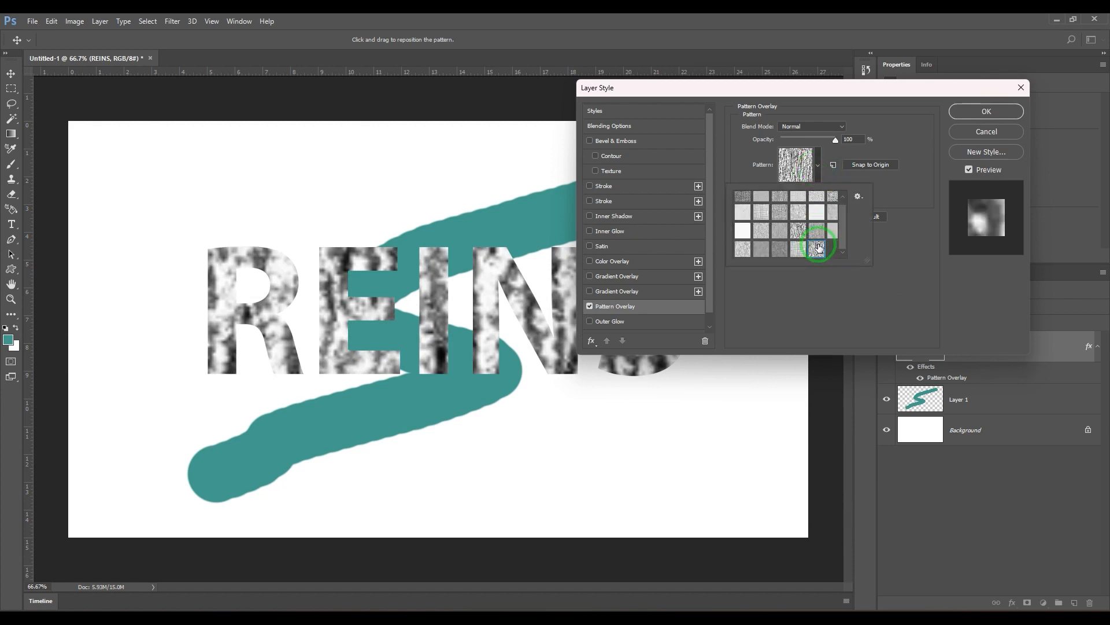
click(742, 199)
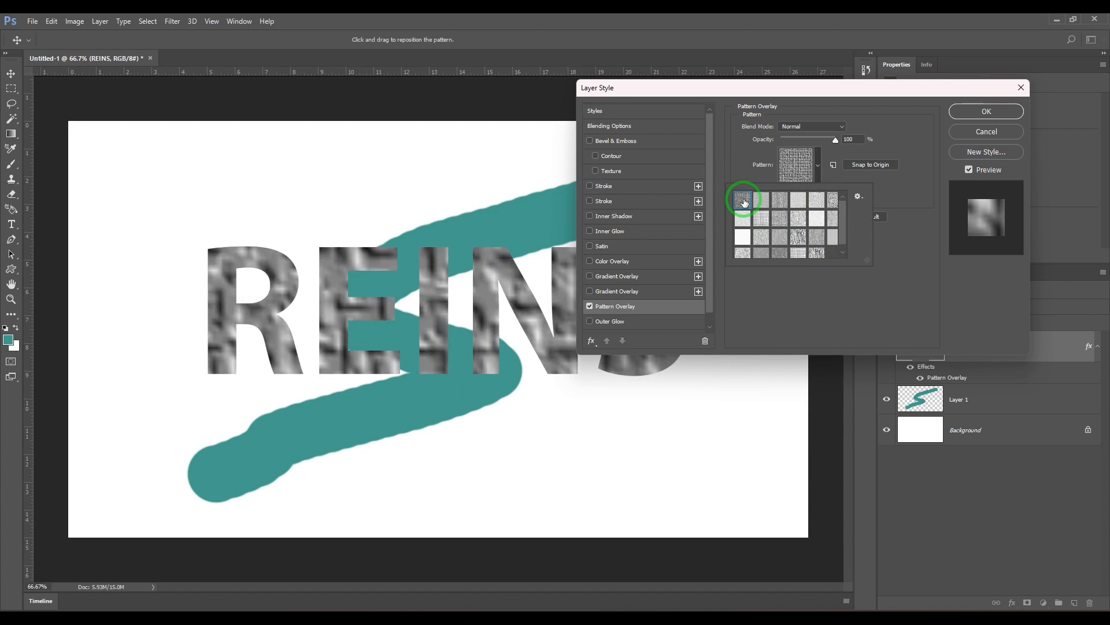
click(743, 199)
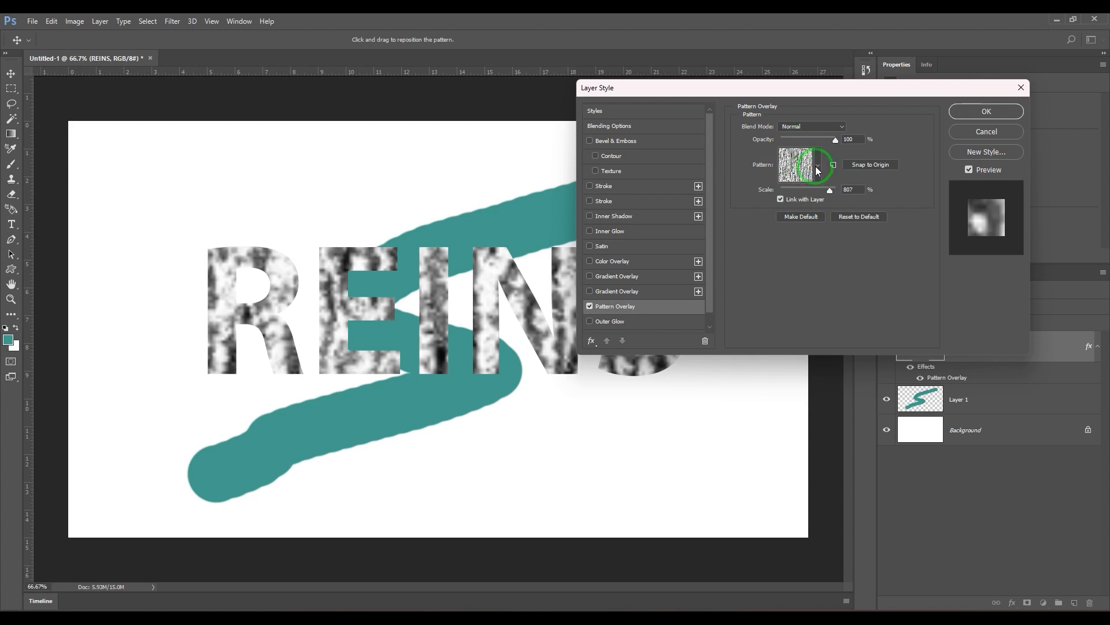
click(819, 164)
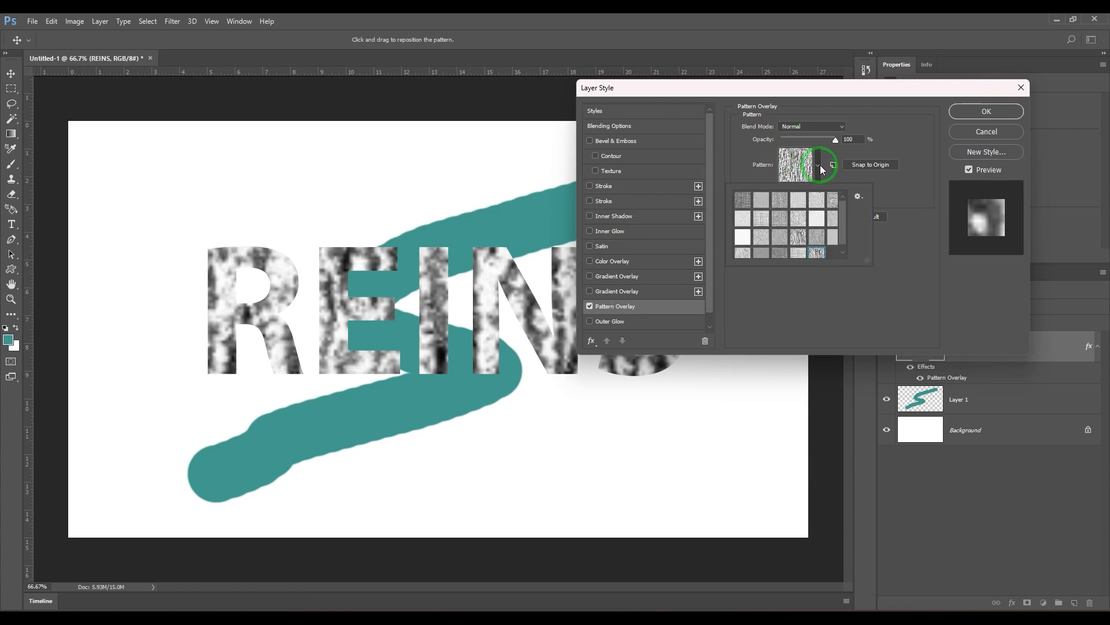
Step: Choose a streaky grey pattern, uncheck Link with Layer, and scale it to 73%
click(818, 164)
text(73)
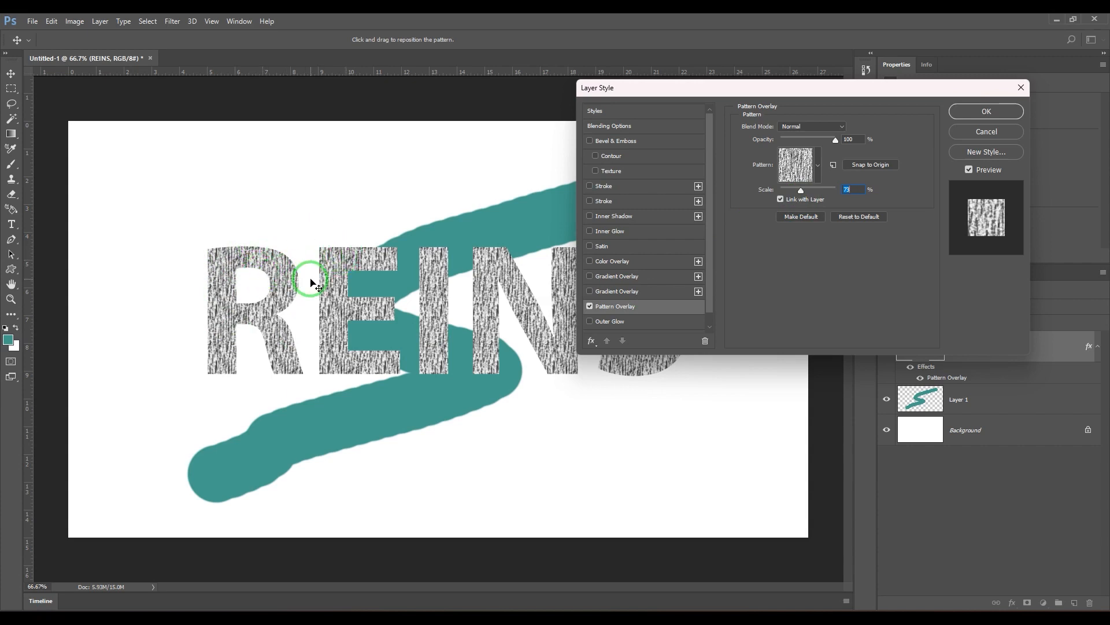
mouse_move(321, 274)
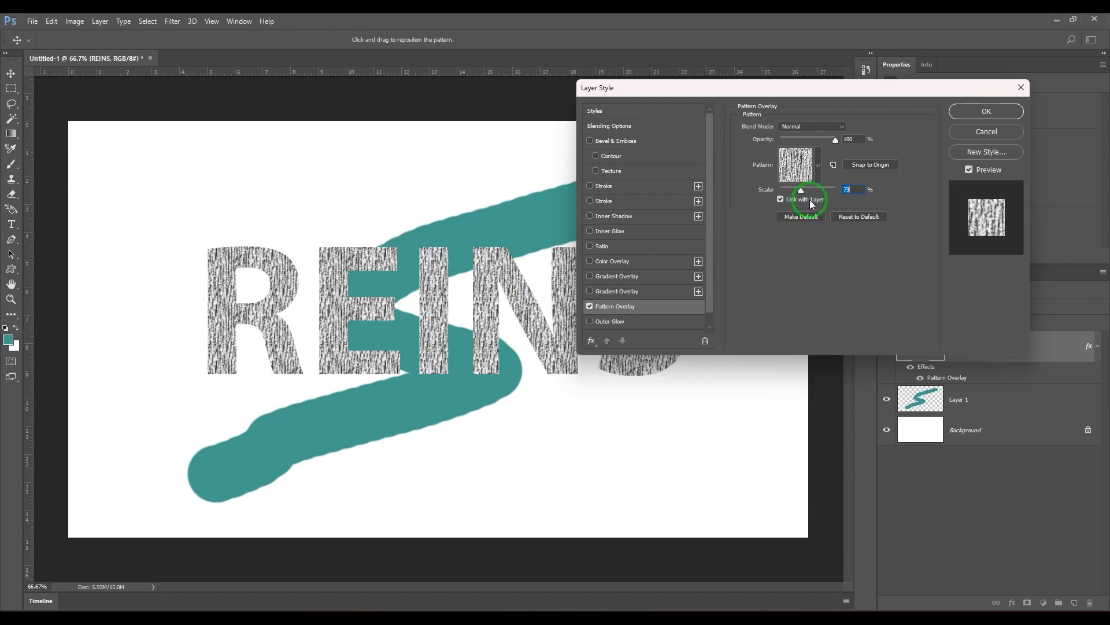
click(781, 199)
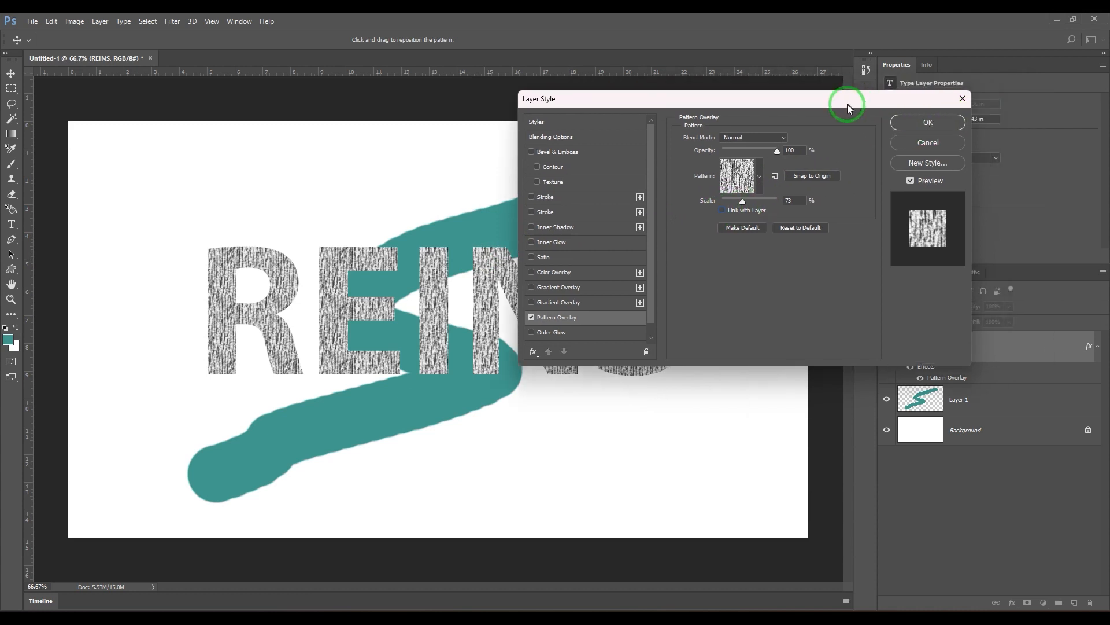
Step: Apply the style, then reopen Pattern Overlay to set 594% scale linked with layer
click(927, 122)
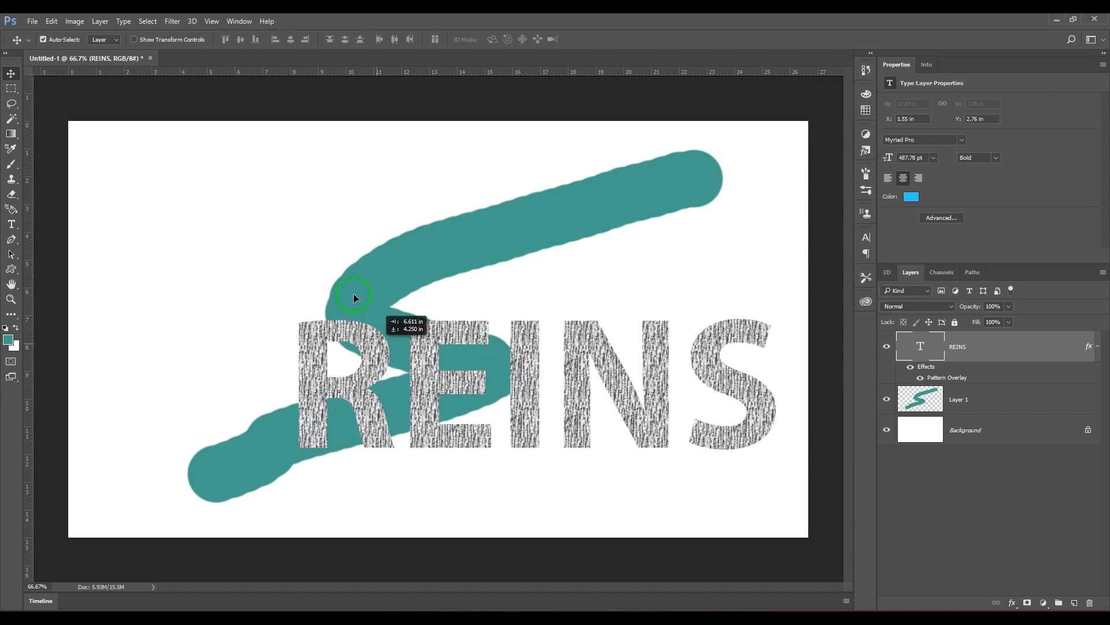
double_click(946, 378)
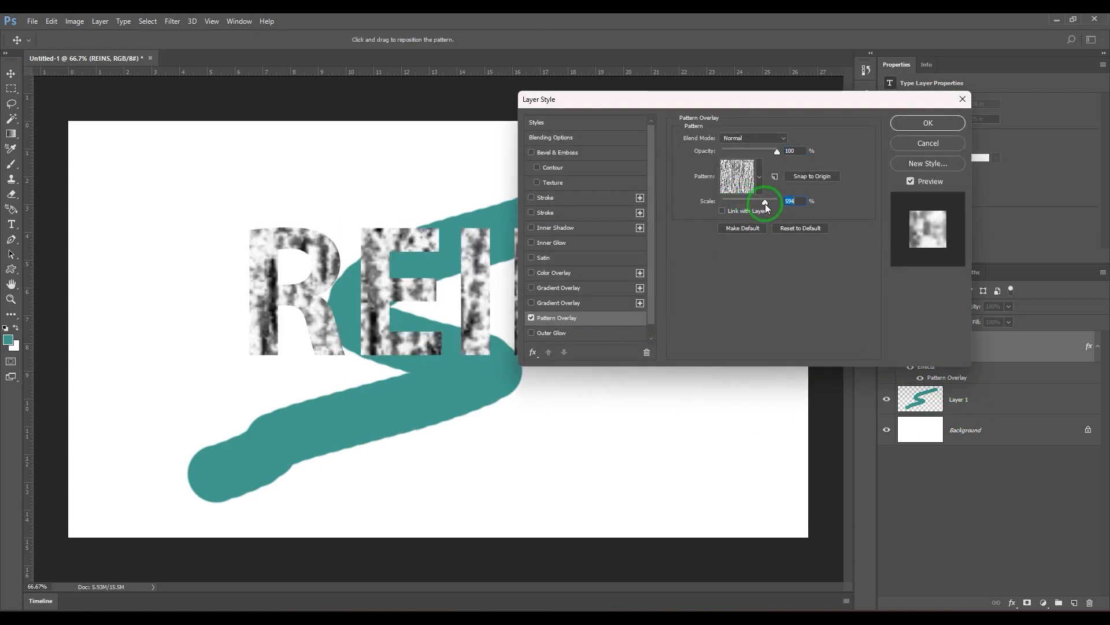
click(927, 123)
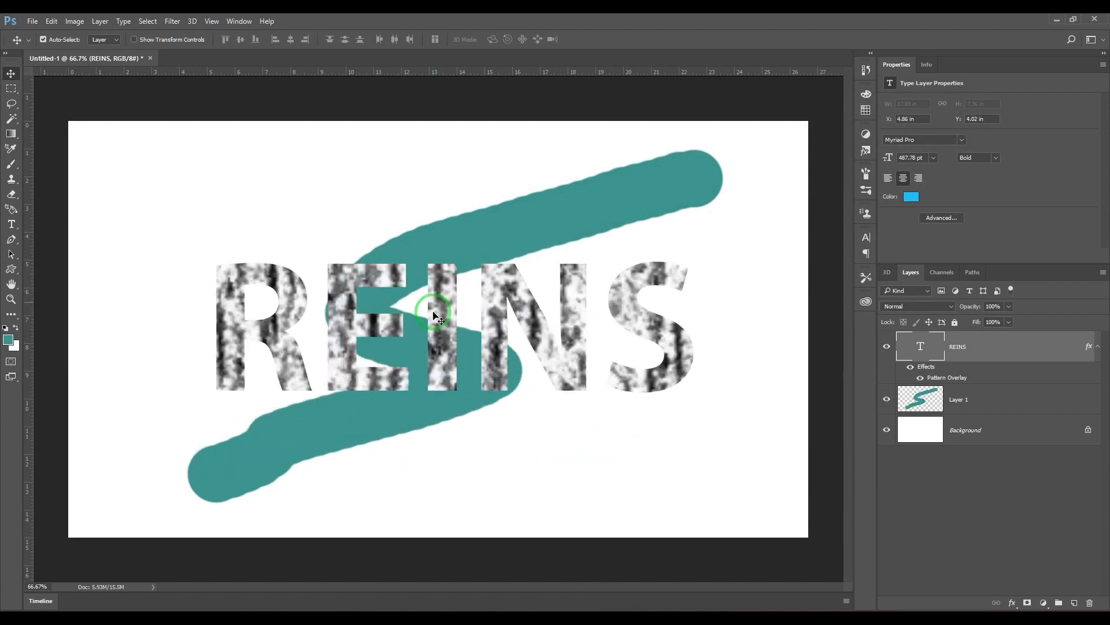
double_click(946, 377)
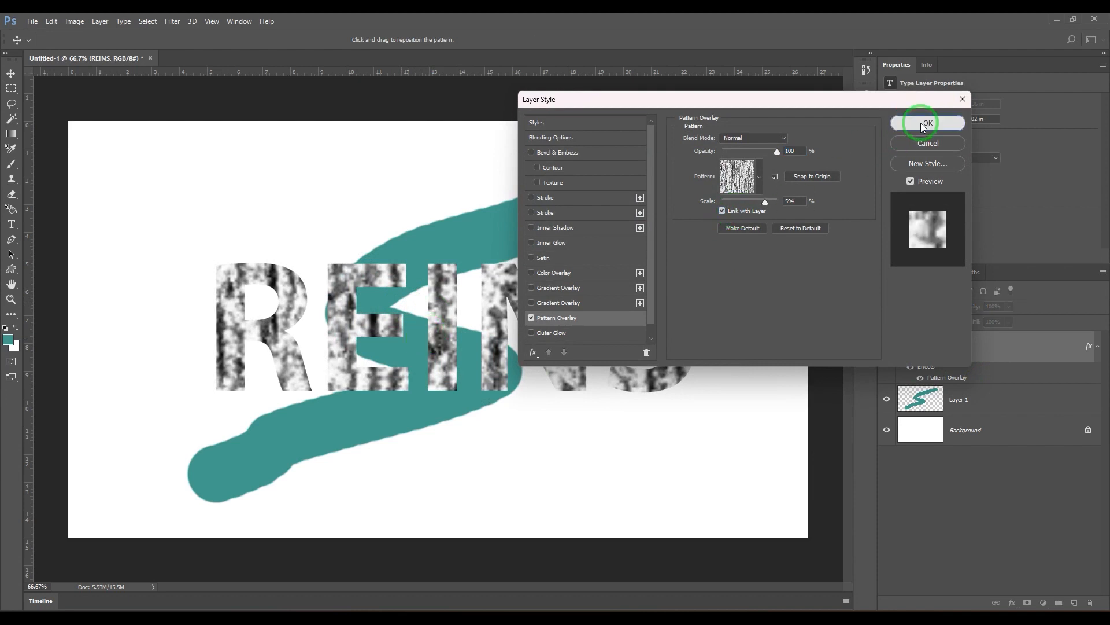
click(927, 124)
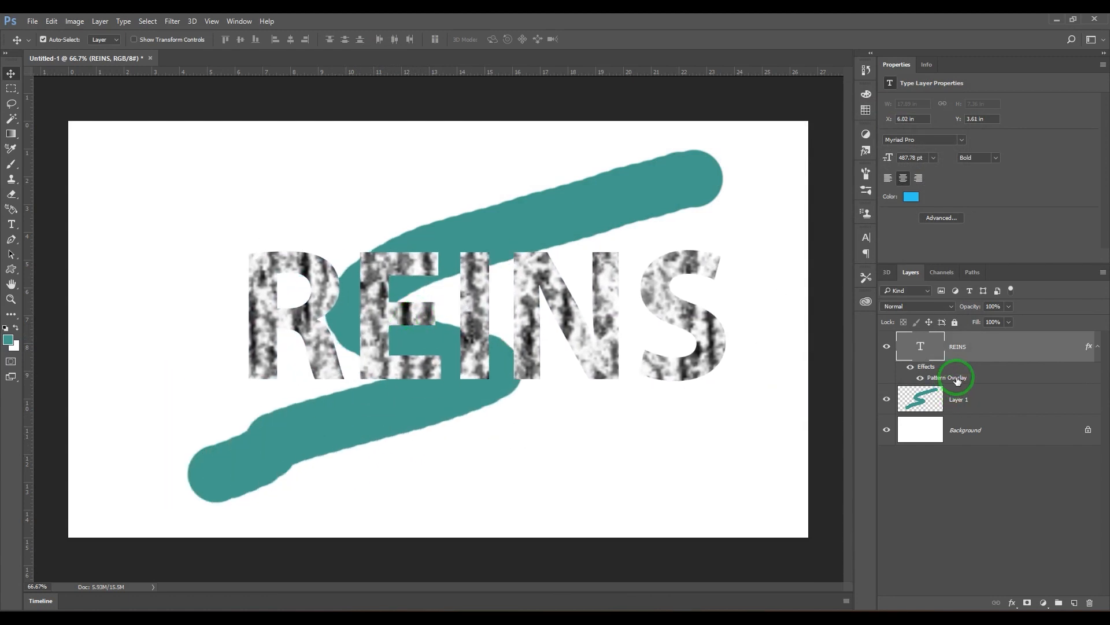
Step: Reset the REINS Pattern Overlay to its default woven gray texture at 100% scale
double_click(947, 378)
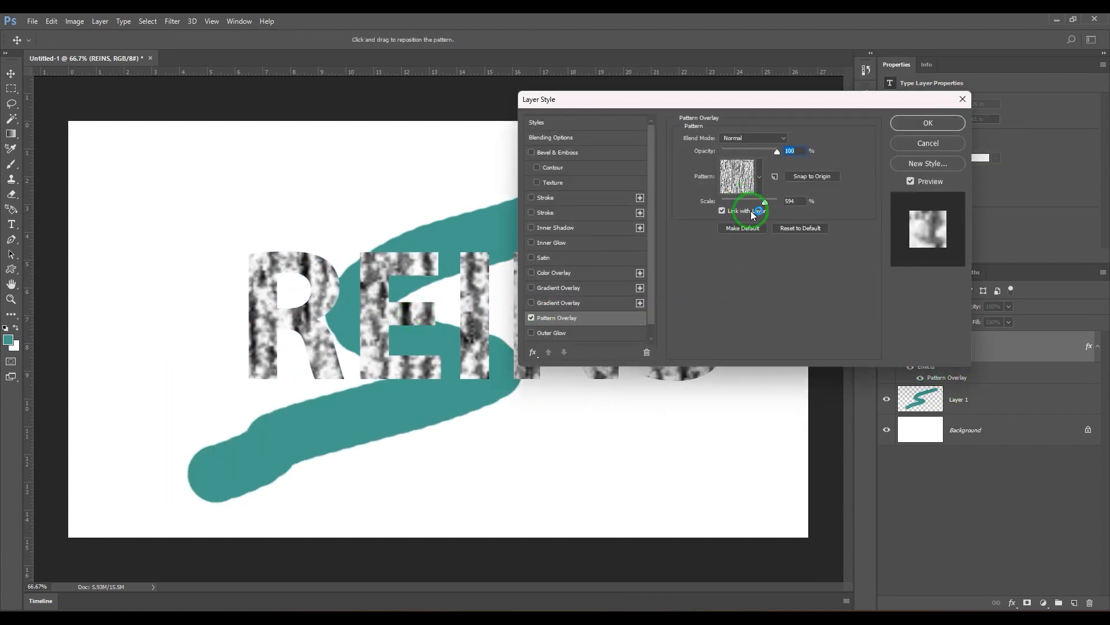
mouse_move(678, 151)
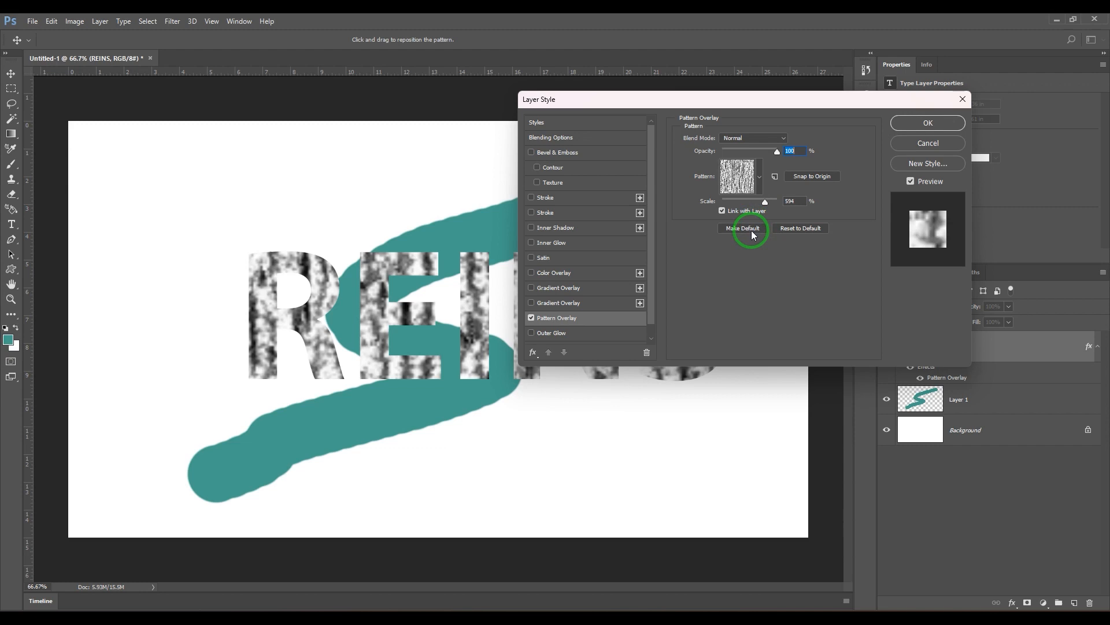
mouse_move(800, 174)
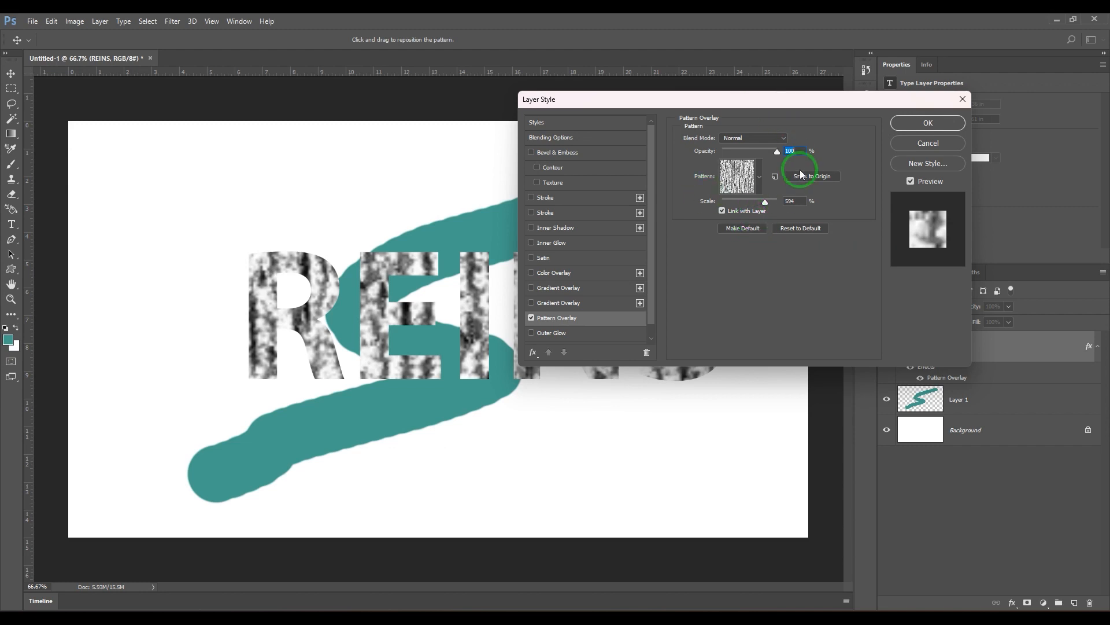
mouse_move(769, 176)
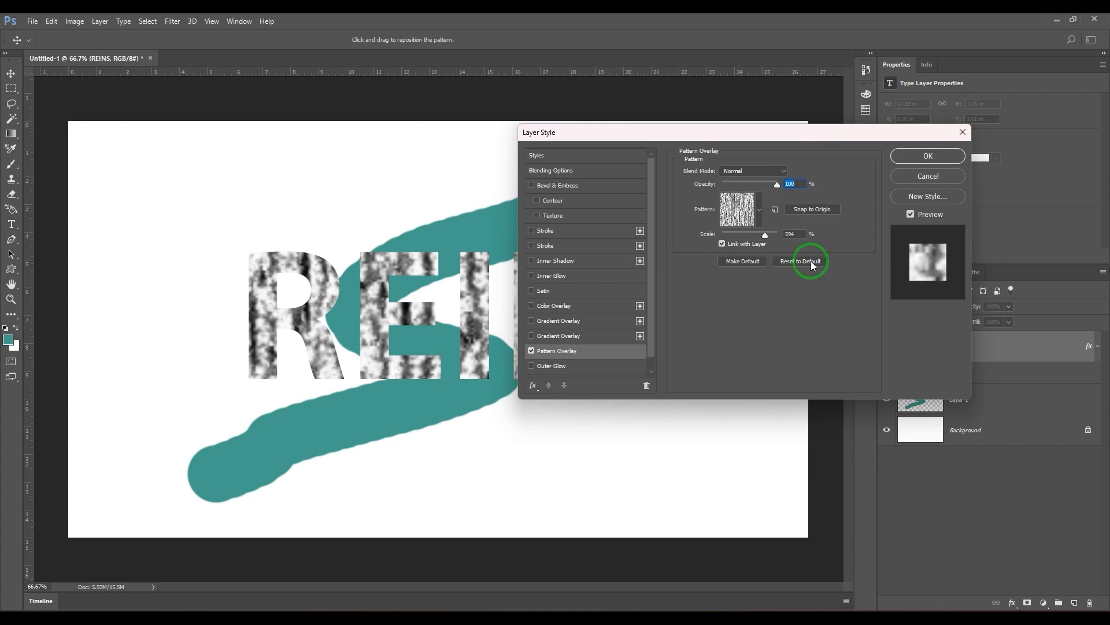
click(801, 260)
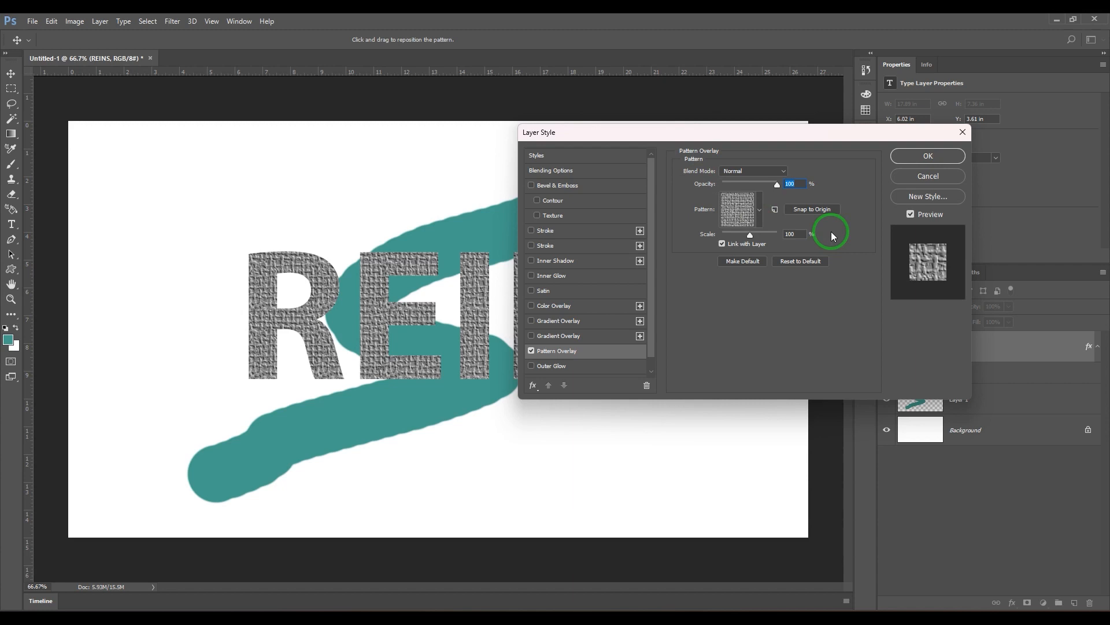
mouse_move(958, 168)
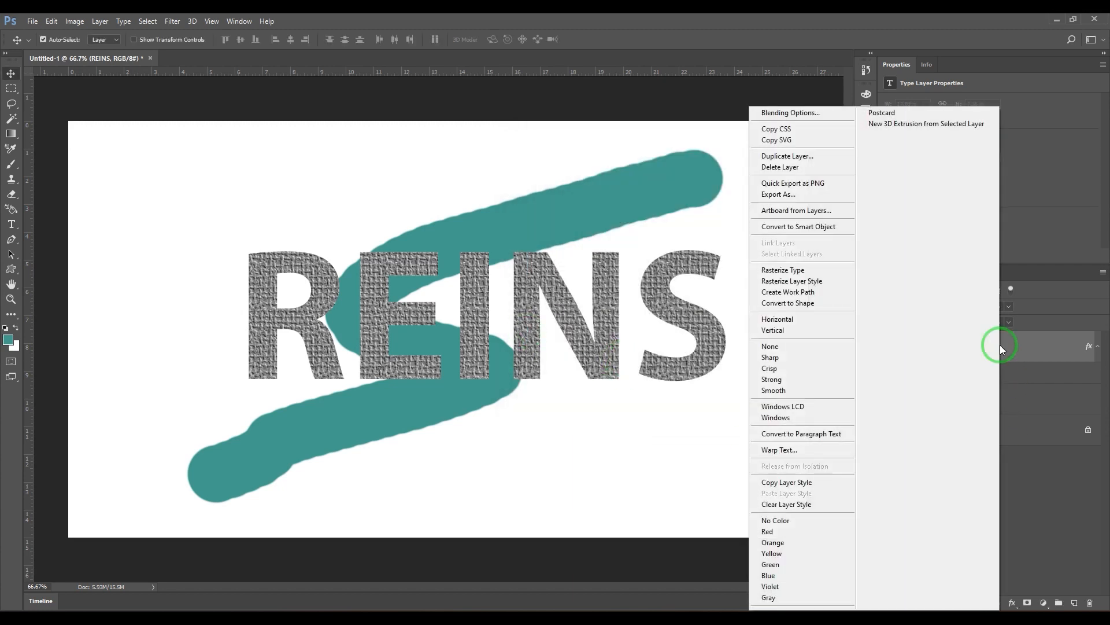
mouse_move(804, 490)
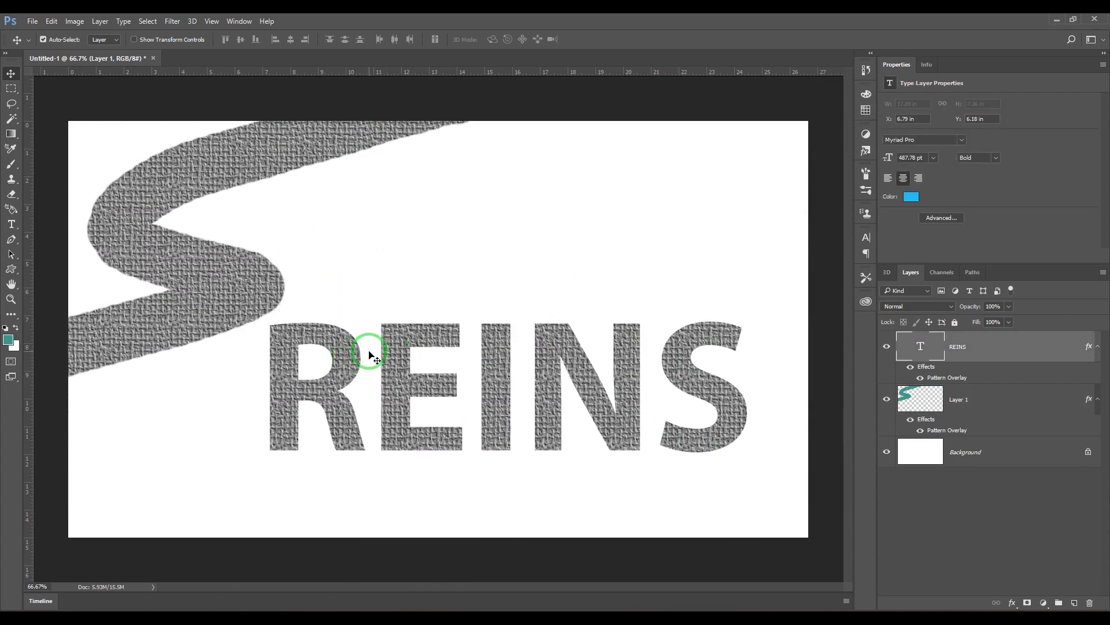
Step: Reopen the REINS text layer's style settings
double_click(948, 377)
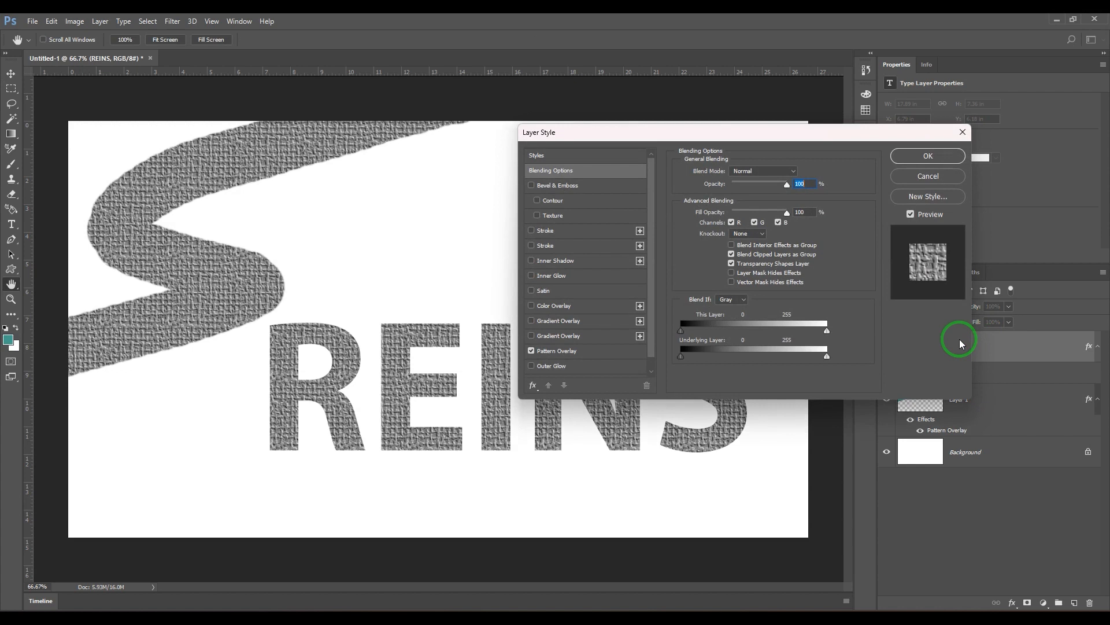
Step: Load the Web Patterns set into the Pattern Overlay picker, replacing the current patterns
click(557, 351)
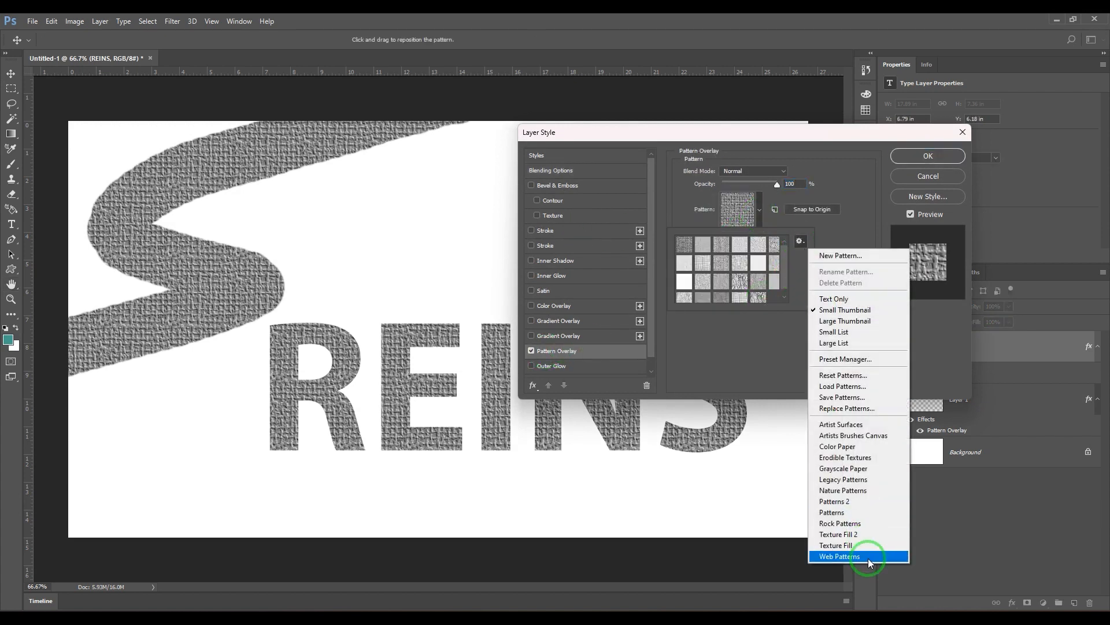
click(838, 556)
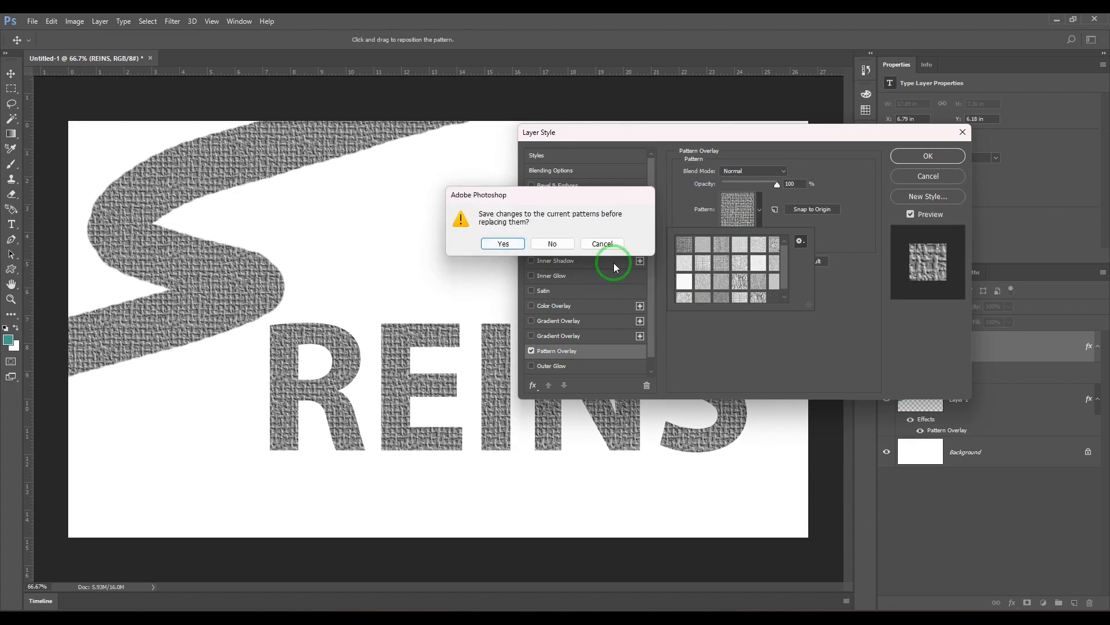
click(551, 242)
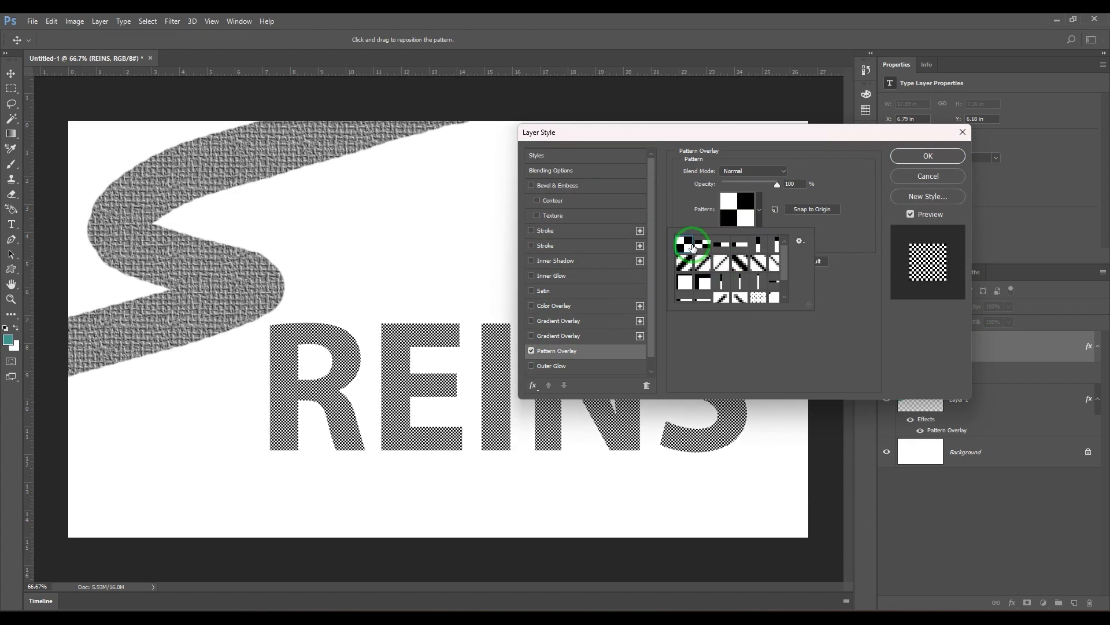
Step: Preview checkerboard, vertical, horizontal and diagonal stripe, grid and bar patterns on REINS
click(704, 246)
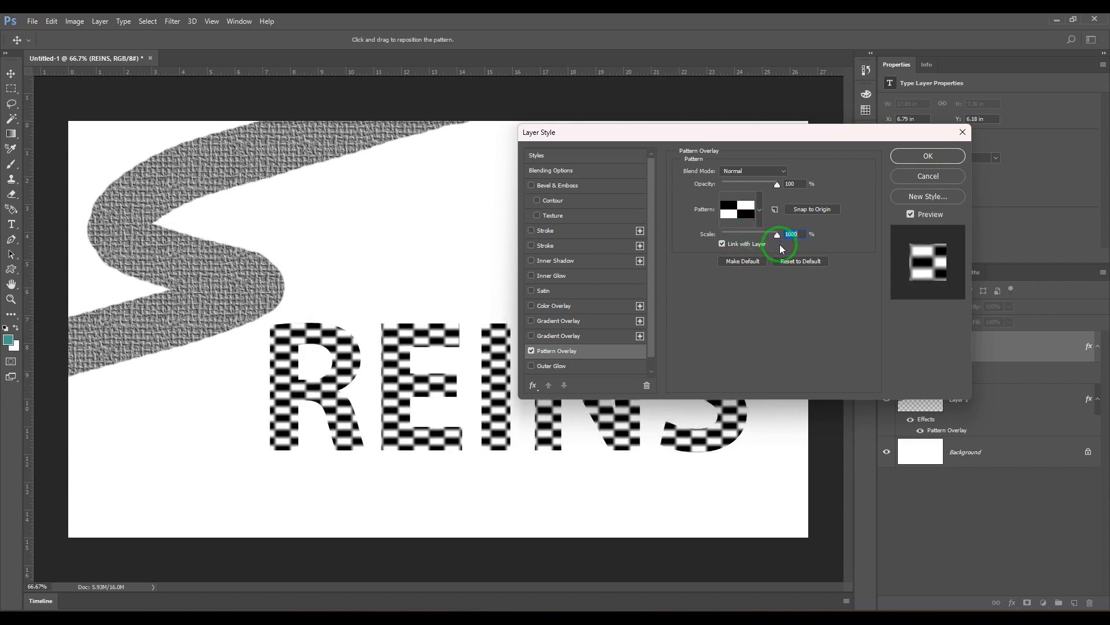
click(760, 209)
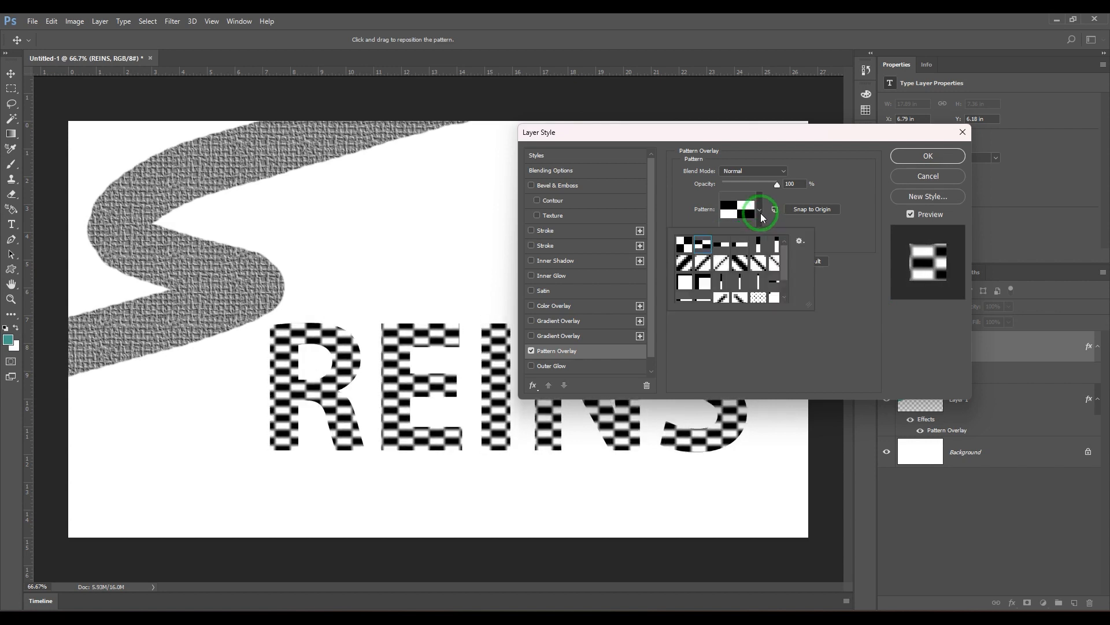
click(685, 242)
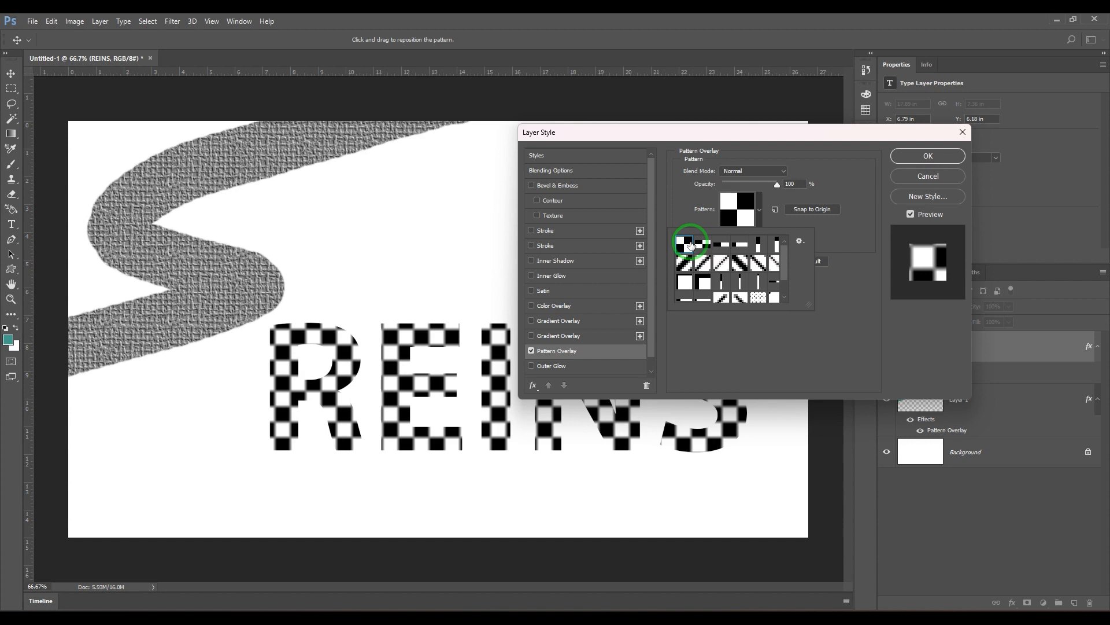
click(721, 244)
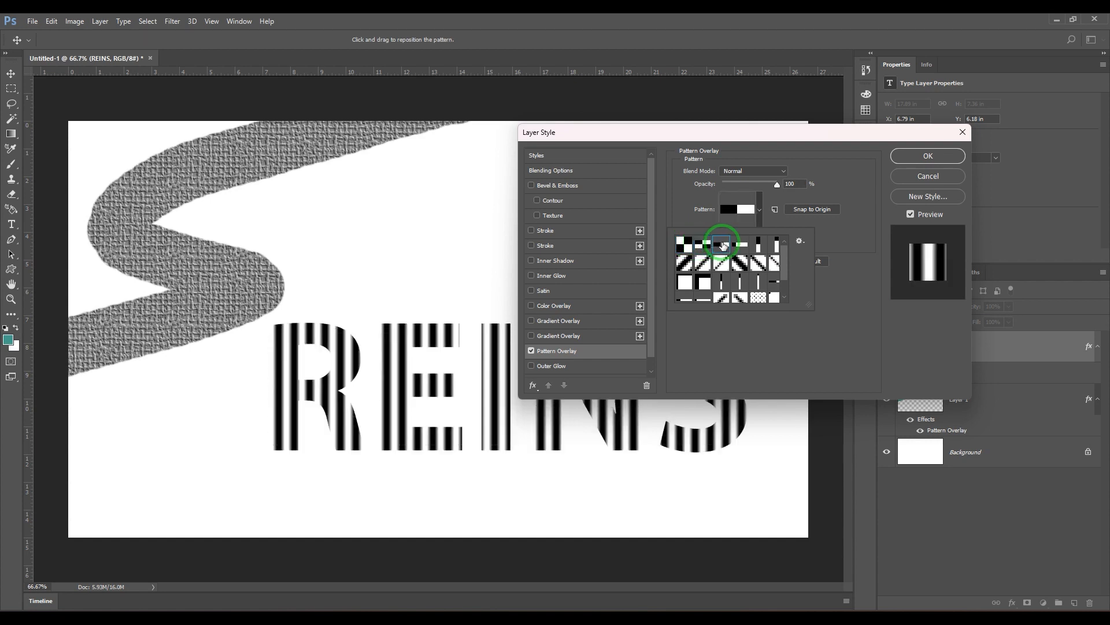
click(738, 243)
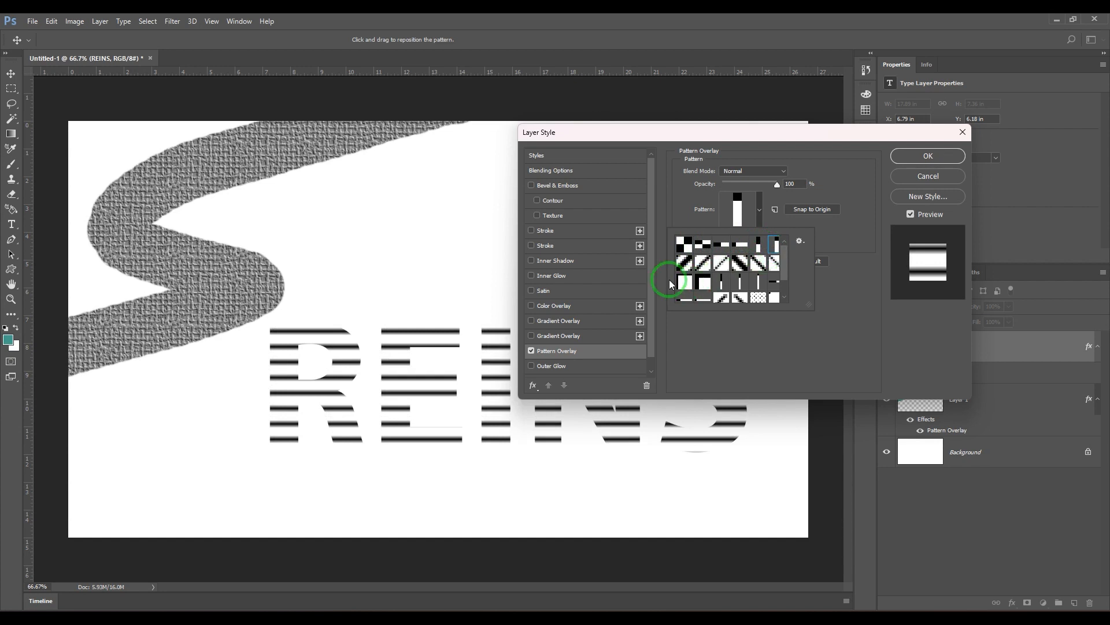
click(703, 267)
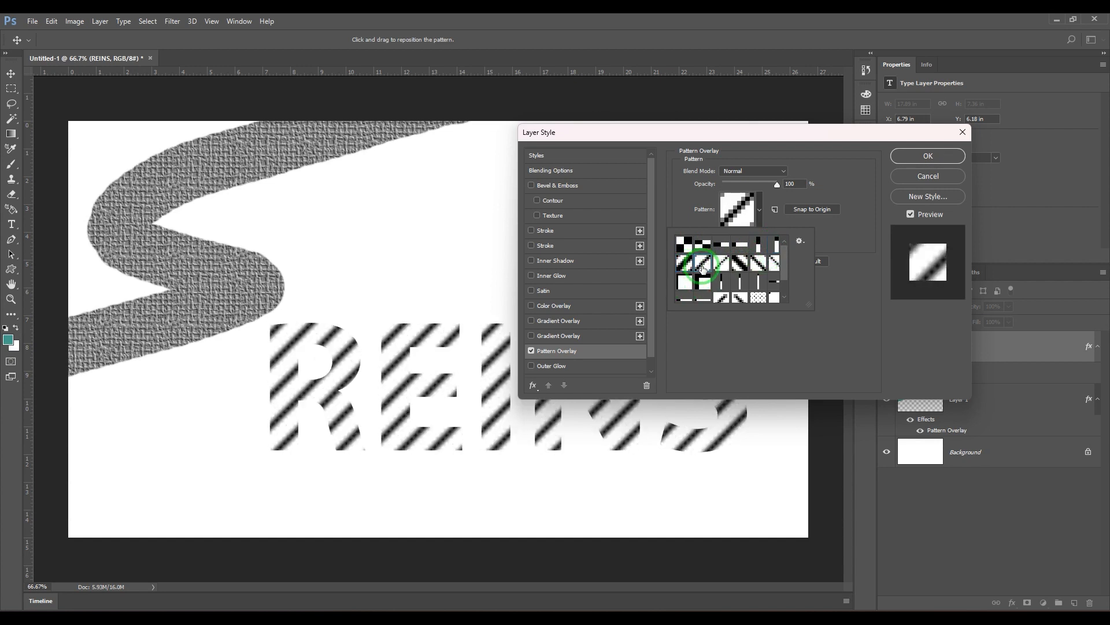
click(722, 264)
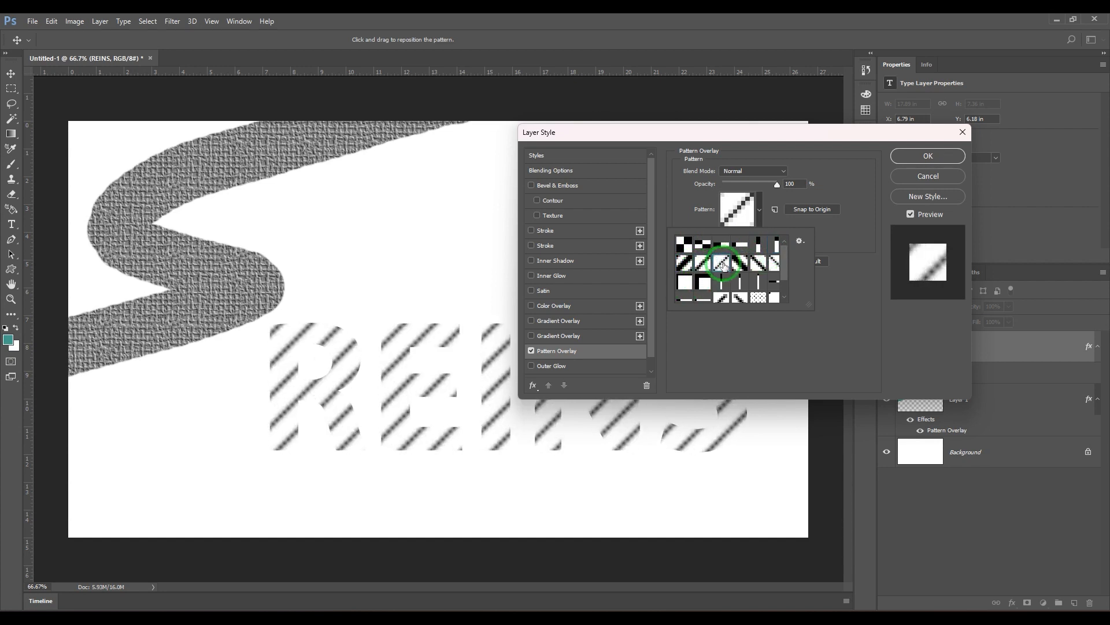
click(773, 262)
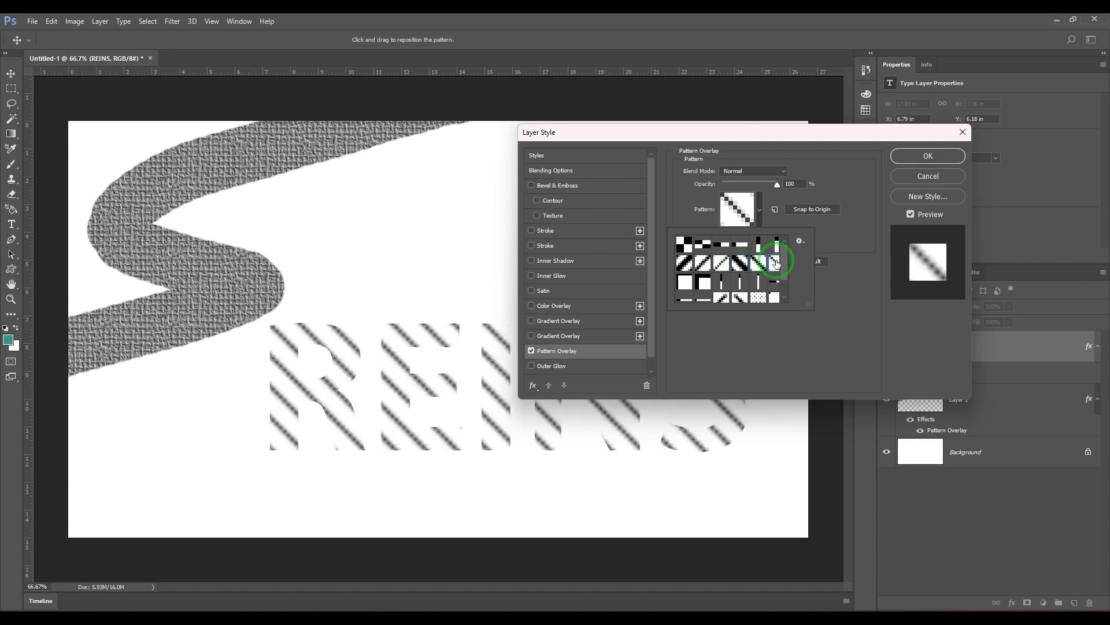
click(701, 283)
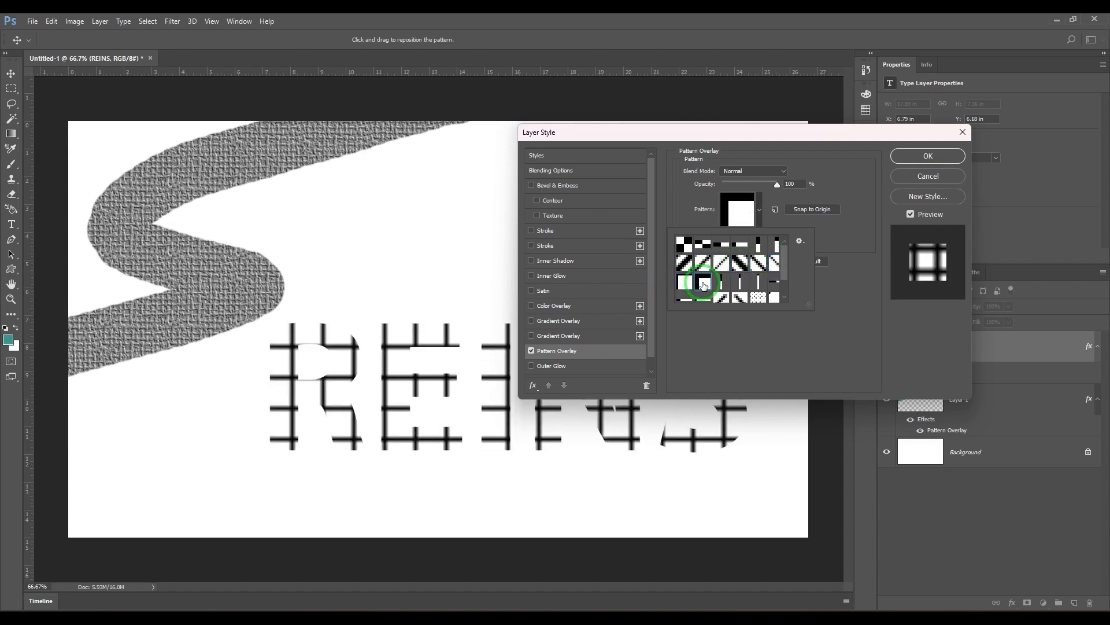
click(742, 281)
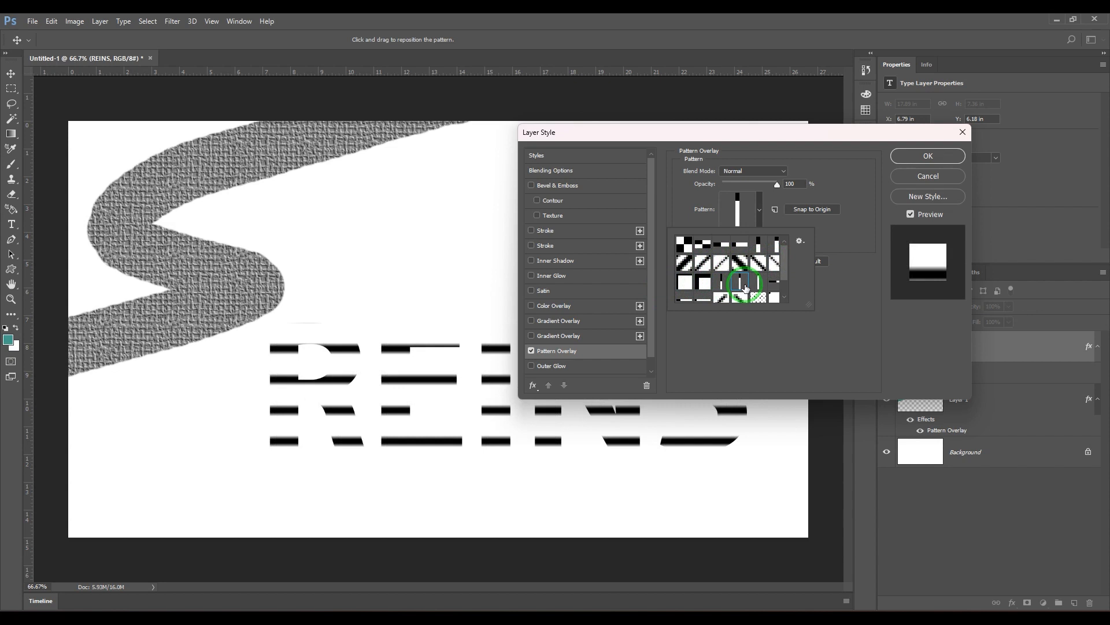
Step: Try bar, dash, dot and textured patterns, finally settling on the checkerboard
click(729, 297)
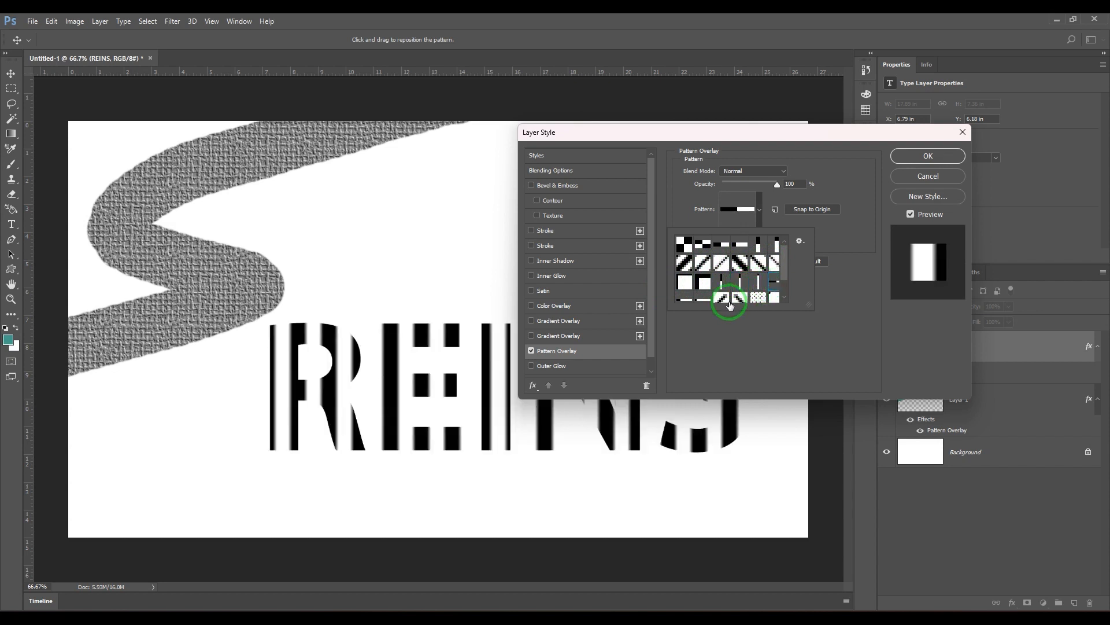
click(722, 283)
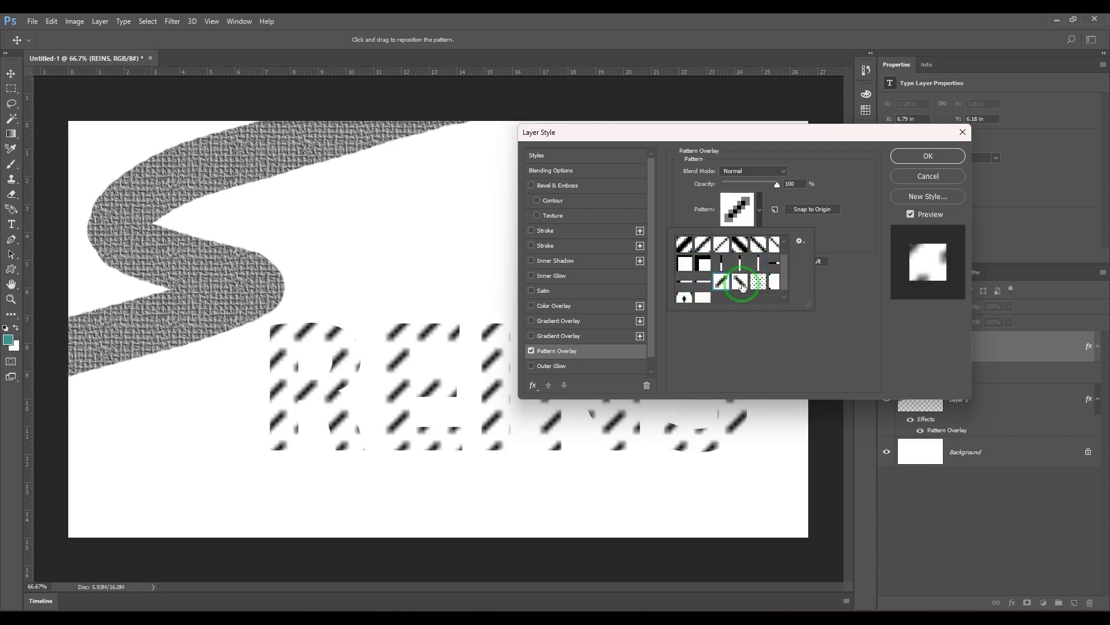
click(760, 281)
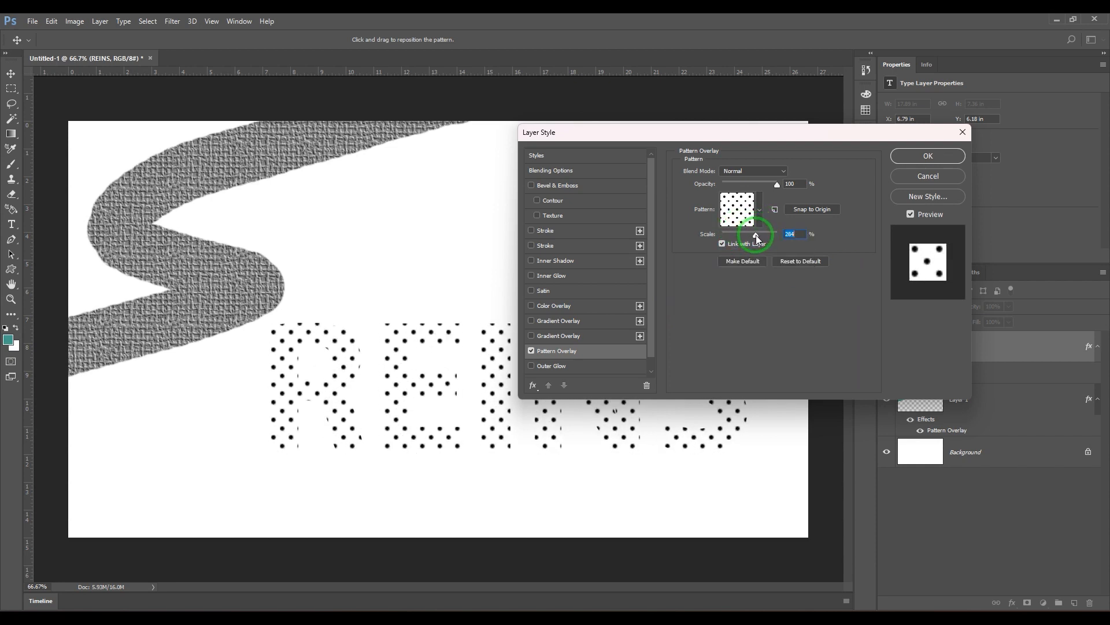
click(737, 209)
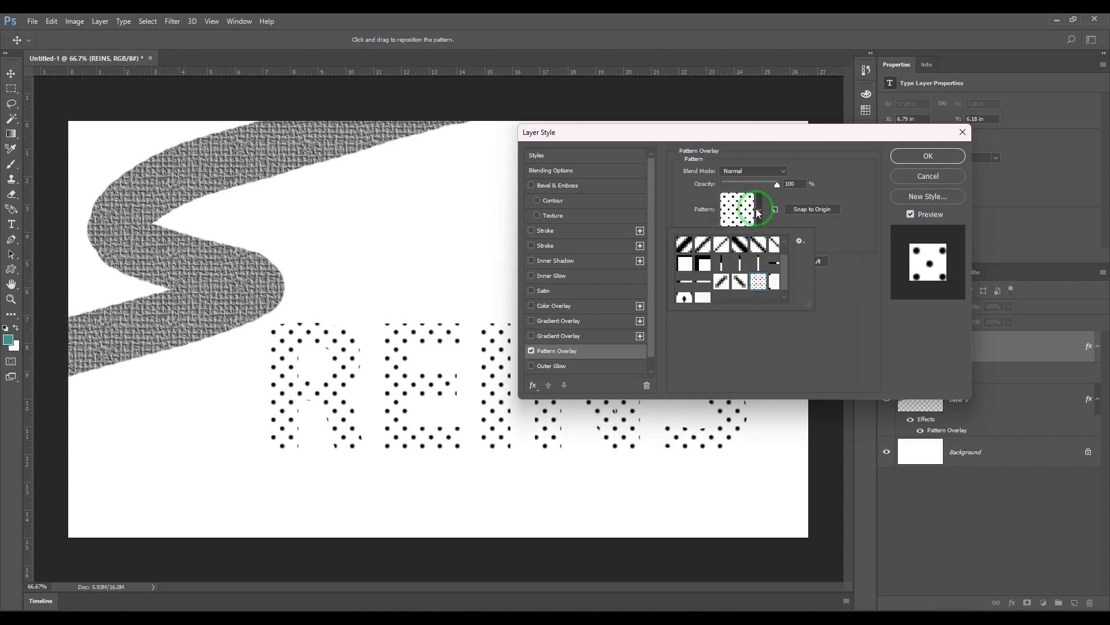
click(721, 281)
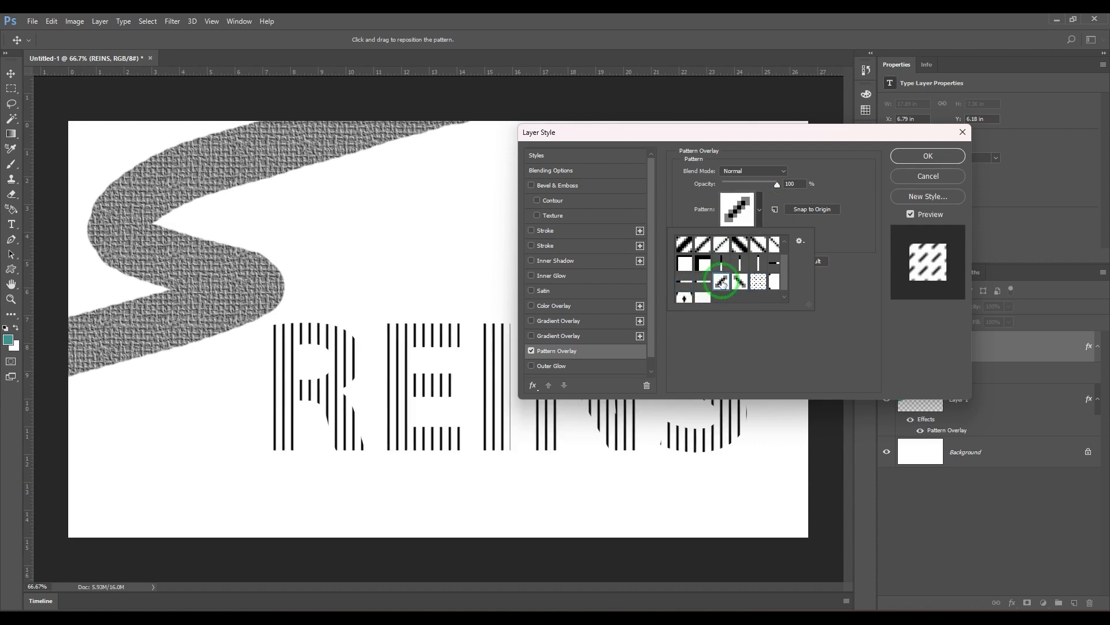
click(722, 282)
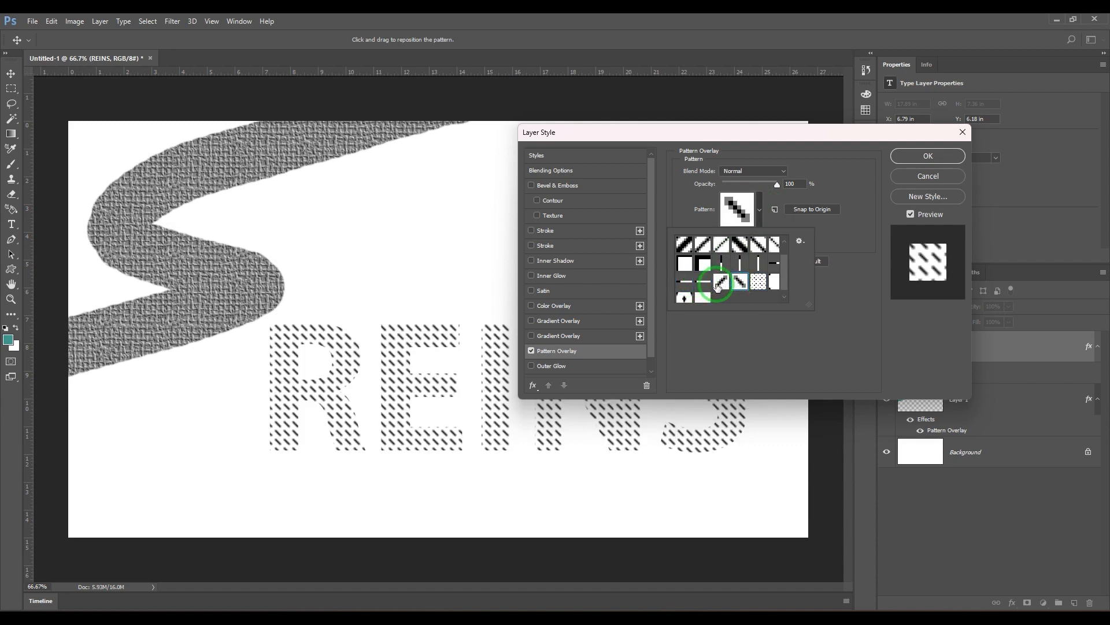
click(722, 282)
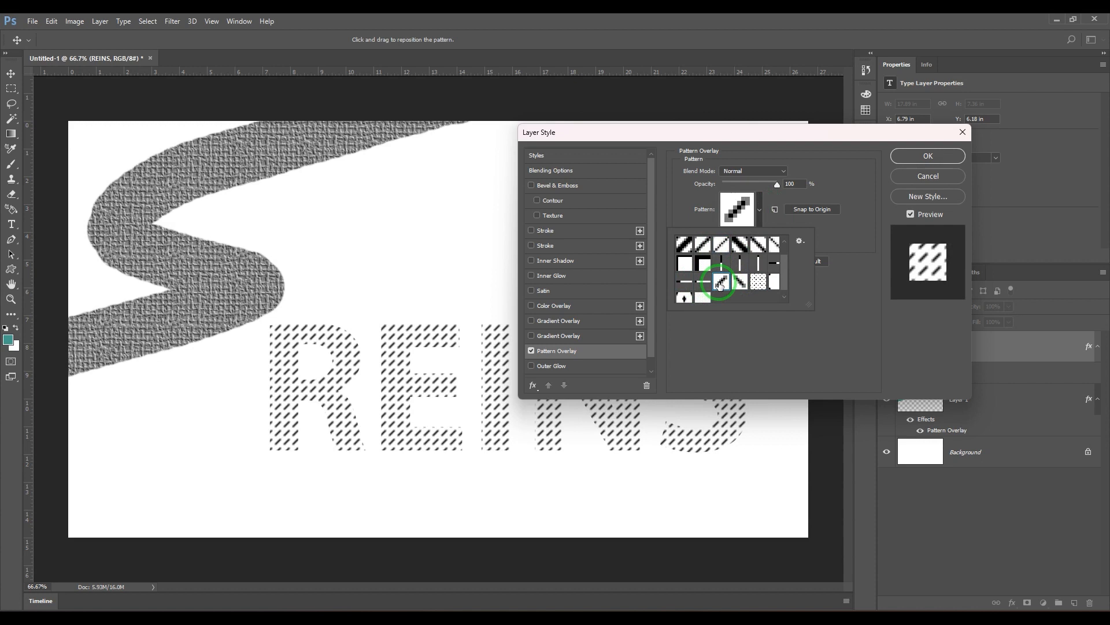
click(758, 281)
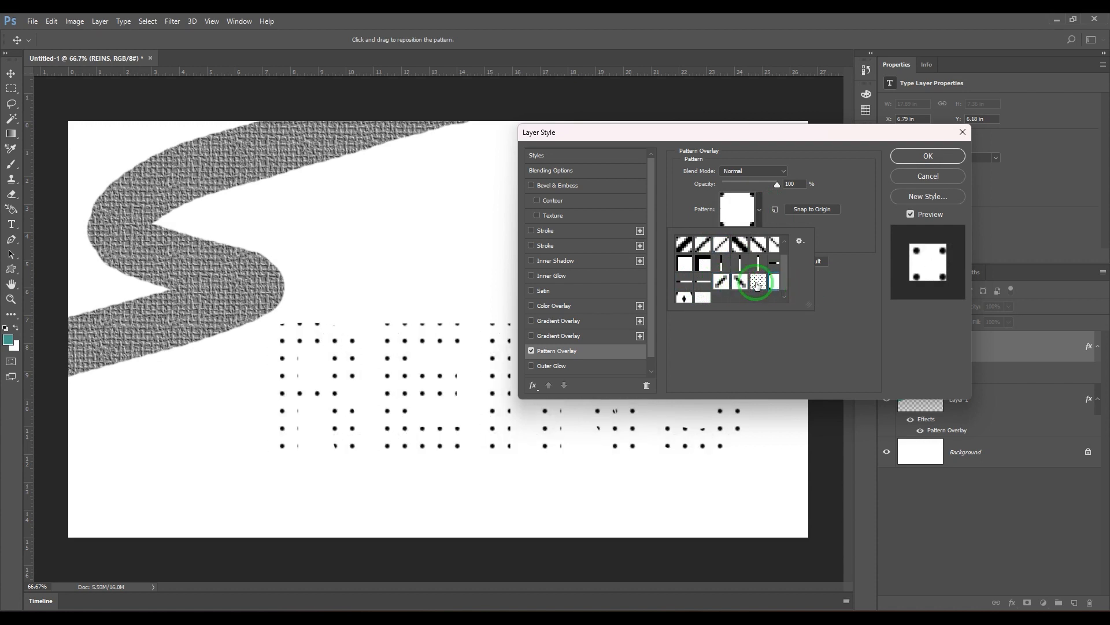
click(703, 294)
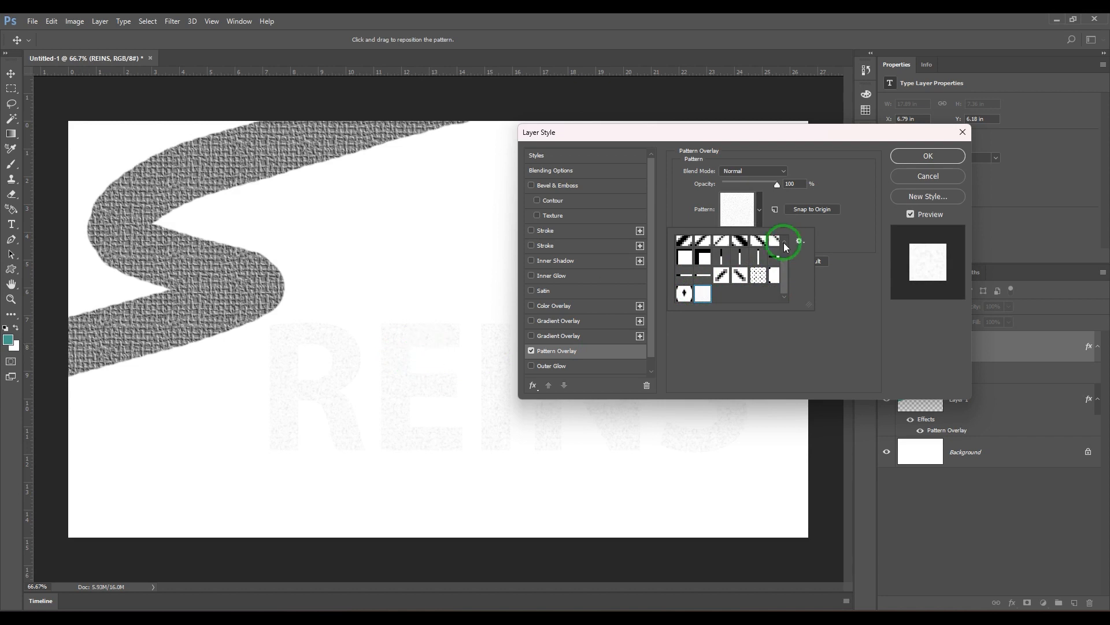
click(685, 243)
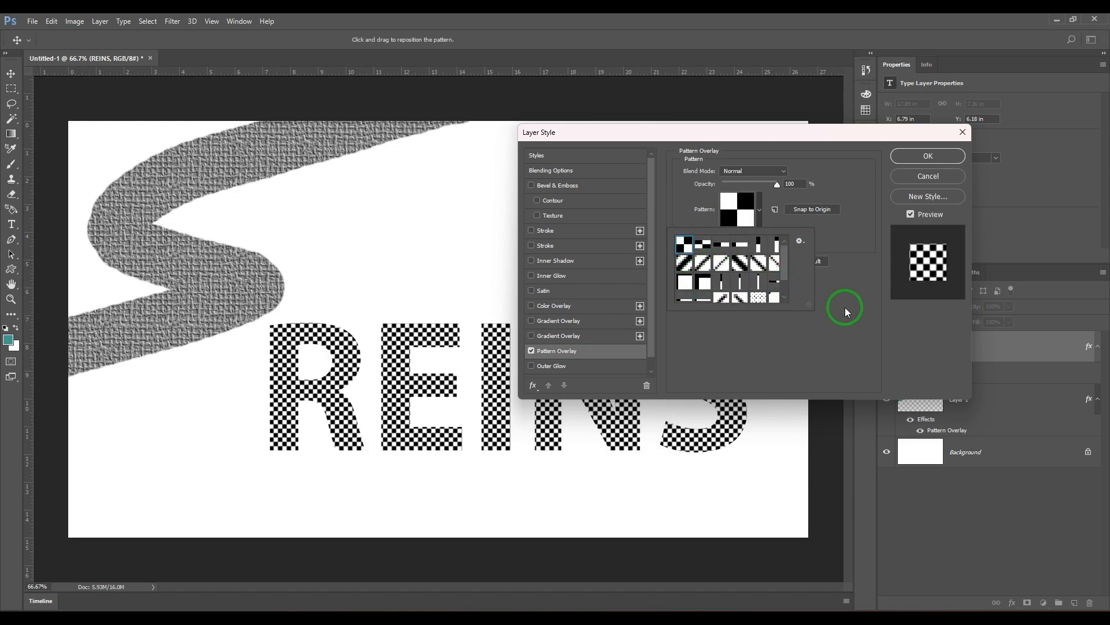
click(684, 243)
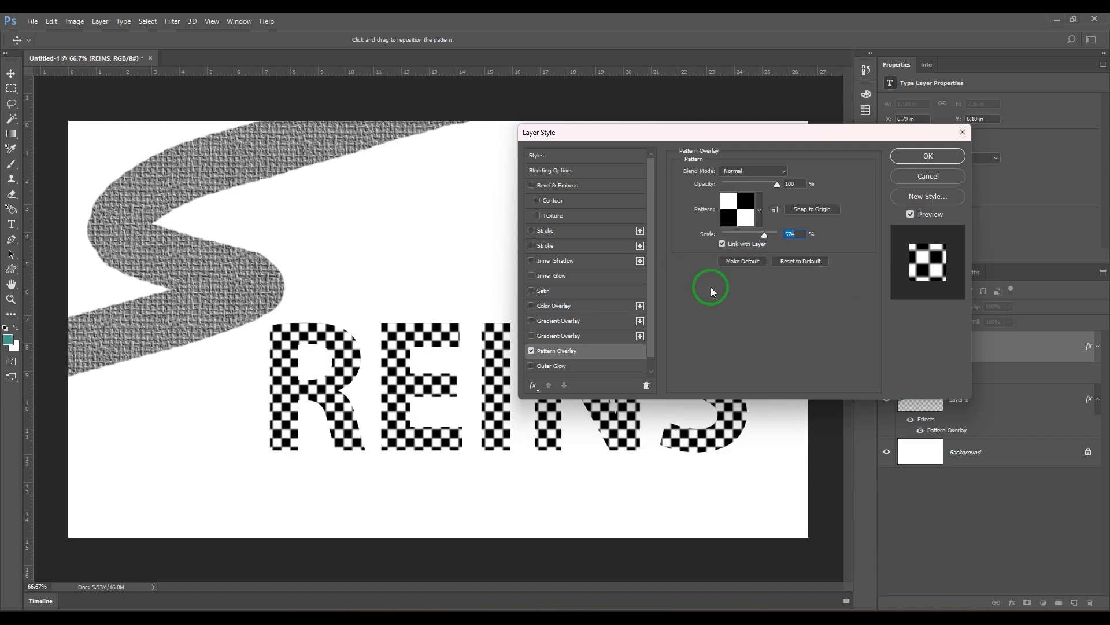
click(753, 171)
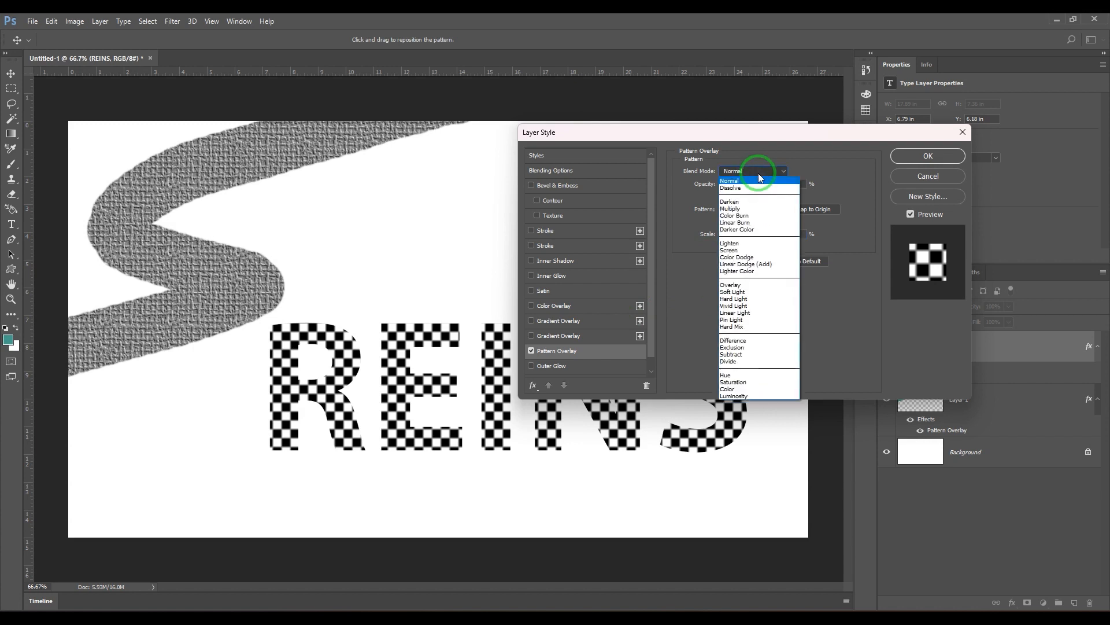
Step: Blend the checkerboard overlay in Screen mode so REINS turns blue, and apply the style
click(729, 243)
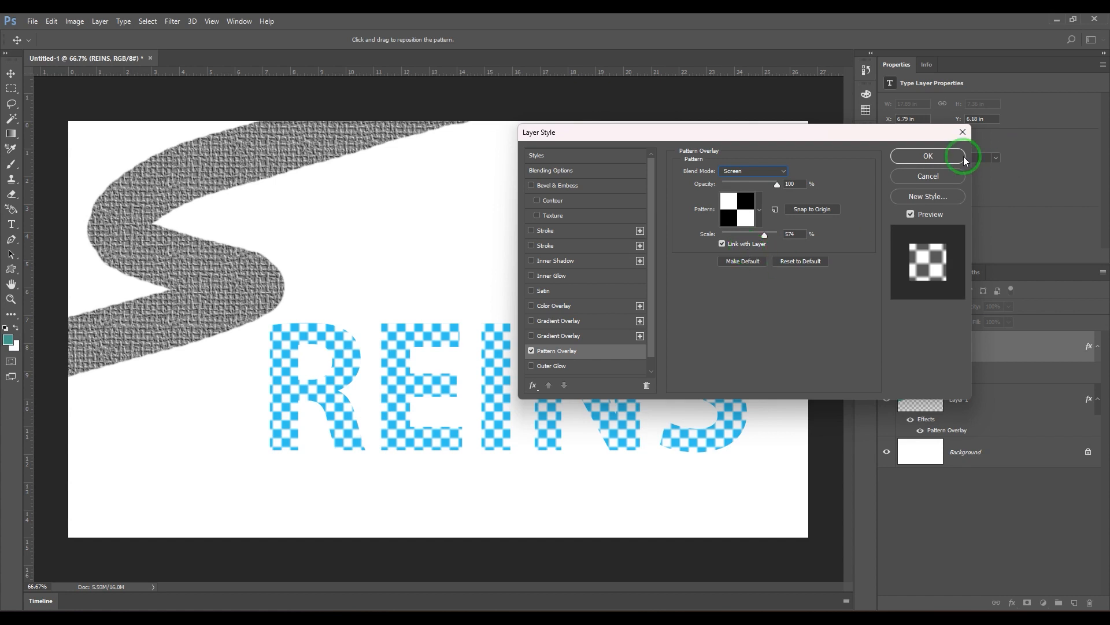
click(928, 155)
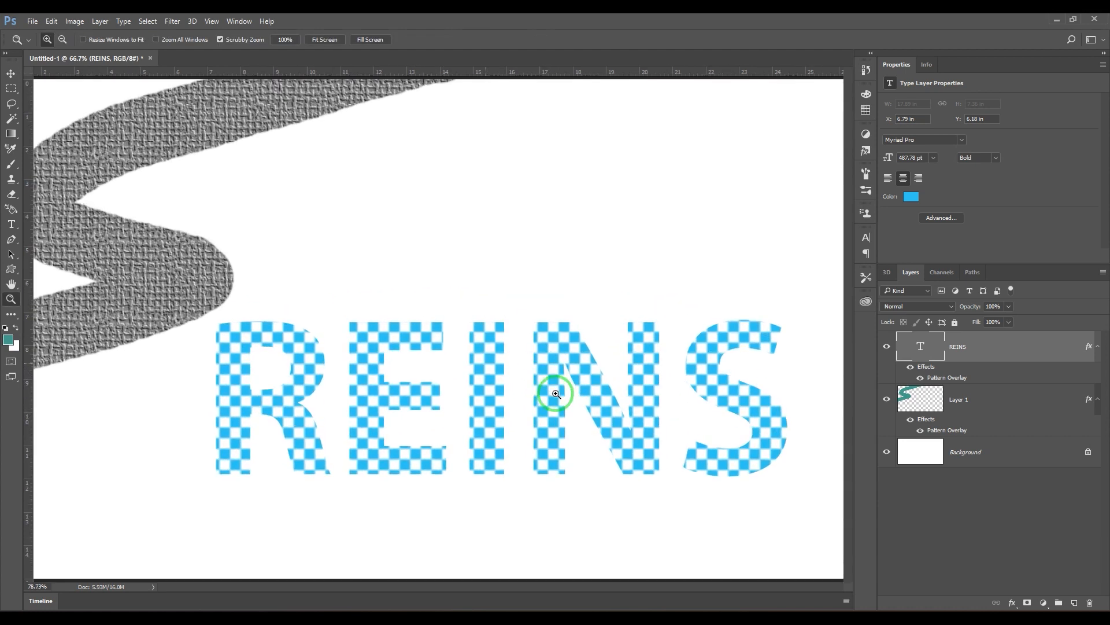
click(555, 394)
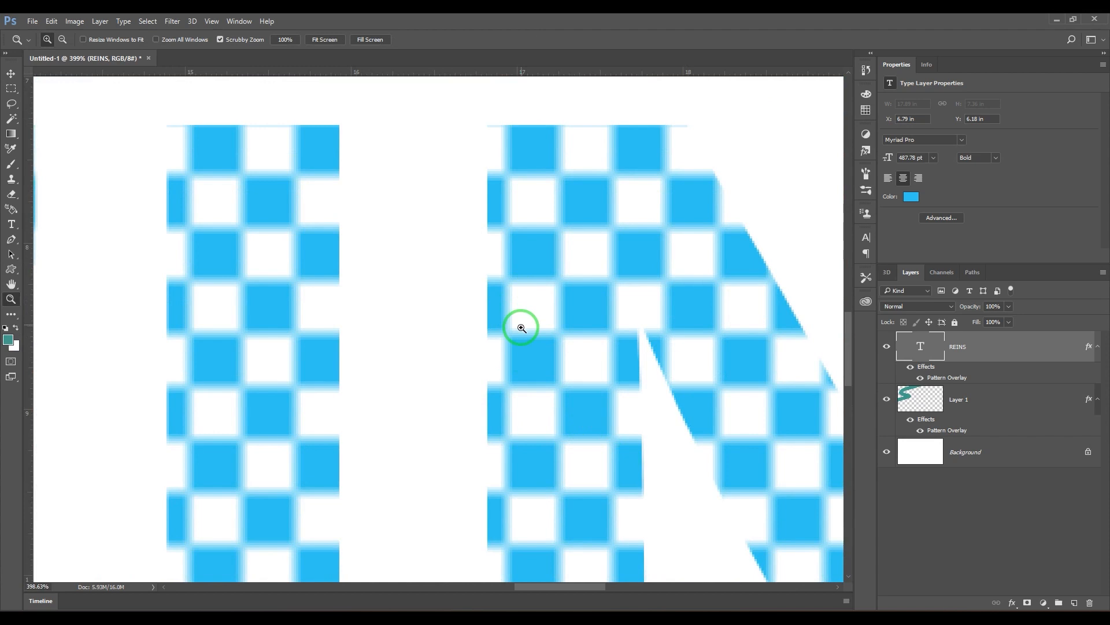
mouse_move(553, 379)
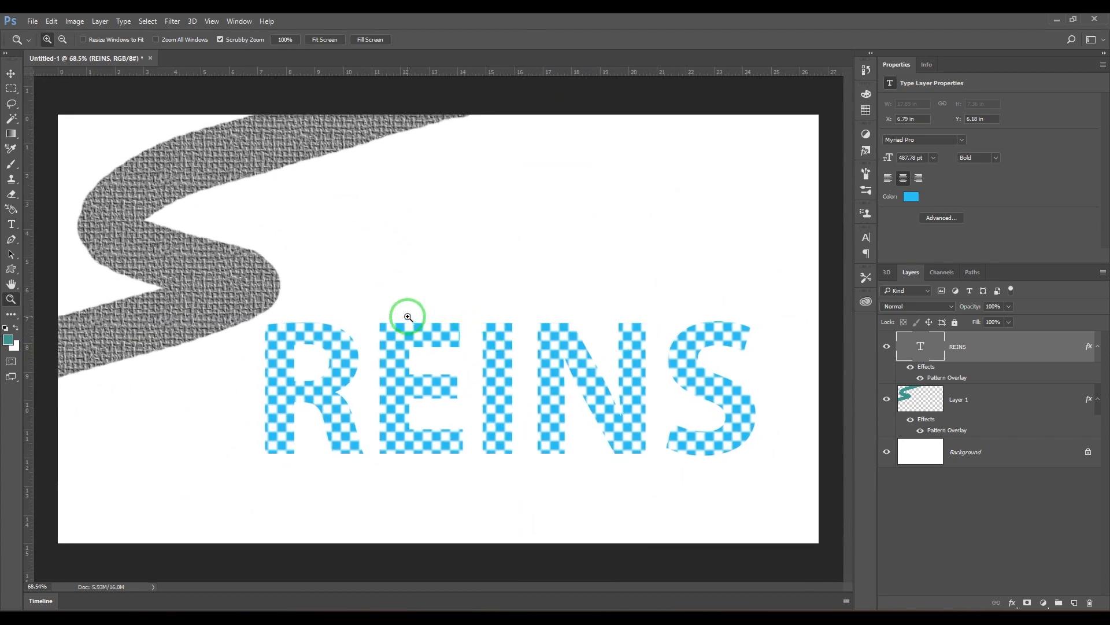
mouse_move(20, 219)
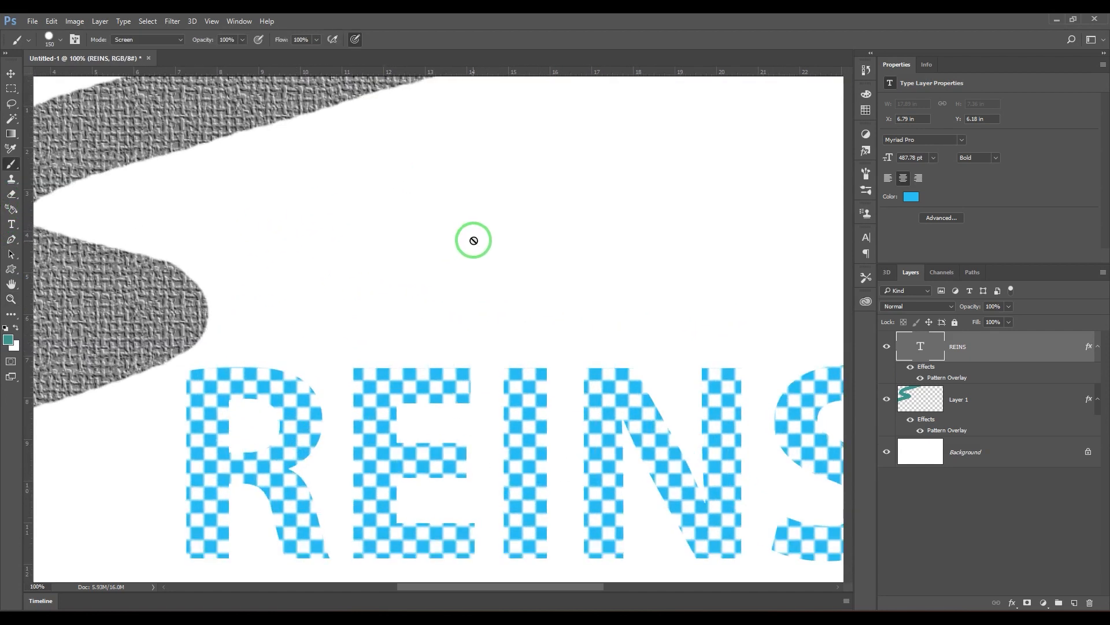
click(1058, 602)
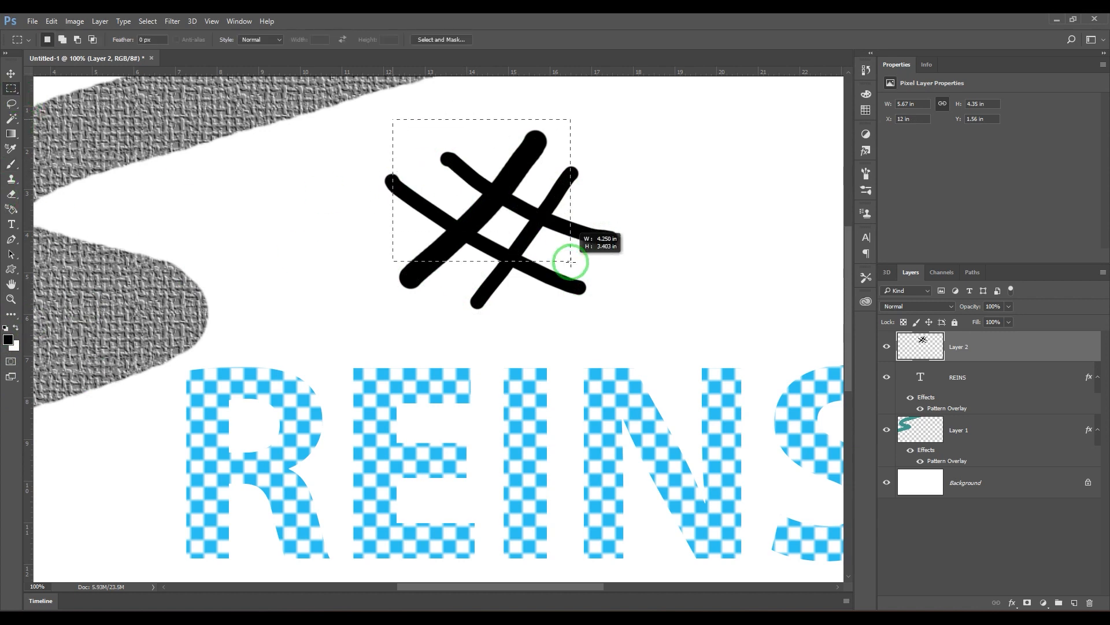
Step: Define the selected black hash mark as a new custom pattern, Pattern 1
click(51, 21)
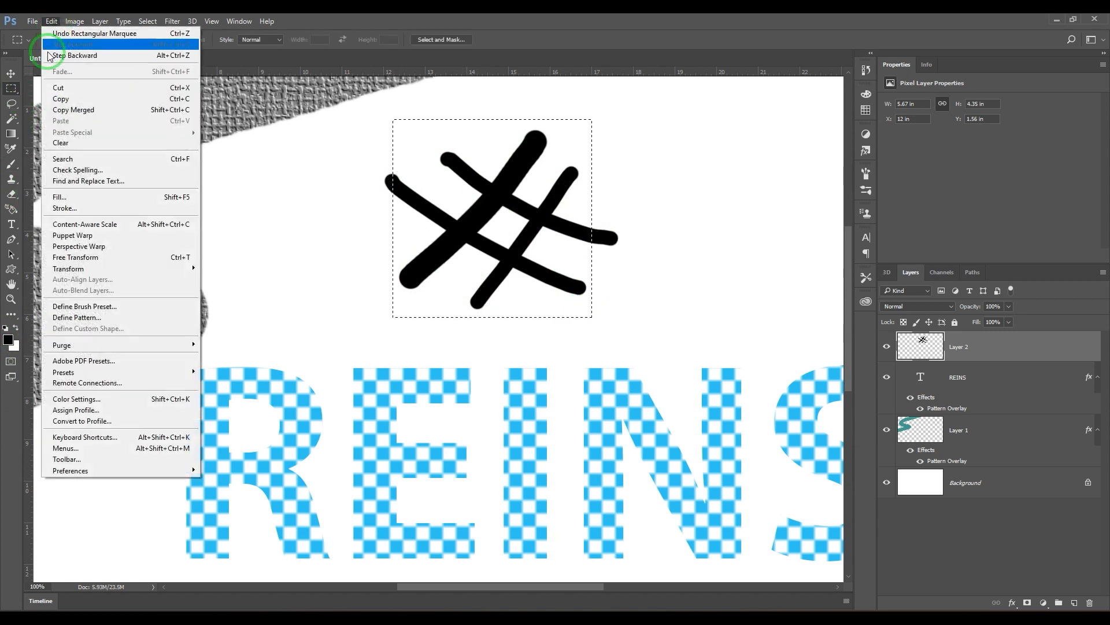
mouse_move(138, 317)
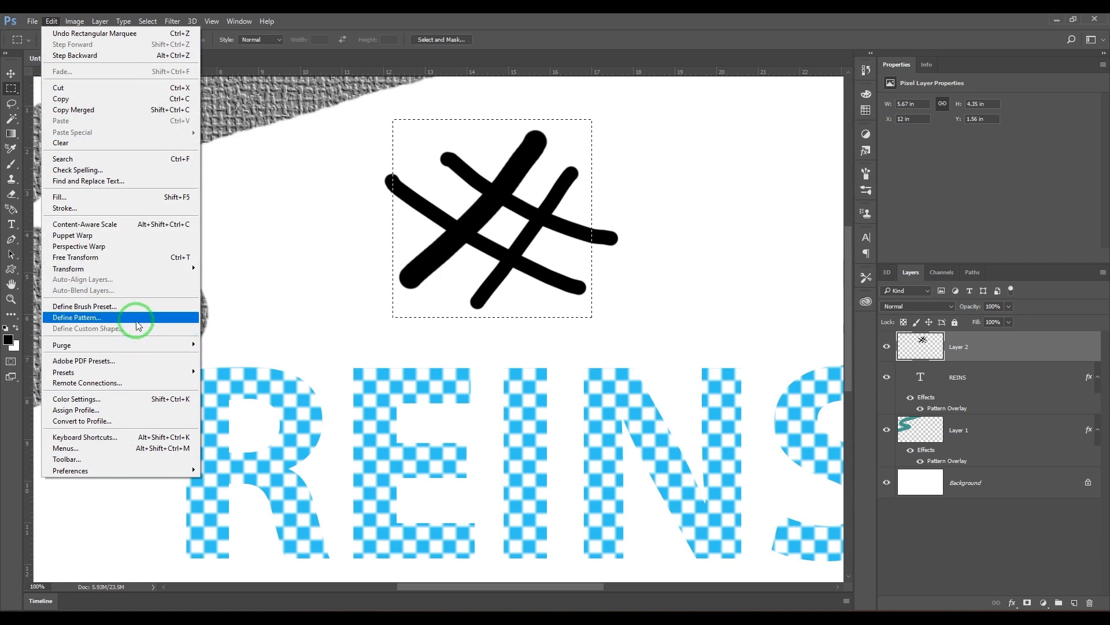
click(77, 318)
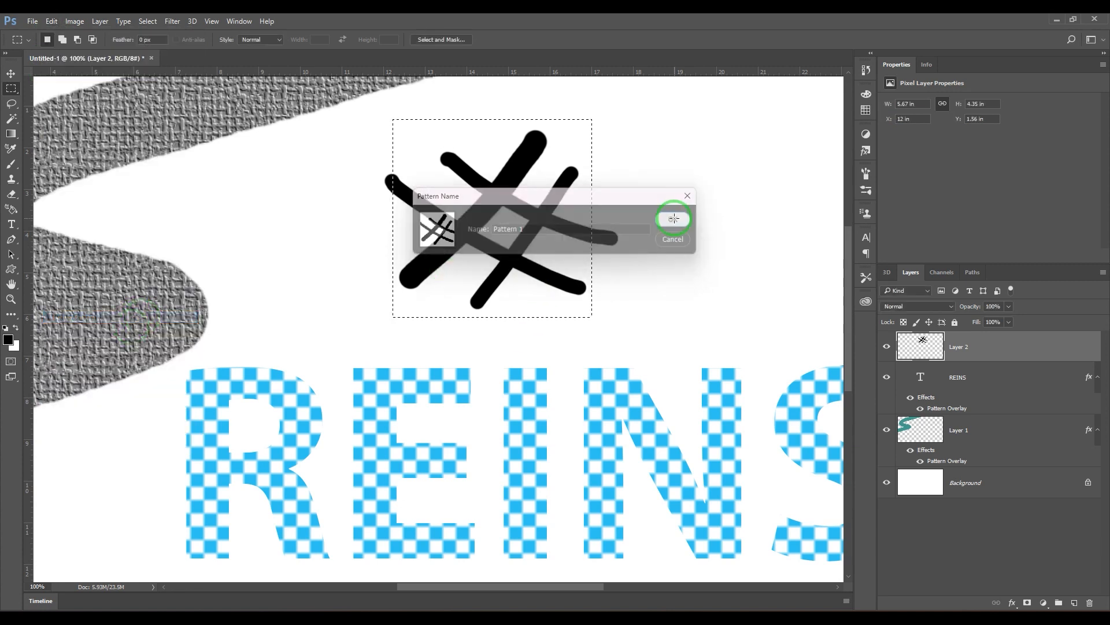
click(671, 218)
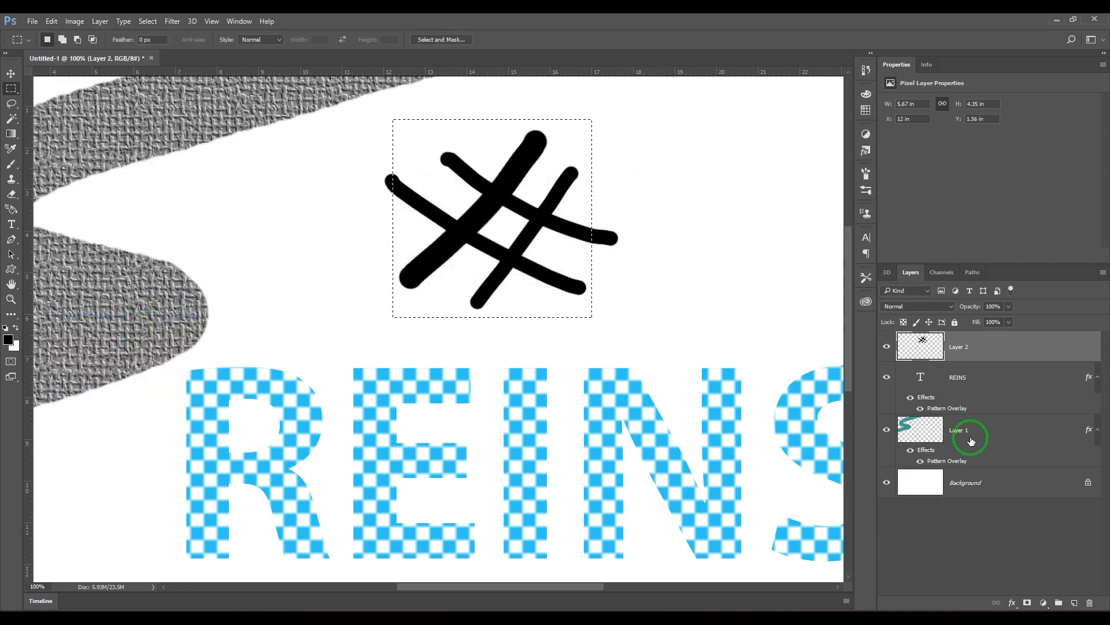
click(1089, 429)
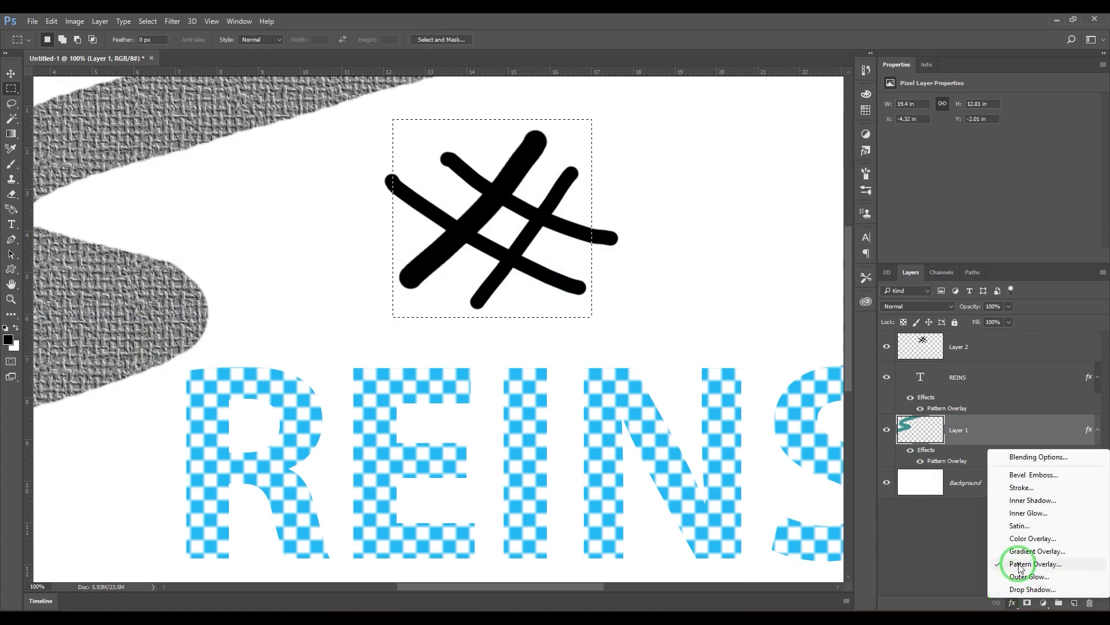
click(1035, 563)
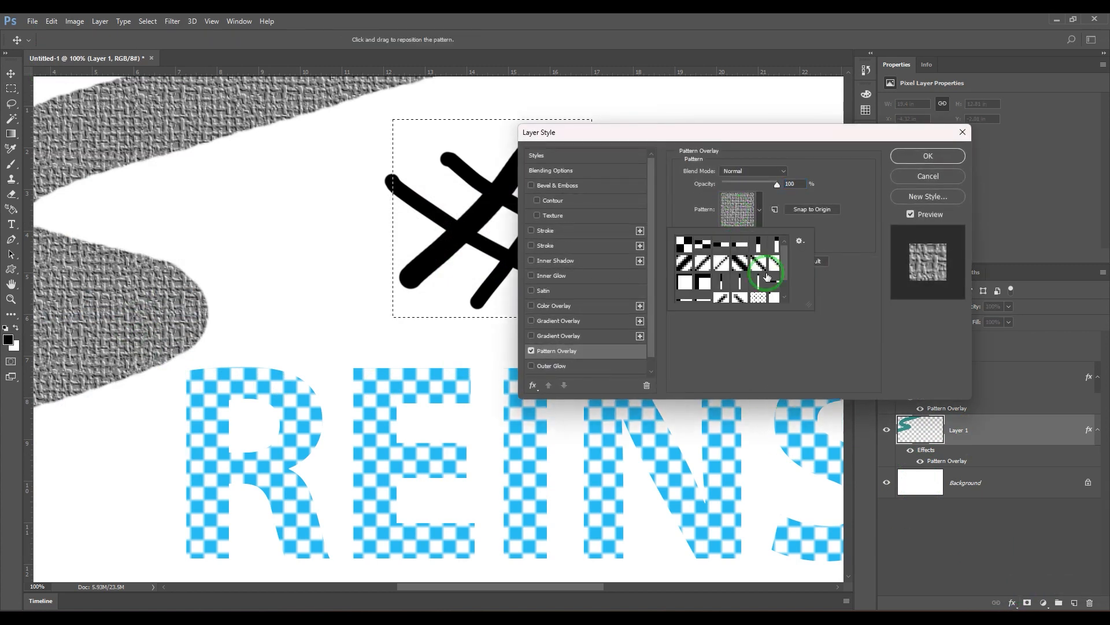
click(724, 296)
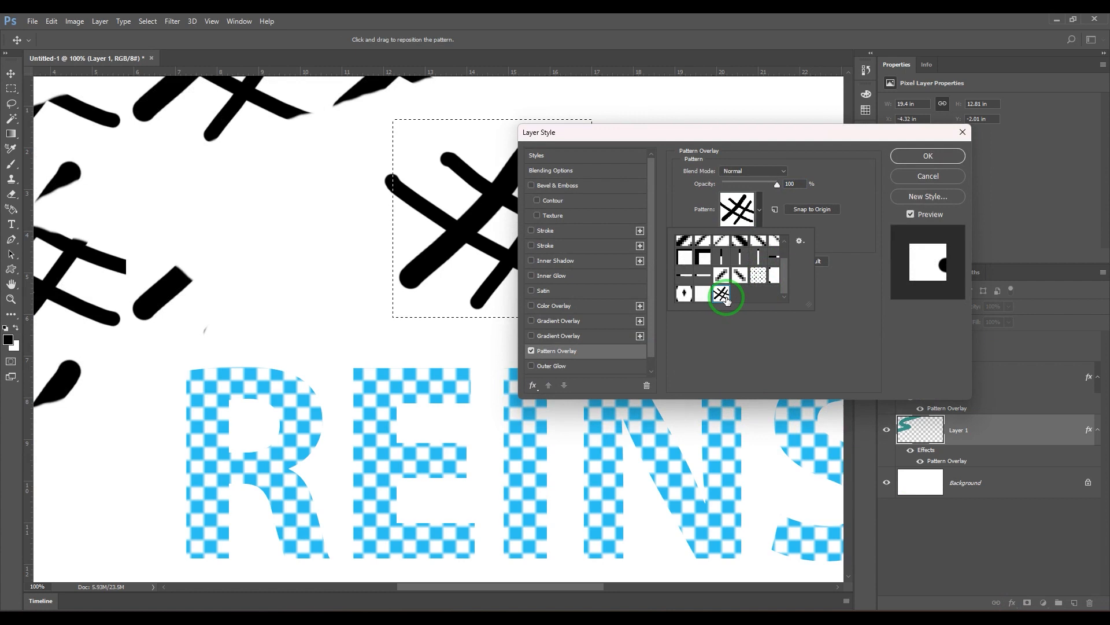
click(724, 294)
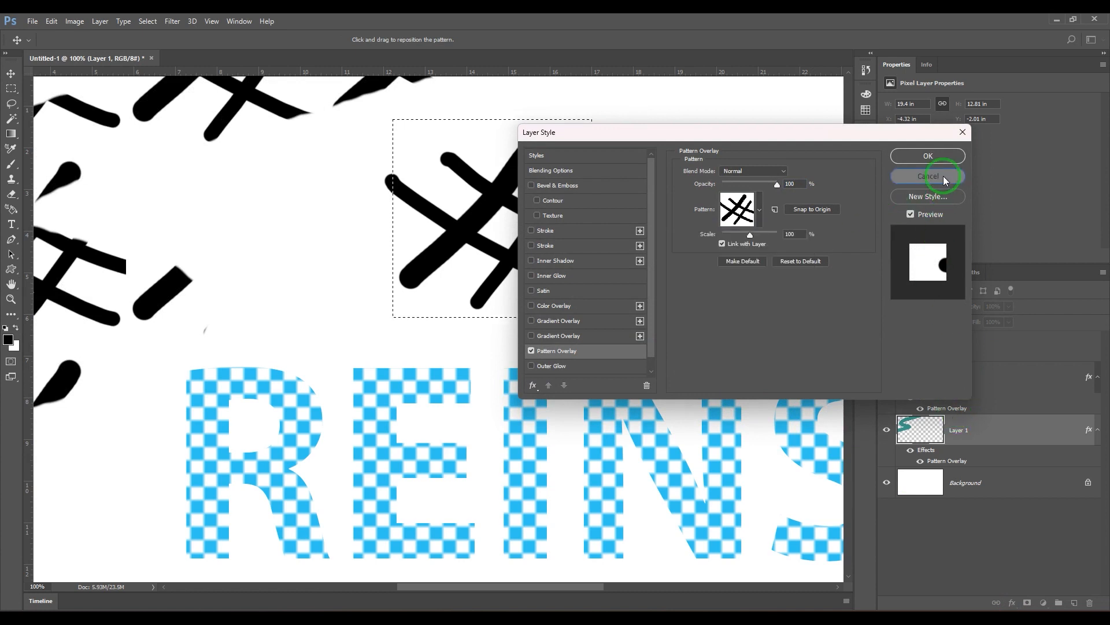
click(927, 176)
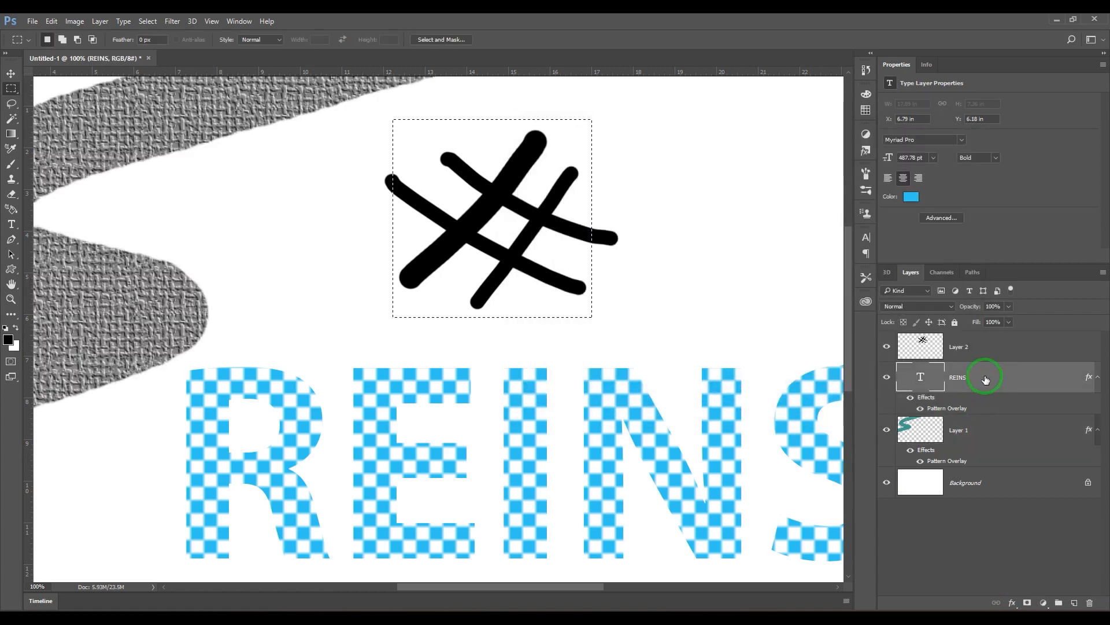
Step: Switch the REINS Pattern Overlay to the custom hand-drawn hash pattern
double_click(946, 407)
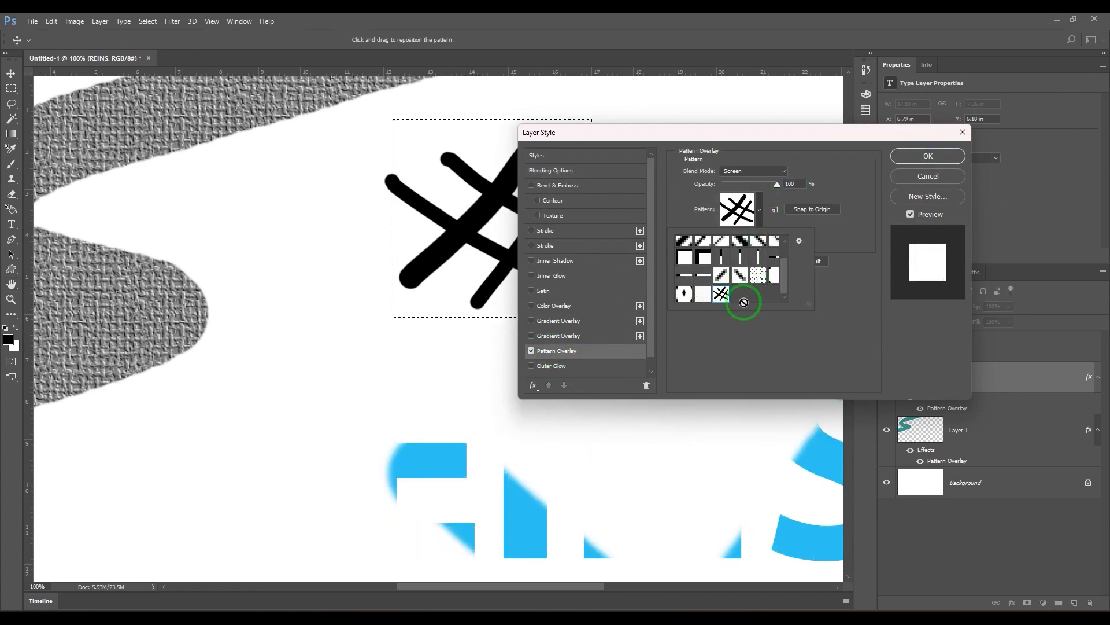
click(721, 294)
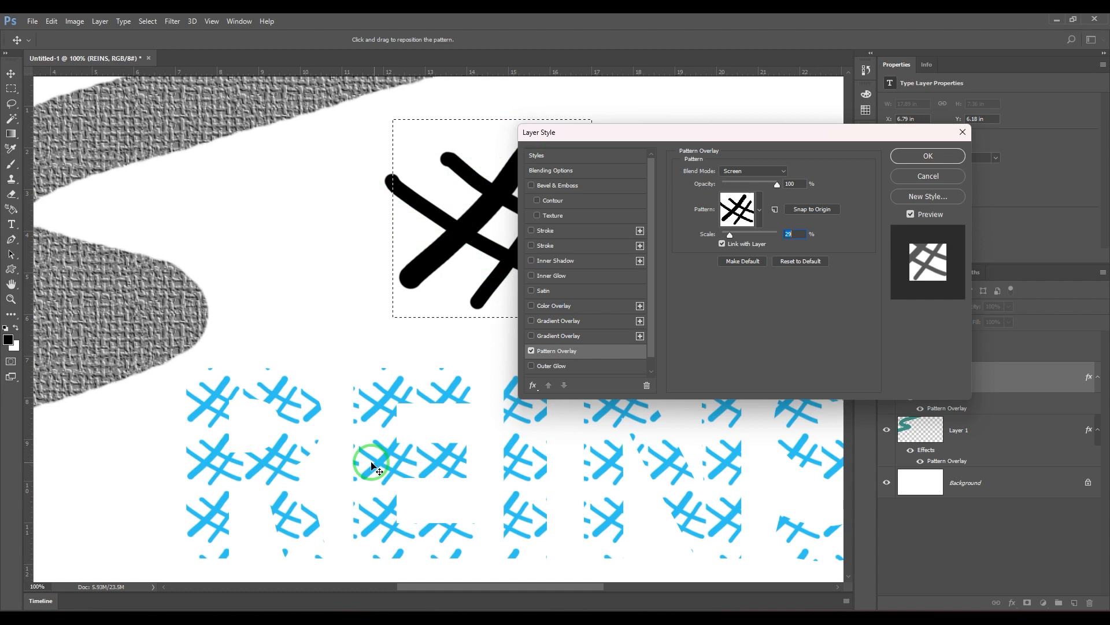
mouse_move(240, 475)
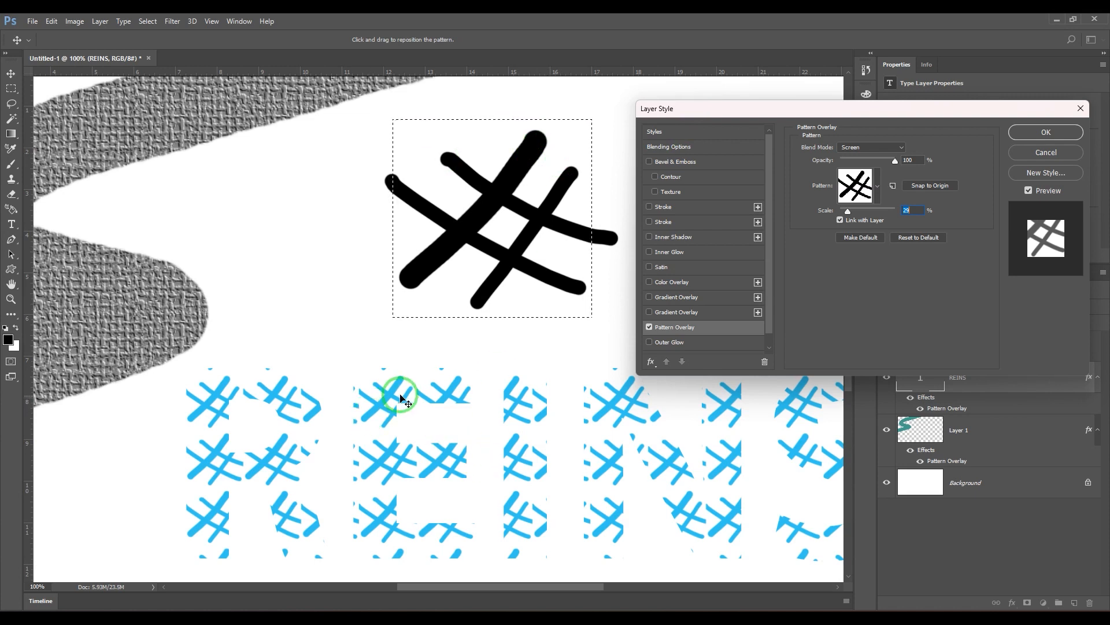
mouse_move(436, 457)
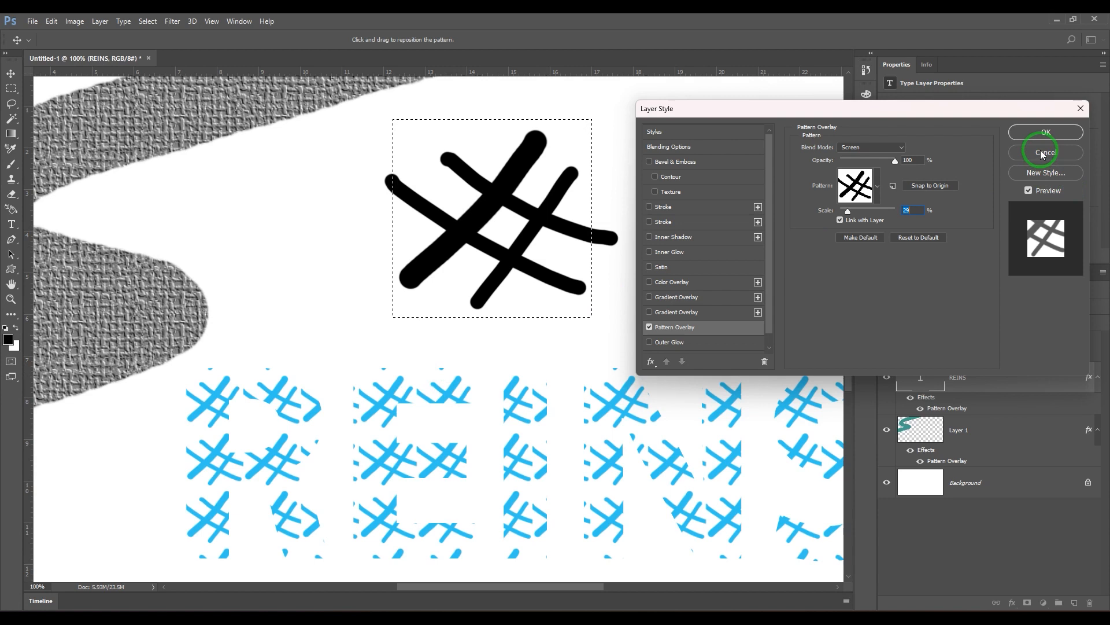
mouse_move(514, 418)
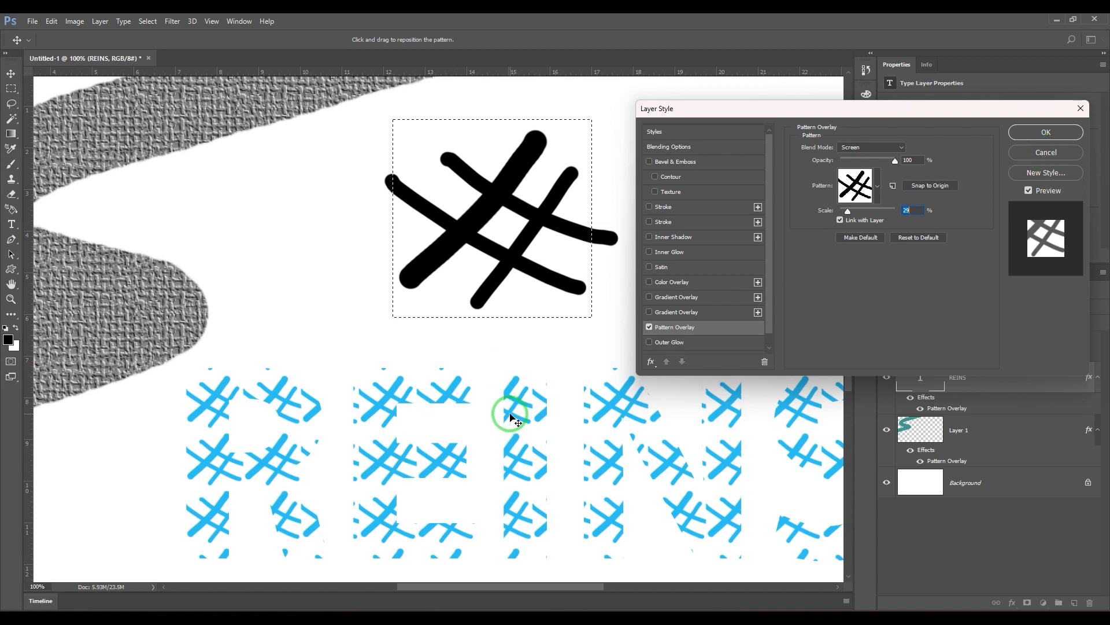